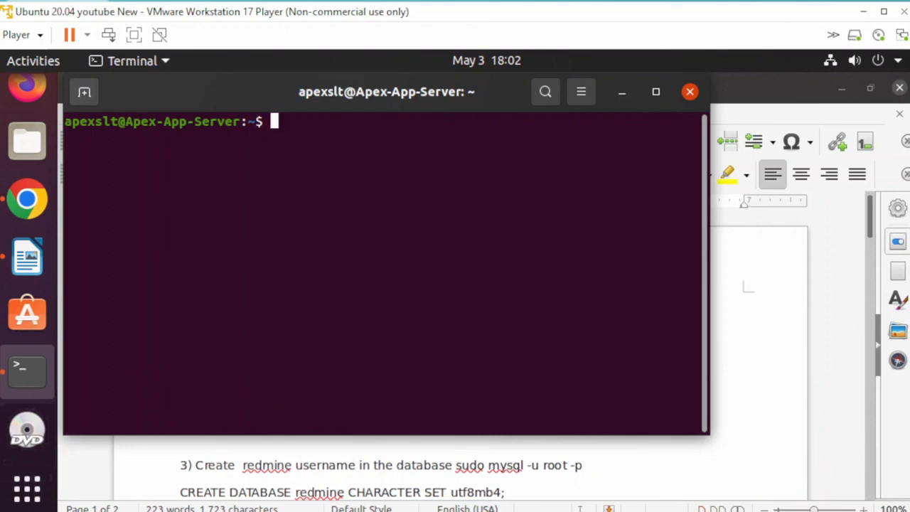
mouse_move(370, 205)
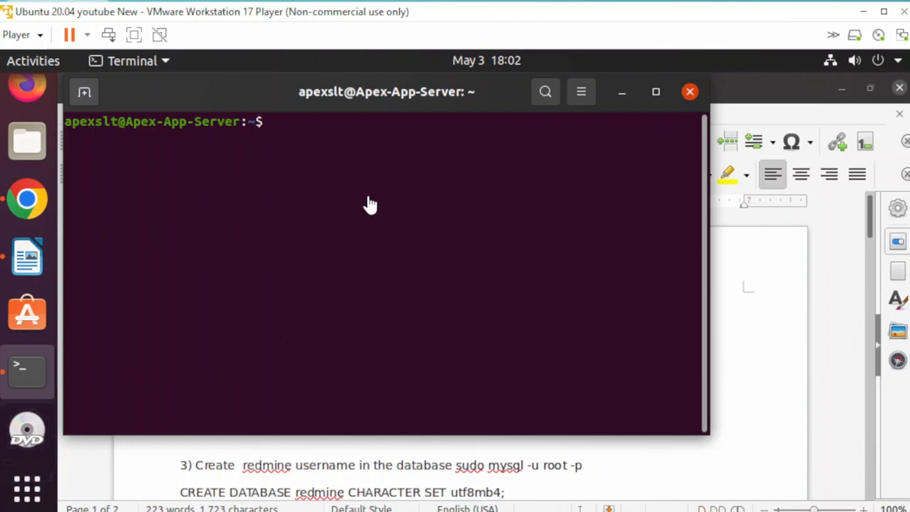
mouse_move(380, 196)
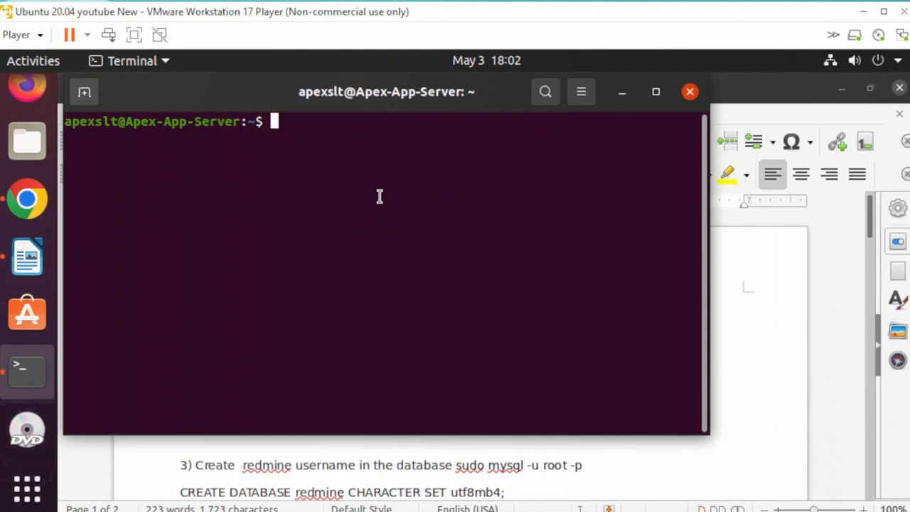
Step: Run lsb_release -a confirming Ubuntu 20.04.6 LTS (focal), then clear the output
type("ls")
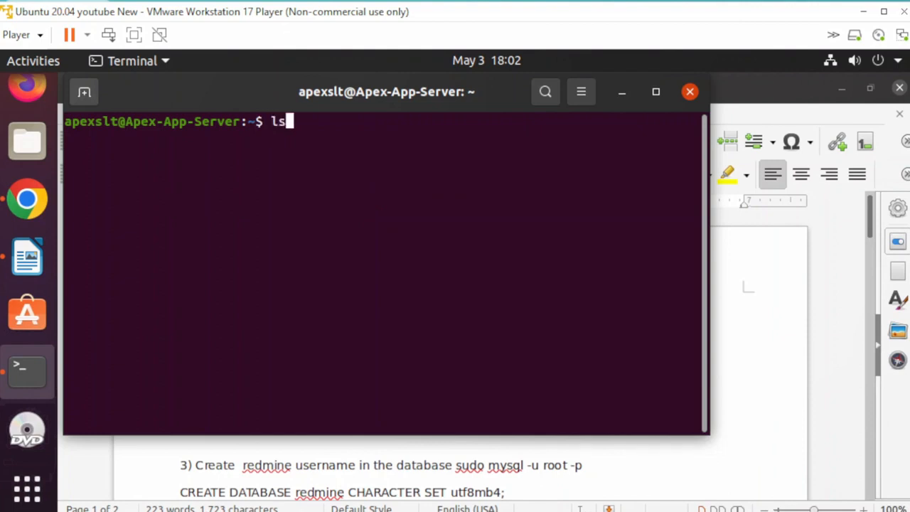
type("b_")
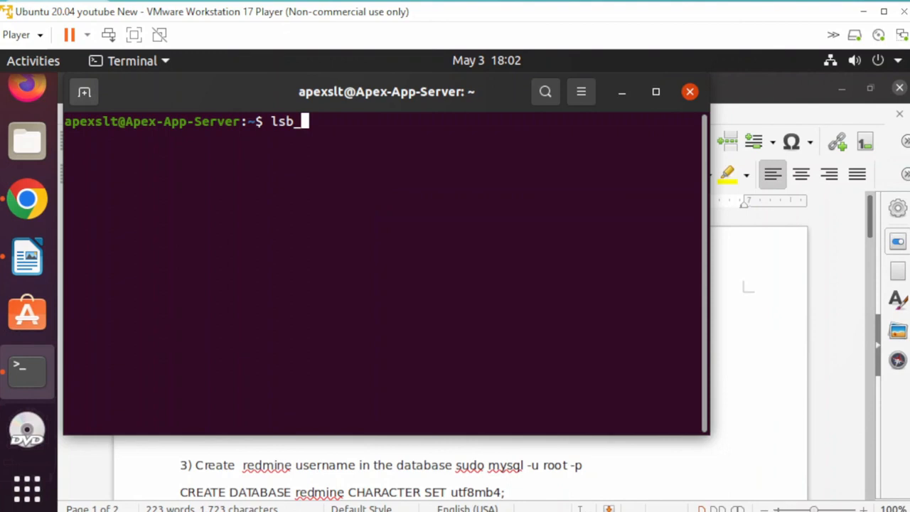
type("release -a")
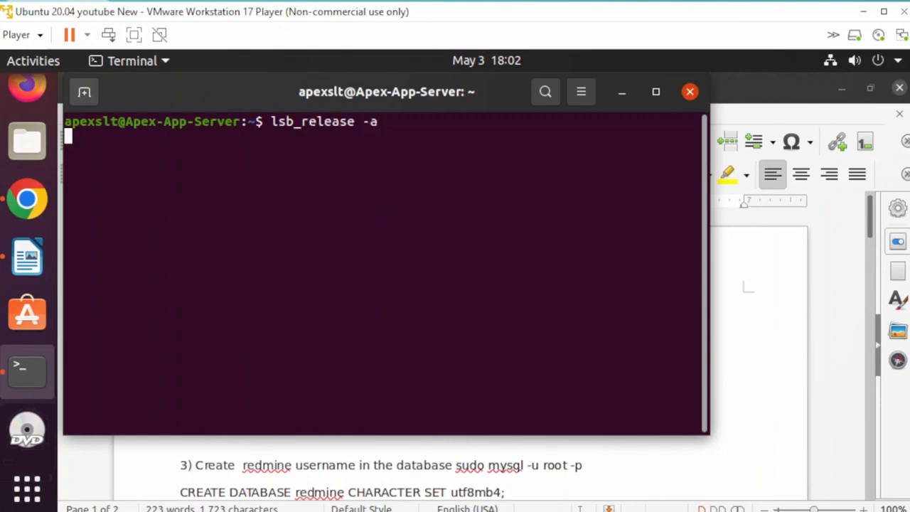
key("Return")
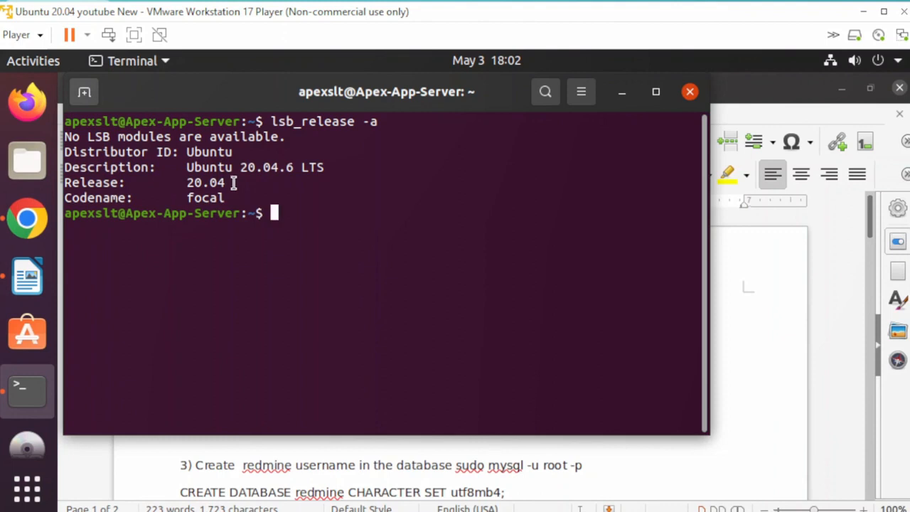
type("cle")
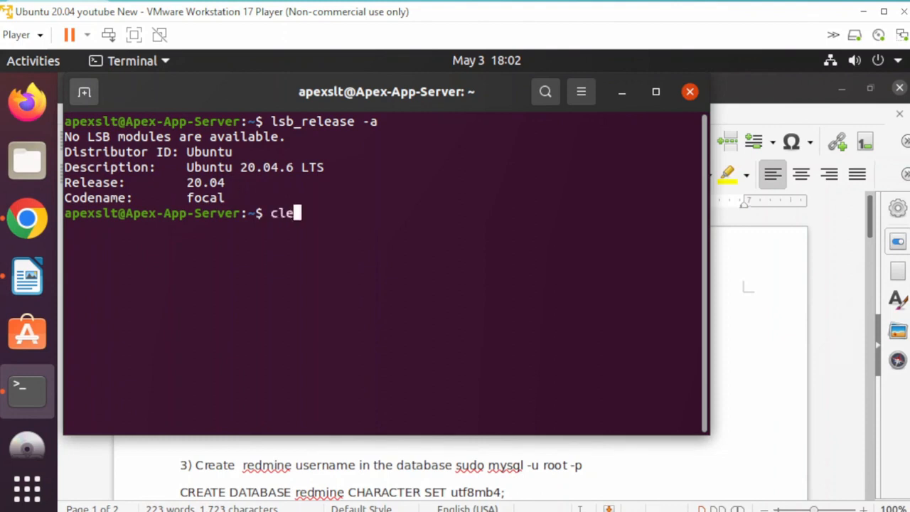
key("Return")
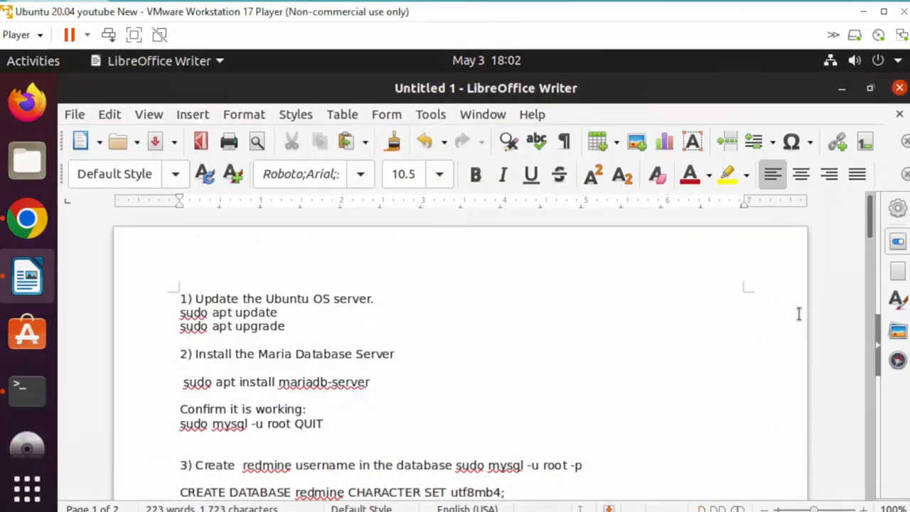
Step: Skim the Redmine install notes in Writer and return to the terminal window
scroll("down", 3)
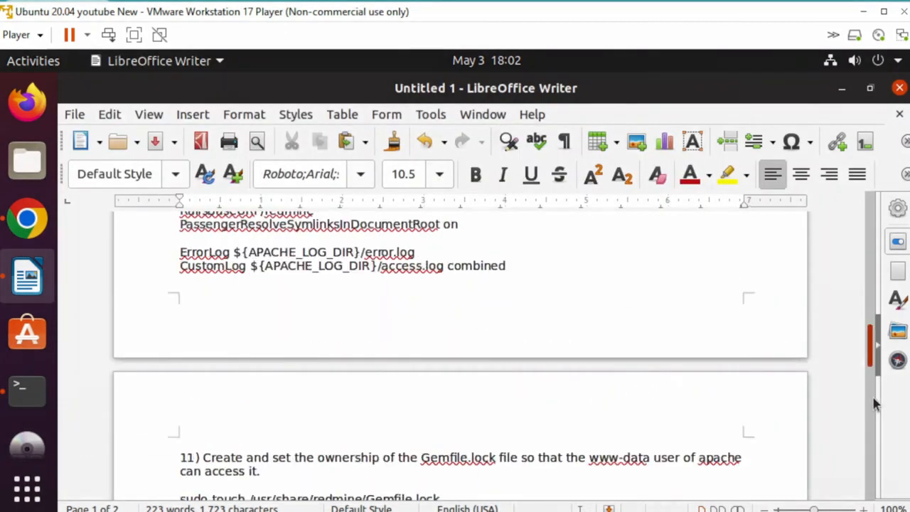
scroll("up", 3)
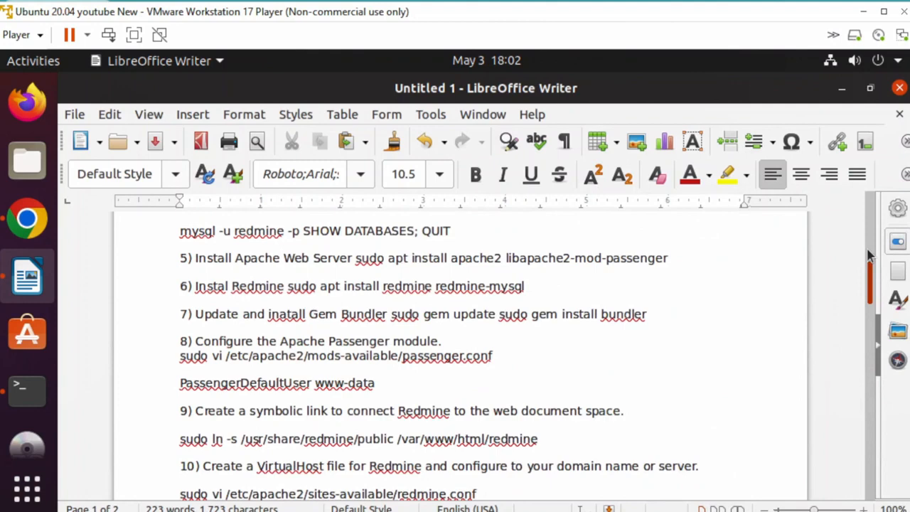
scroll("up", 3)
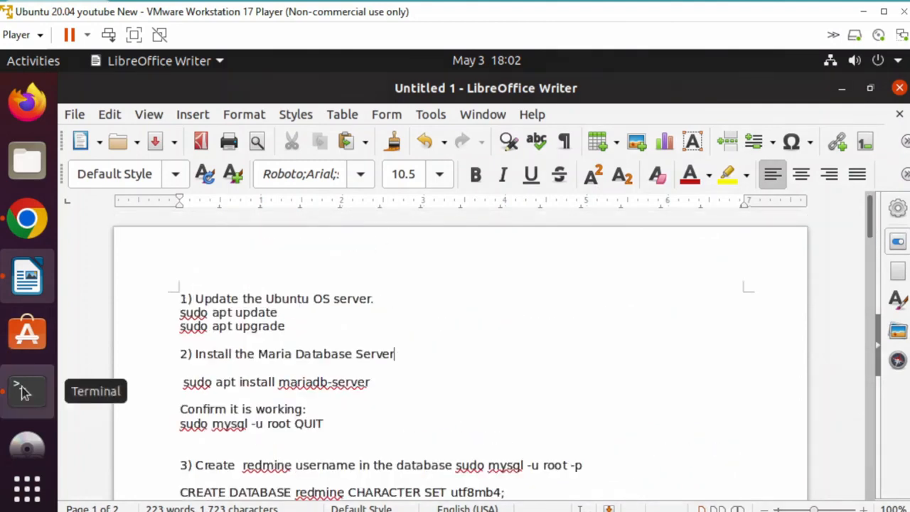
left_click(26, 389)
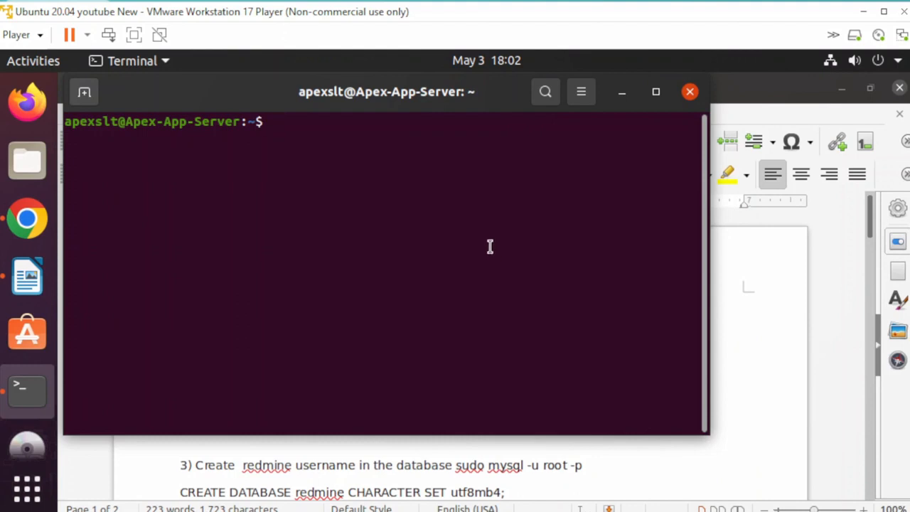
Step: Run sudo apt update to refresh package lists, reporting 22 upgradable packages
type("sudo a")
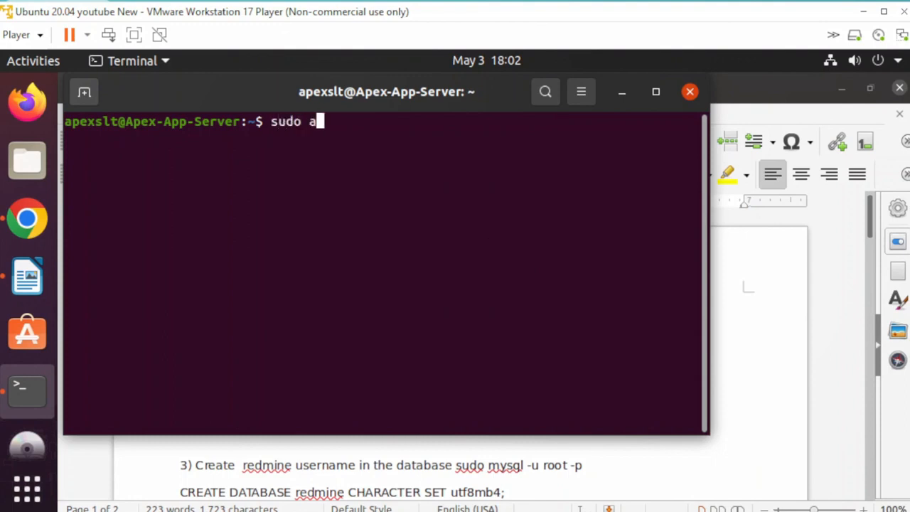
type("pt up")
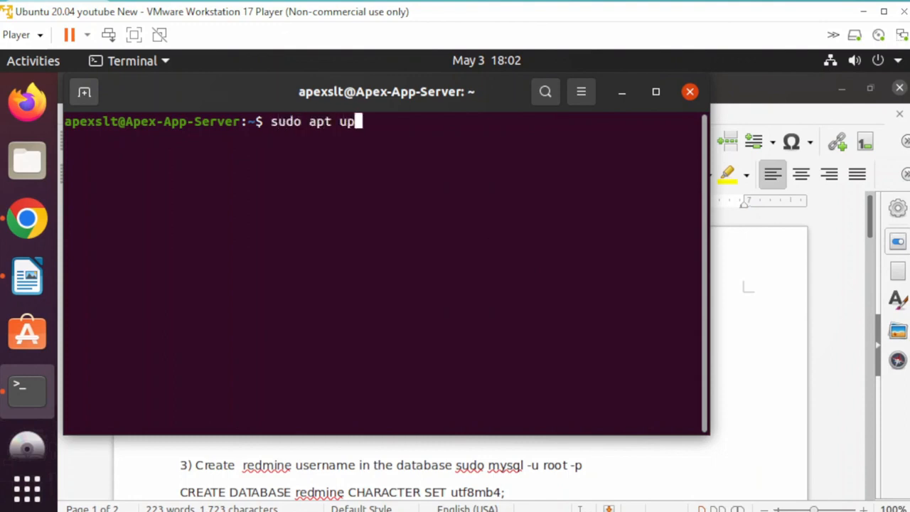
key("Return")
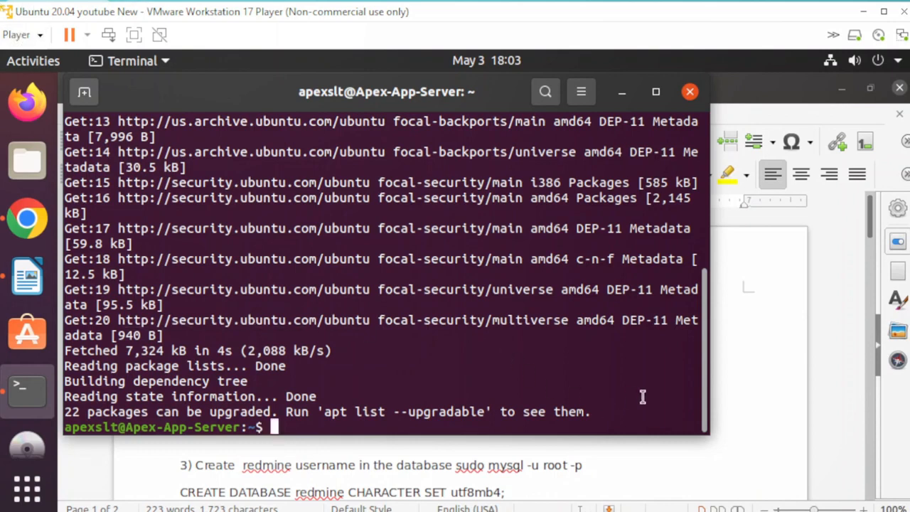
mouse_move(651, 412)
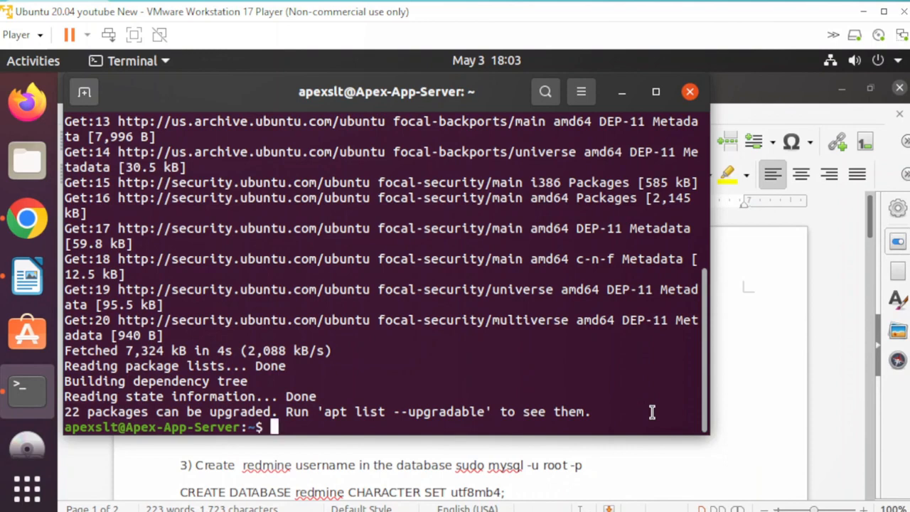
type("sudo")
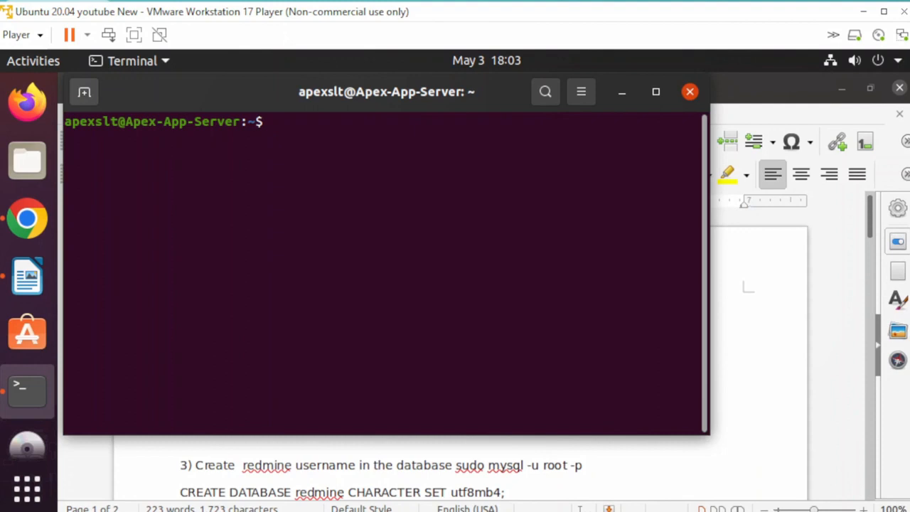
Step: Run sudo apt upgrade and confirm with y to upgrade the 22 pending packages
type("sudo a")
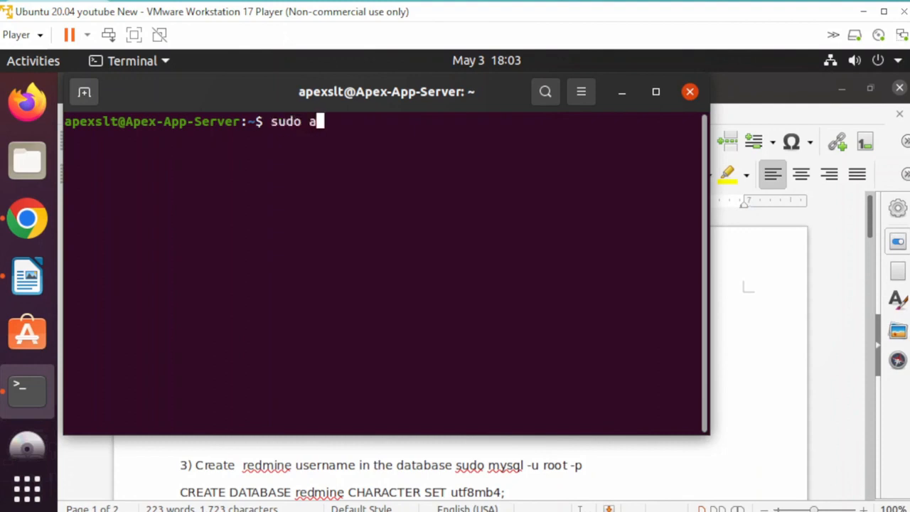
type("pt upgrade")
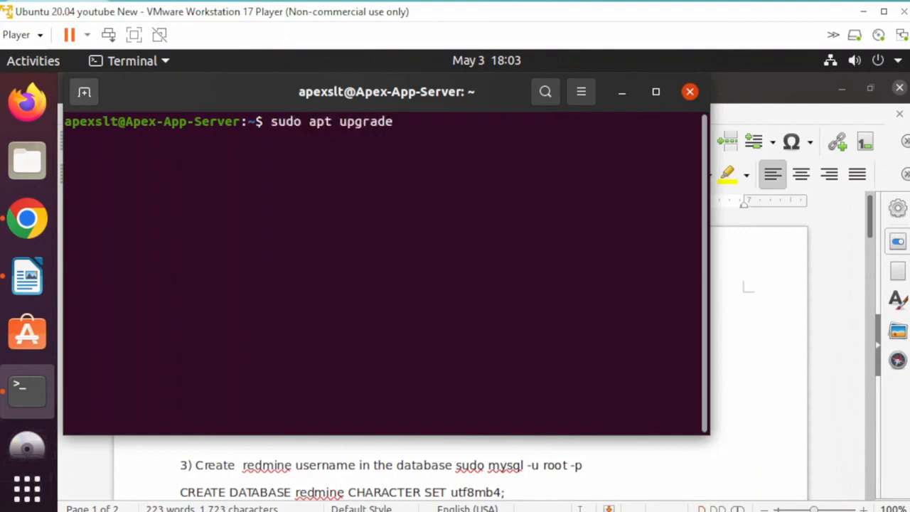
key("Return")
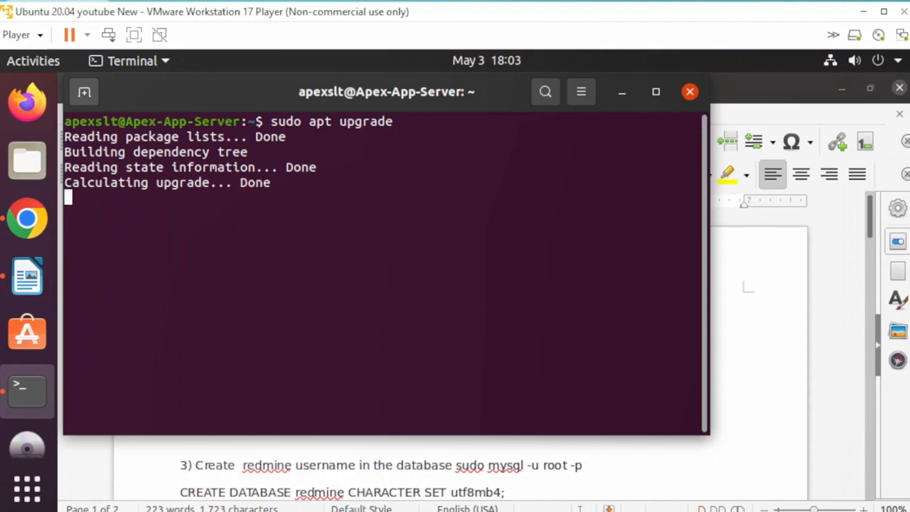
type("you want to continue? [Y/n] y")
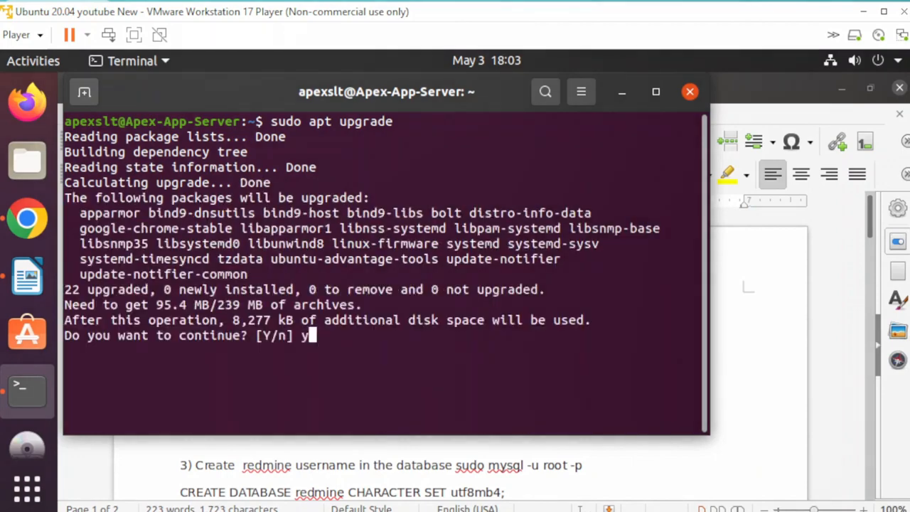
key("Return")
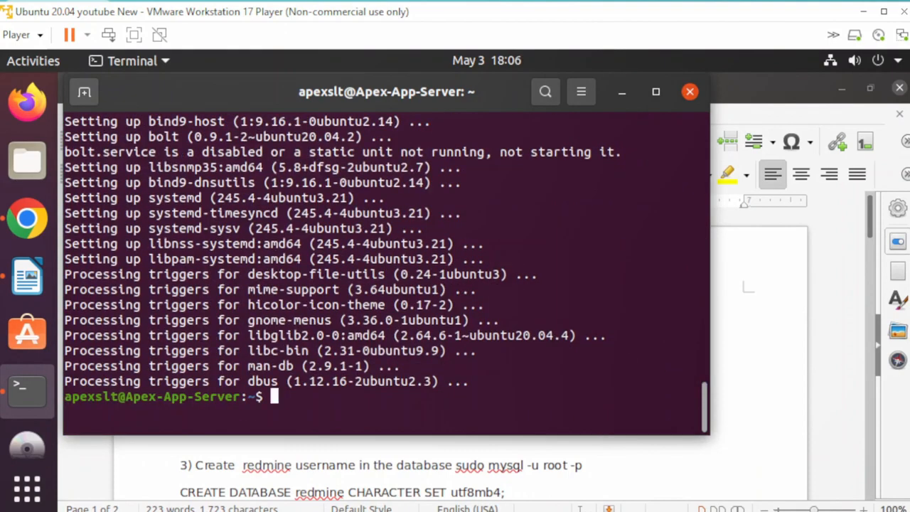
mouse_move(608, 398)
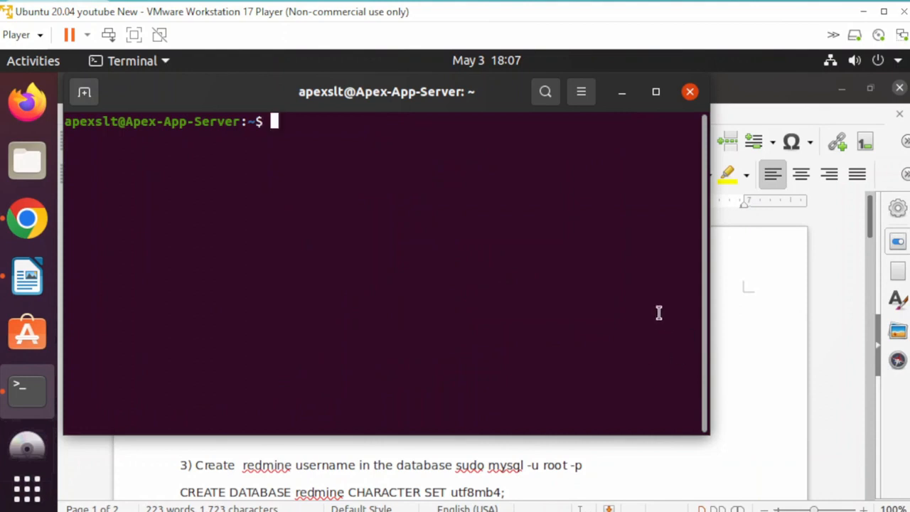
mouse_move(671, 299)
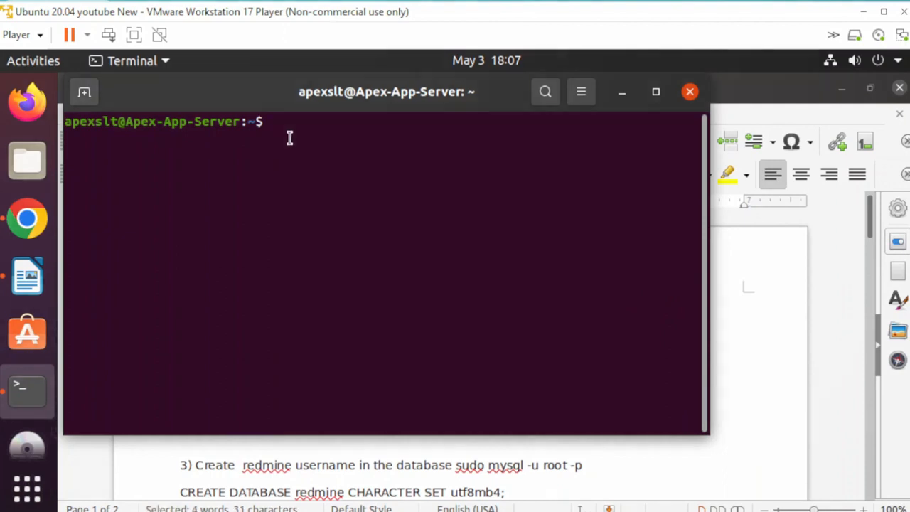
Step: Install mariadb-server via sudo apt install, confirm with y, then clear the output
type("sudo apt install mariadb-server")
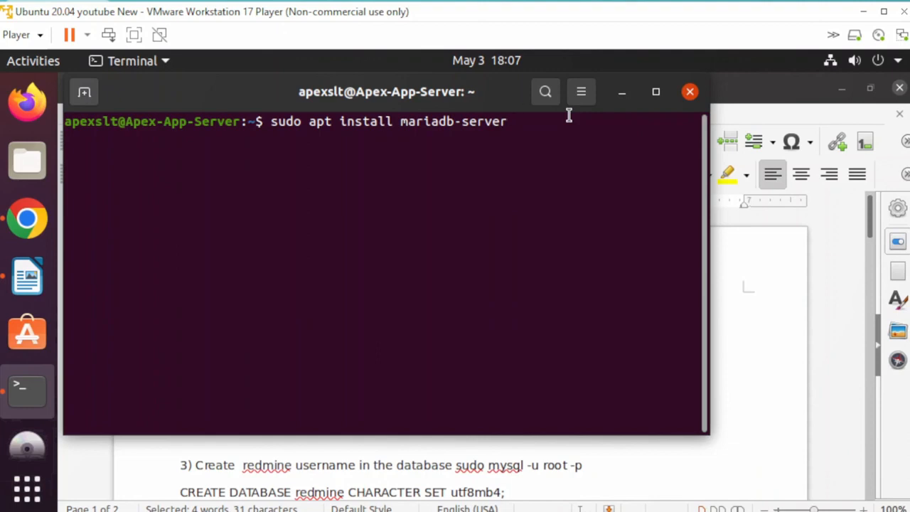
key("Return")
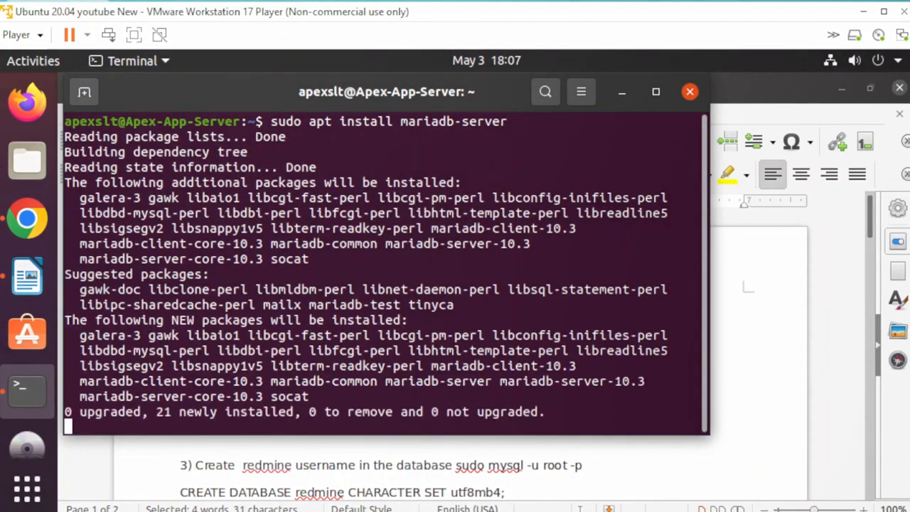
type("you want to continue? [Y/n] y")
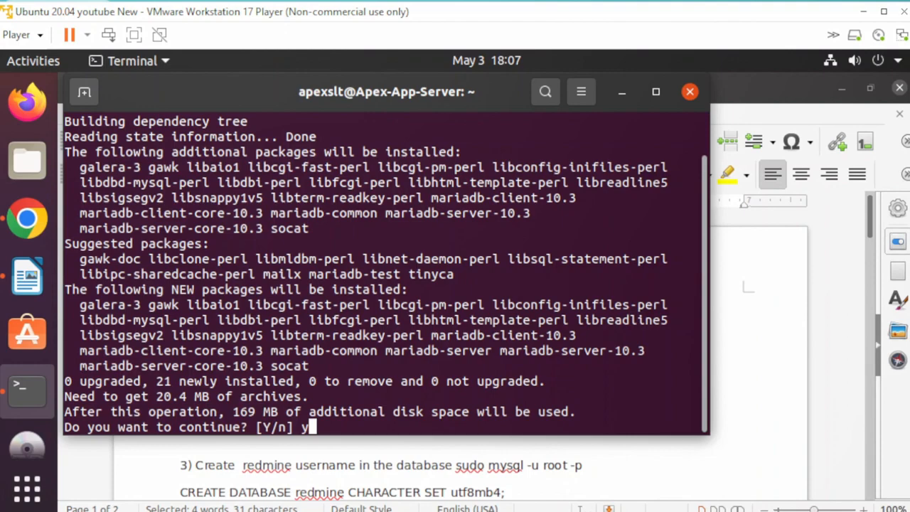
key("Return")
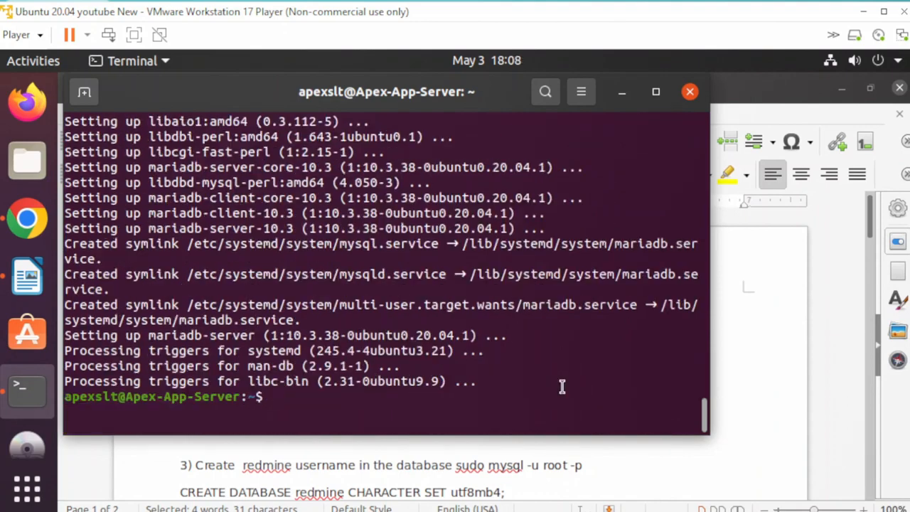
type("clear")
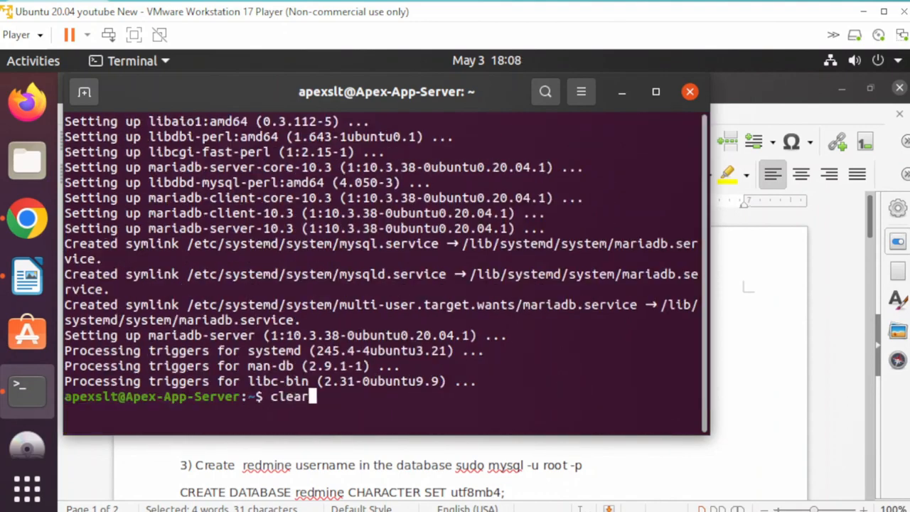
key("Return")
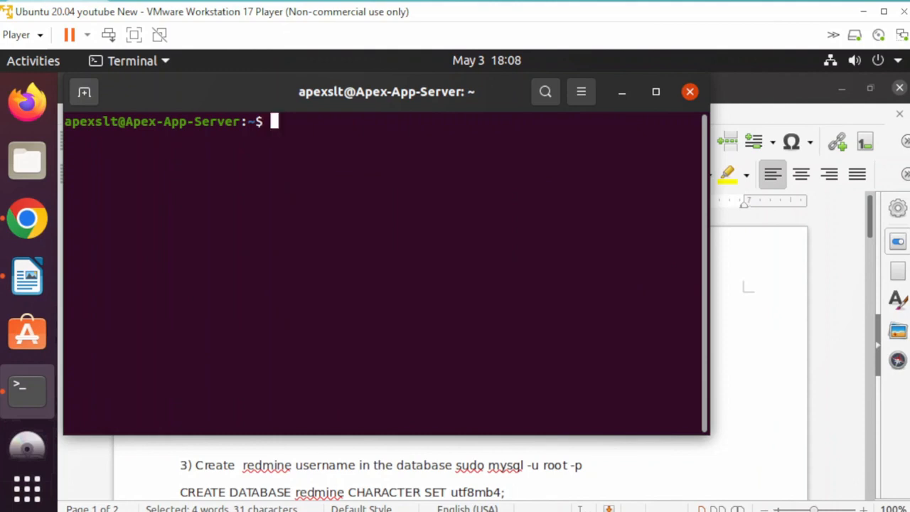
type("s")
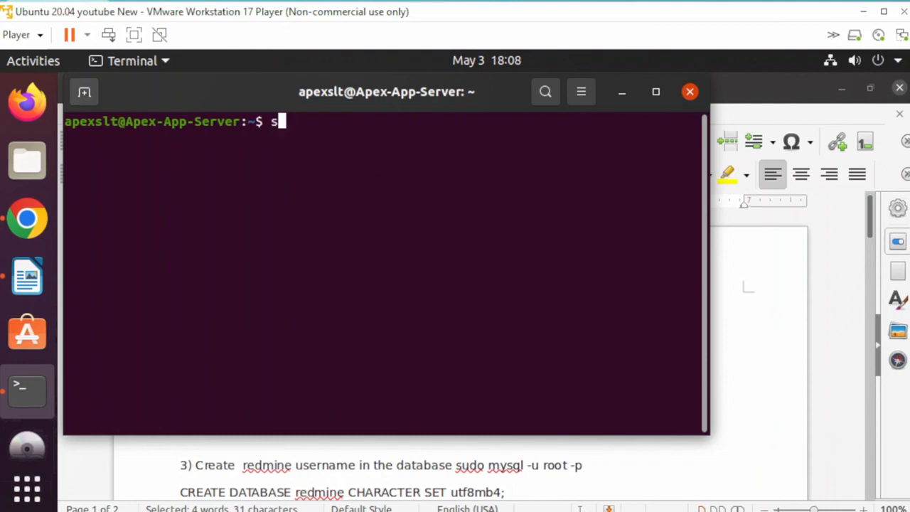
type("udo")
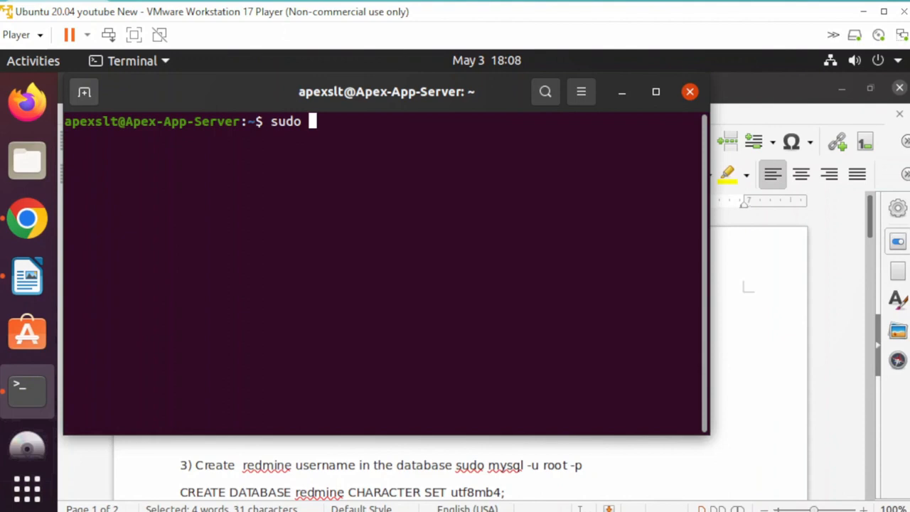
type("mysql")
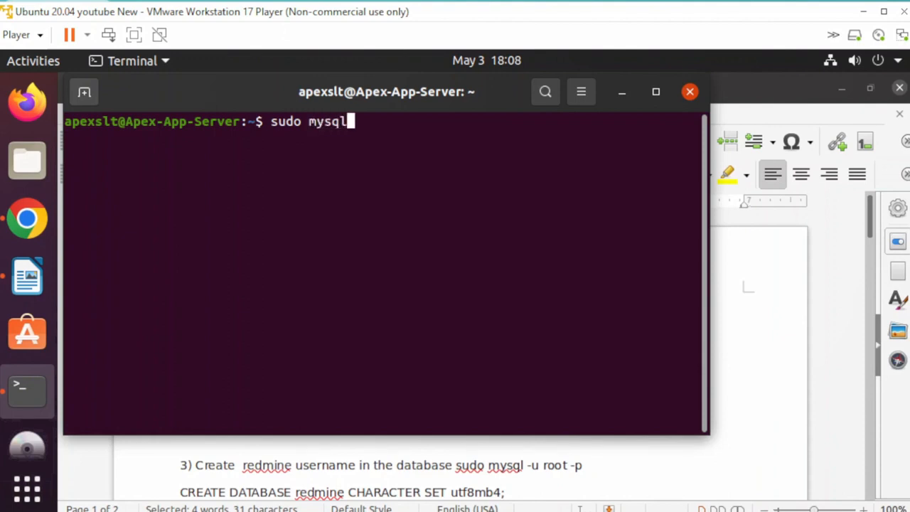
type("-u root")
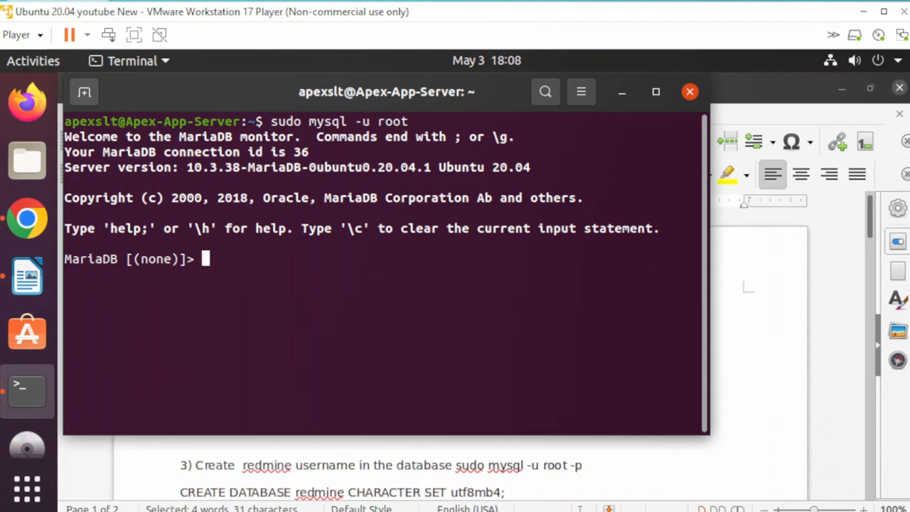
type("qu")
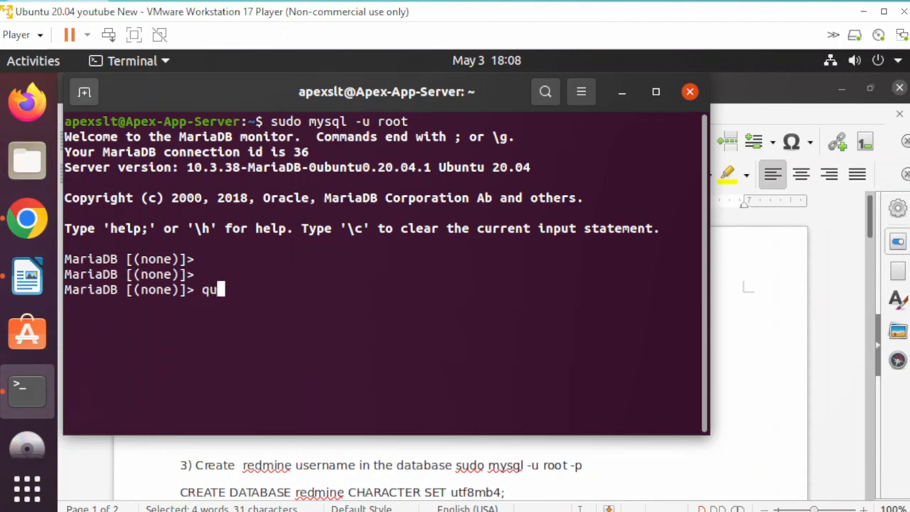
key("Return")
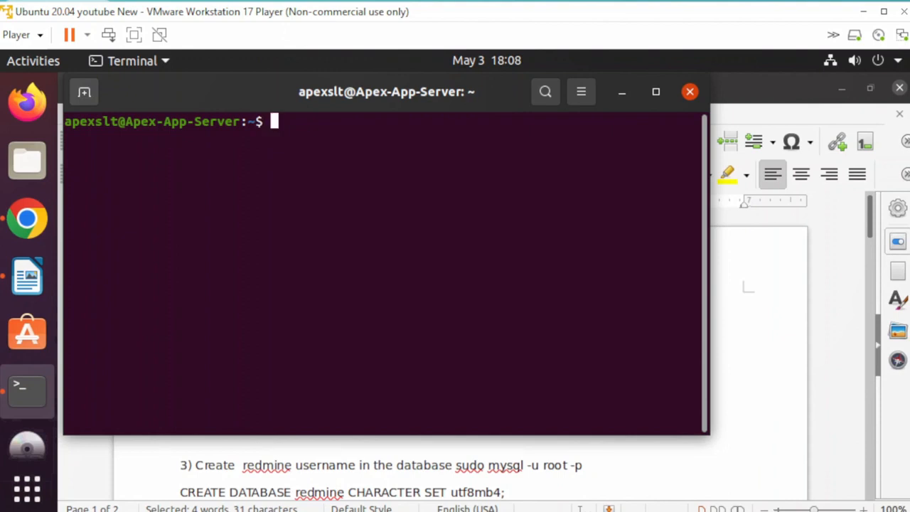
Step: Log into MariaDB as root with sudo mysql -u root -p
type("sudo my")
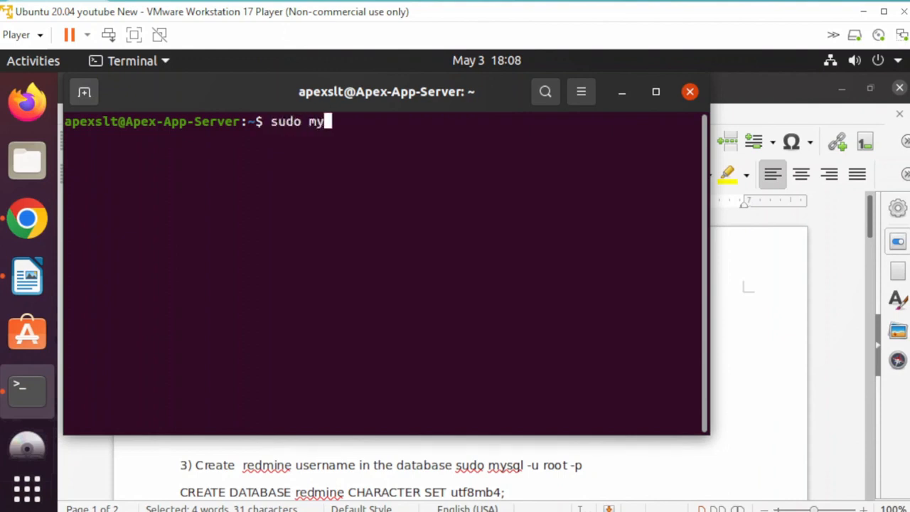
type("sql -u")
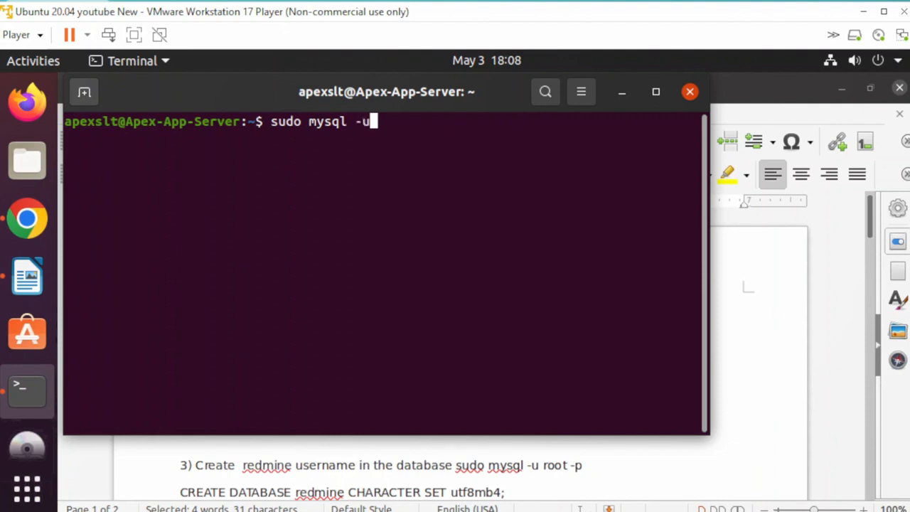
type("root -p")
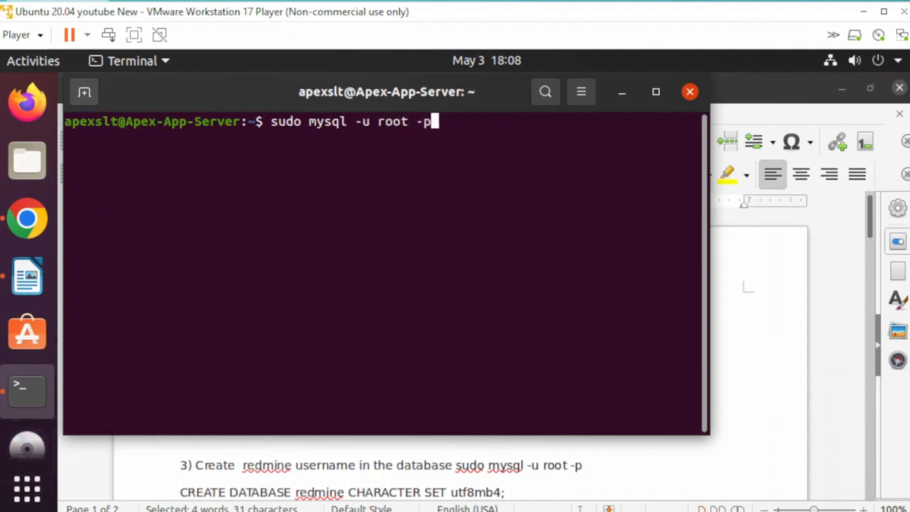
key("Return")
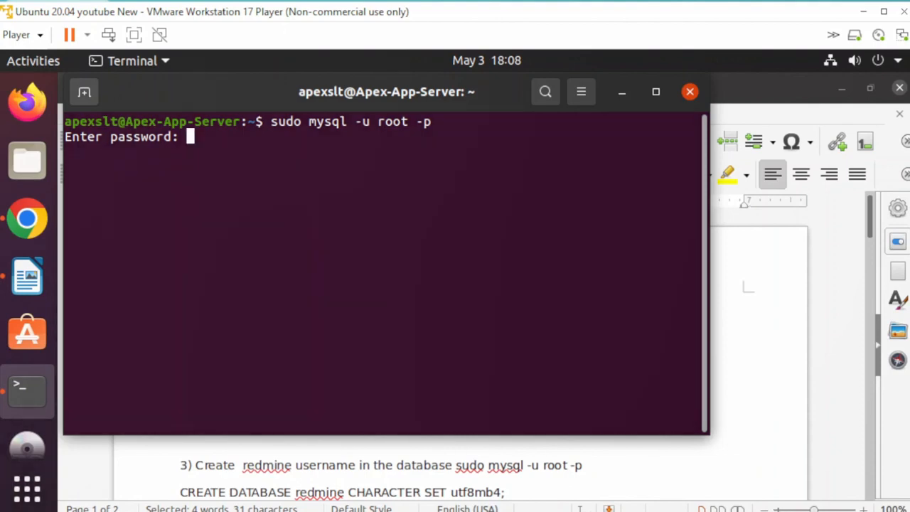
key("Return")
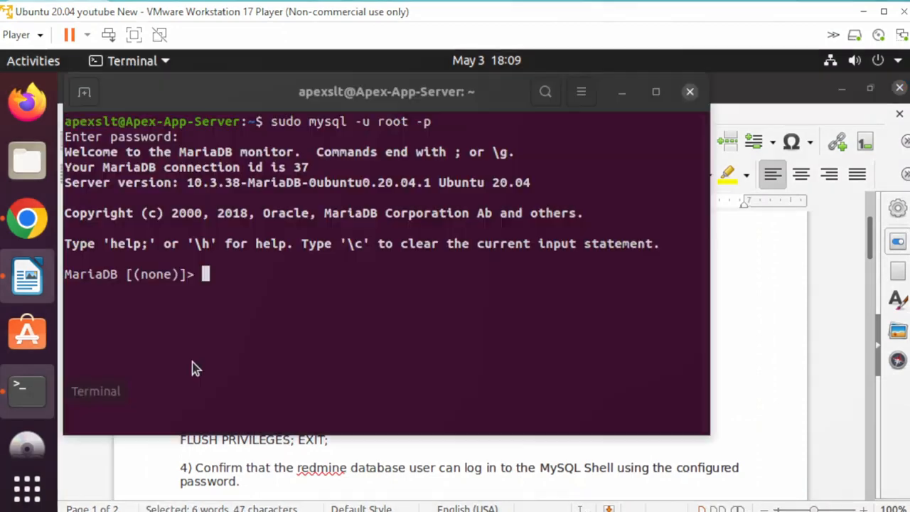
Step: Create the redmine database with CHARACTER SET utf8mb4
type("CREATE DATABASE redmine CHARACTER SET utf8mb4;")
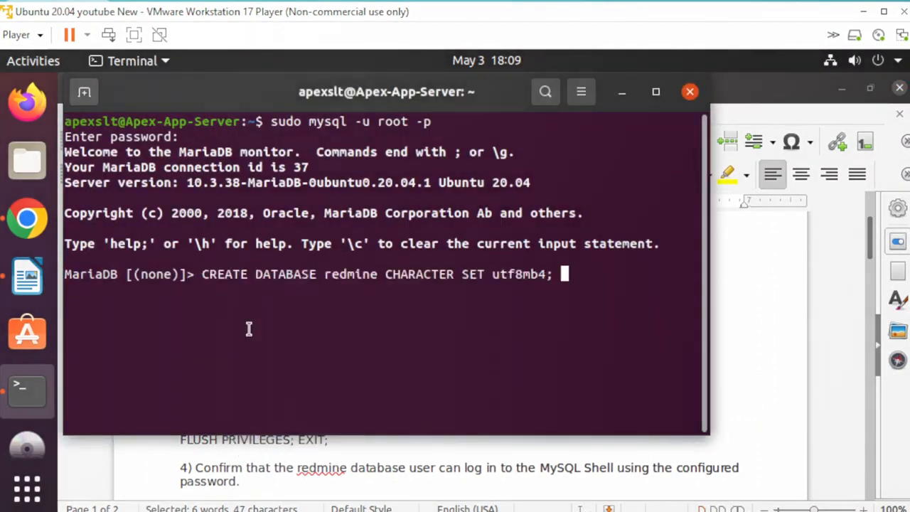
key("Return")
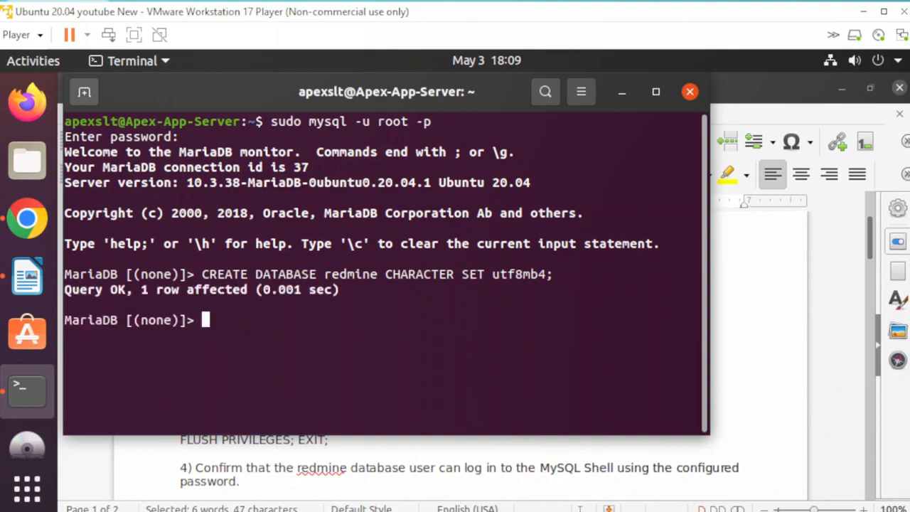
mouse_move(377, 317)
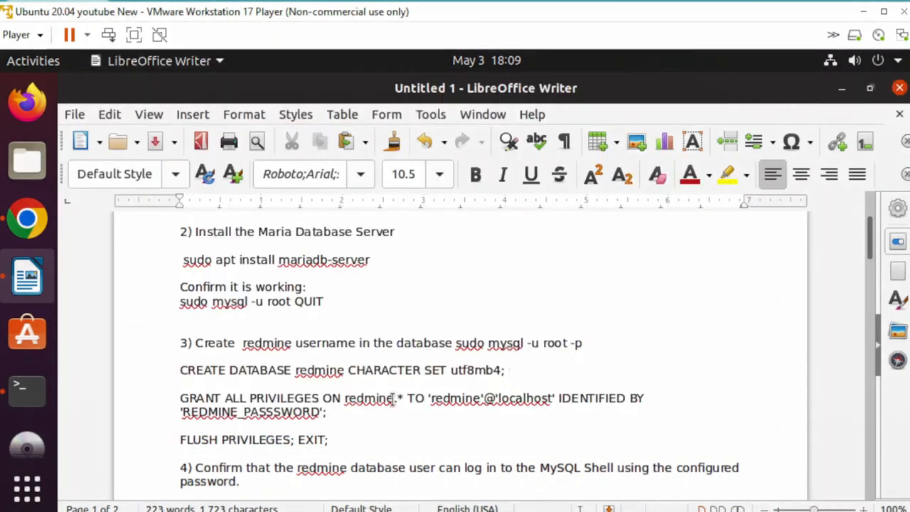
Step: Copy the GRANT ALL PRIVILEGES statement from the notes and return to the terminal
left_click_drag(179, 398, 327, 412)
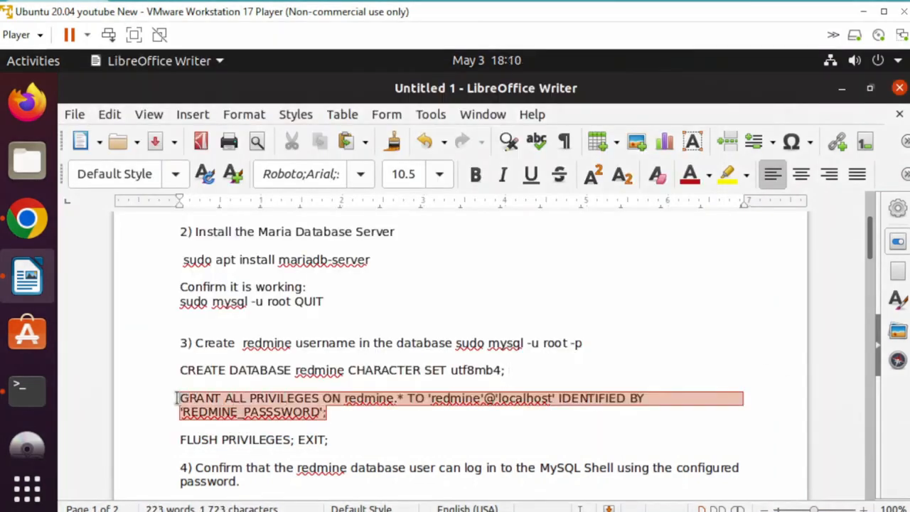
right_click(248, 398)
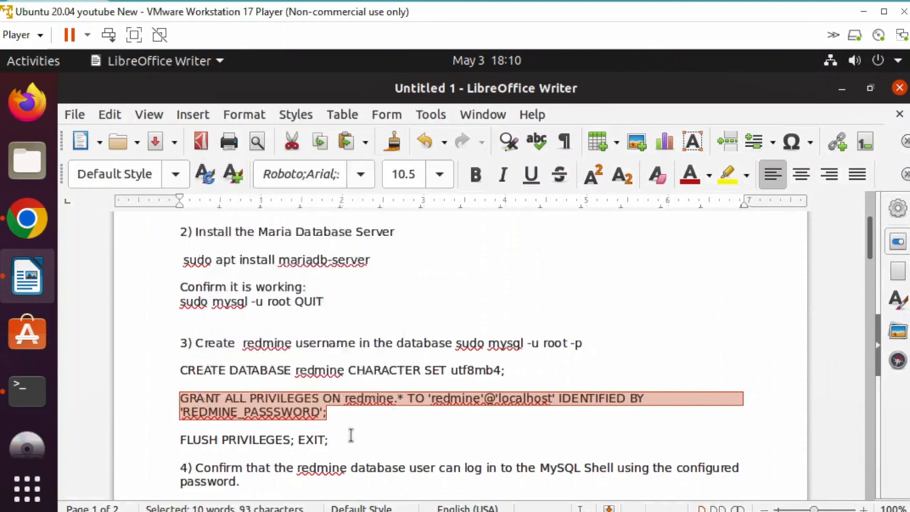
left_click(26, 389)
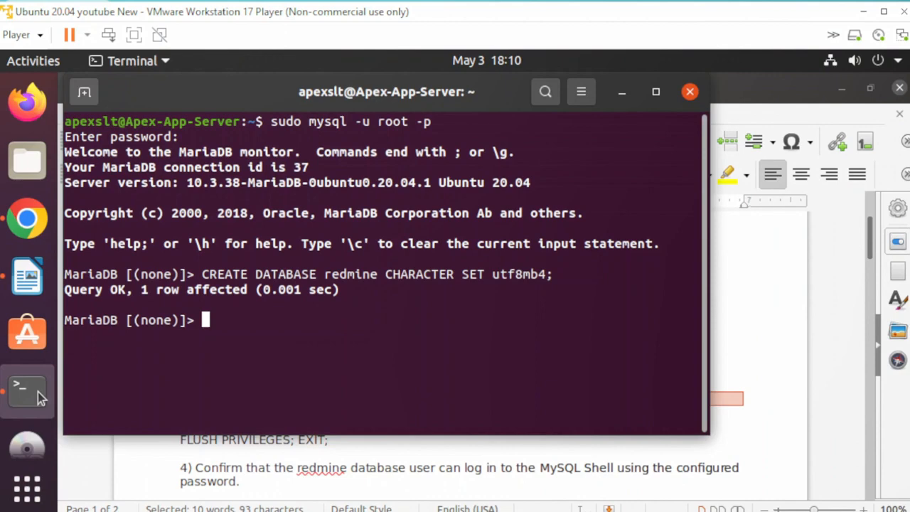
mouse_move(214, 324)
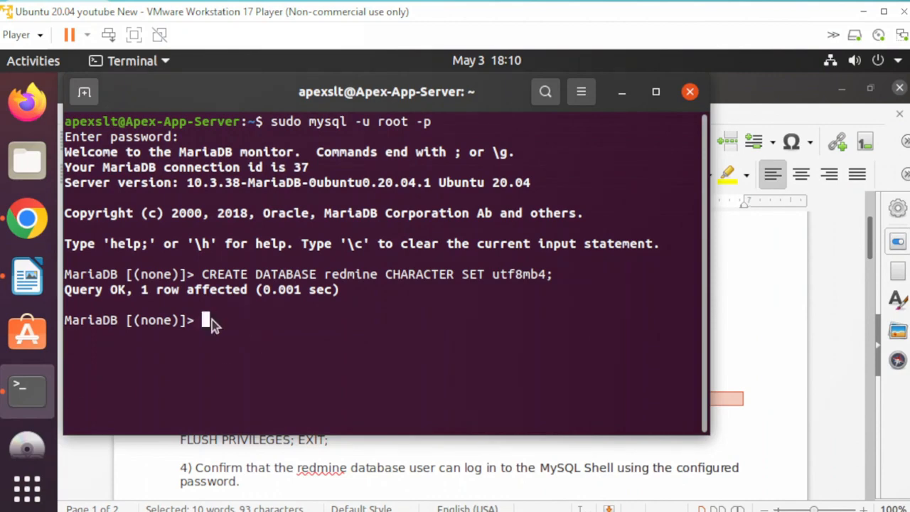
type("GRANT ALL PRIVILEGES ON redmine.* TO 'redmine'@'localhost' IDENTIFIED BY 'REDMINE_PASSSWORD';")
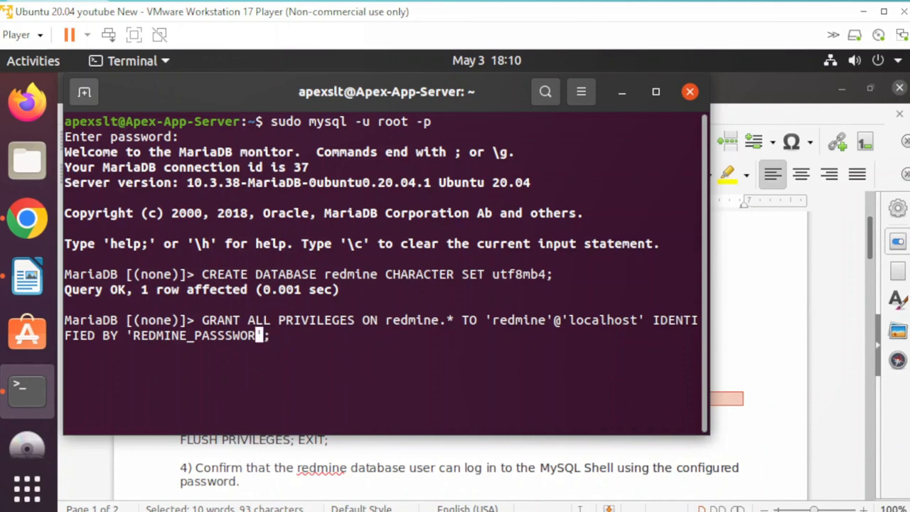
key("BackSpace")
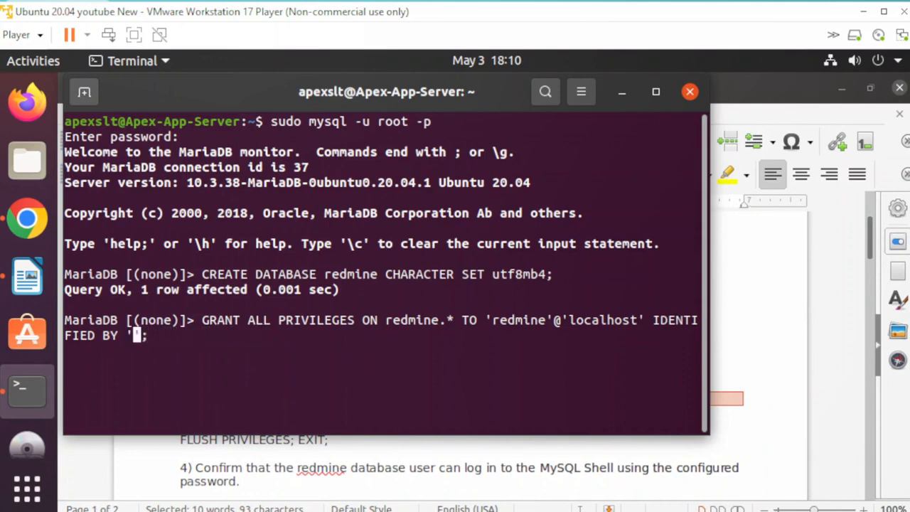
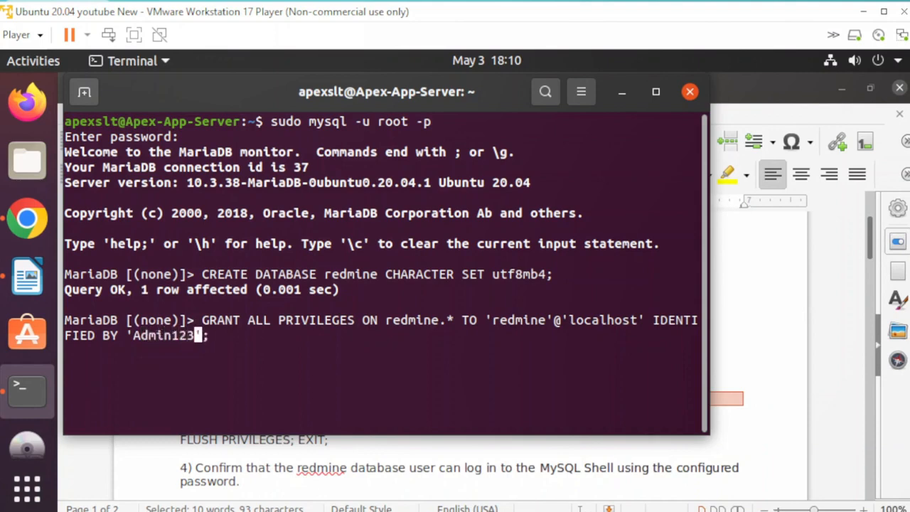
key("Return")
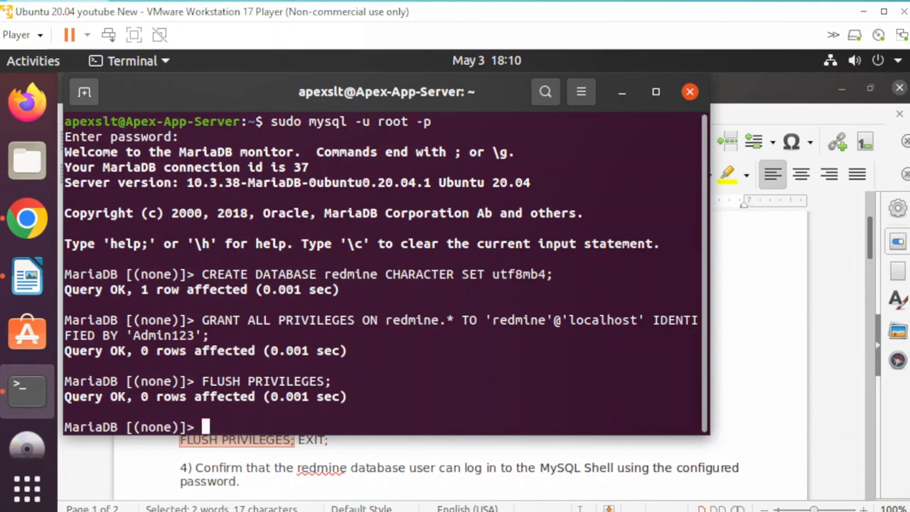
type("quit")
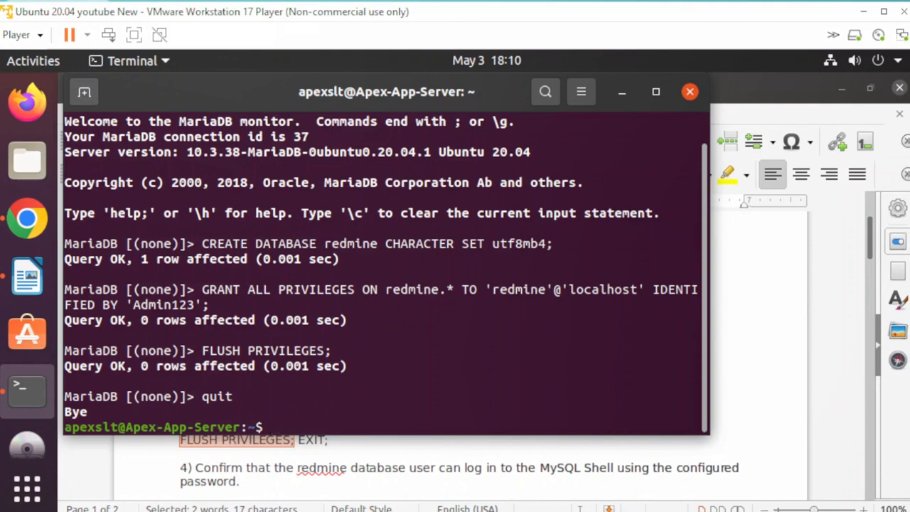
mouse_move(455, 7)
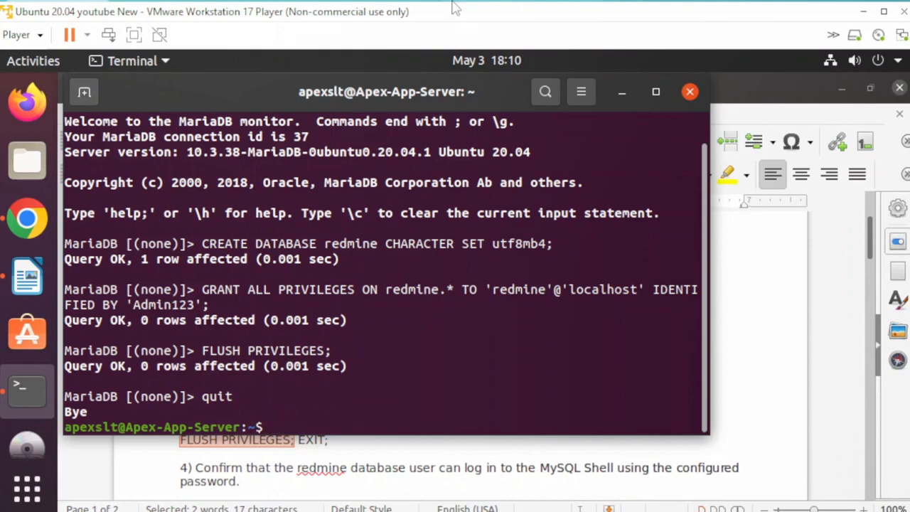
mouse_move(512, 396)
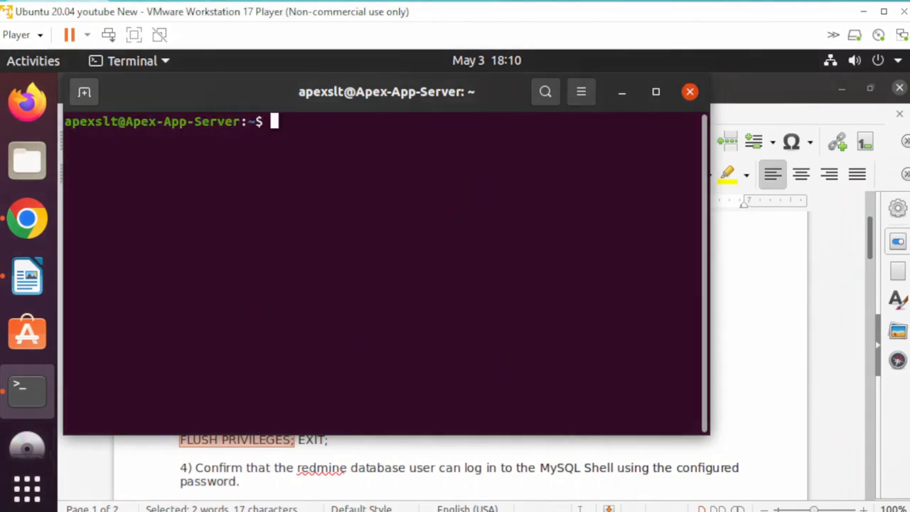
Step: Log into MariaDB as the redmine user with mysql -u redmine -p and its password
type("m")
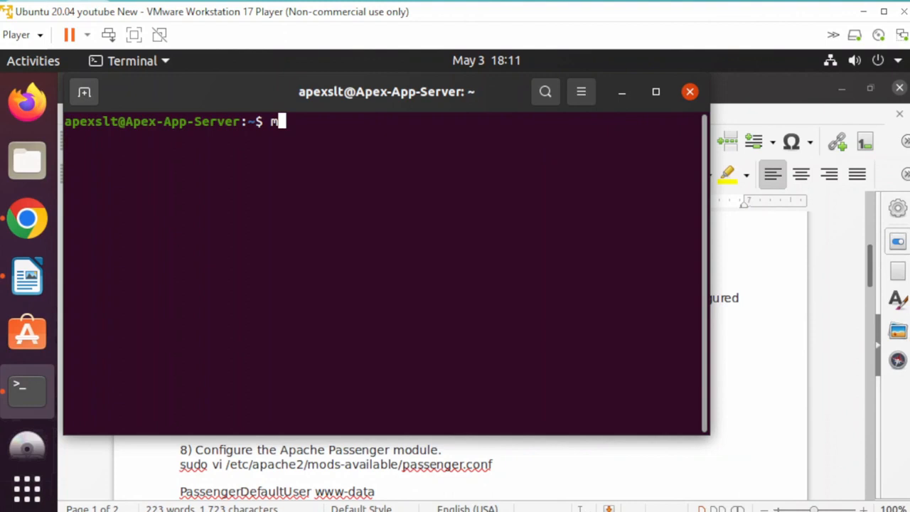
type("ysql -")
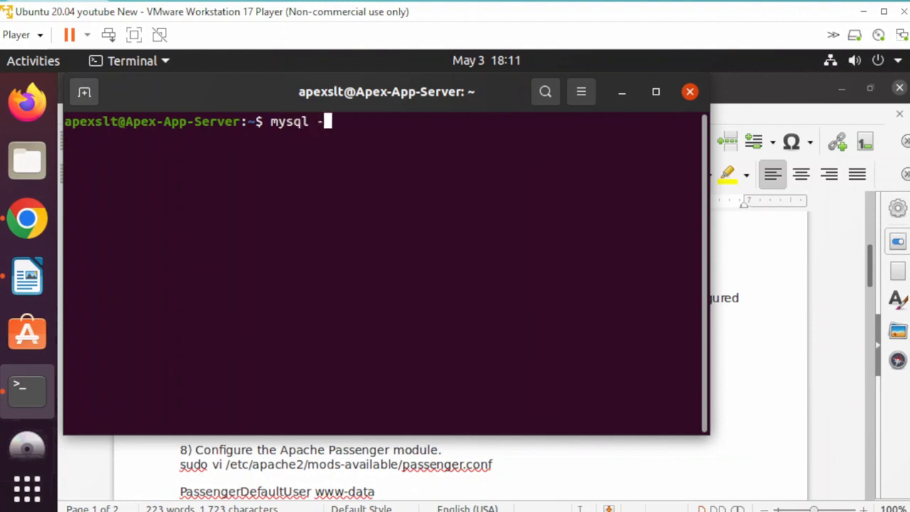
type("u redmine -p")
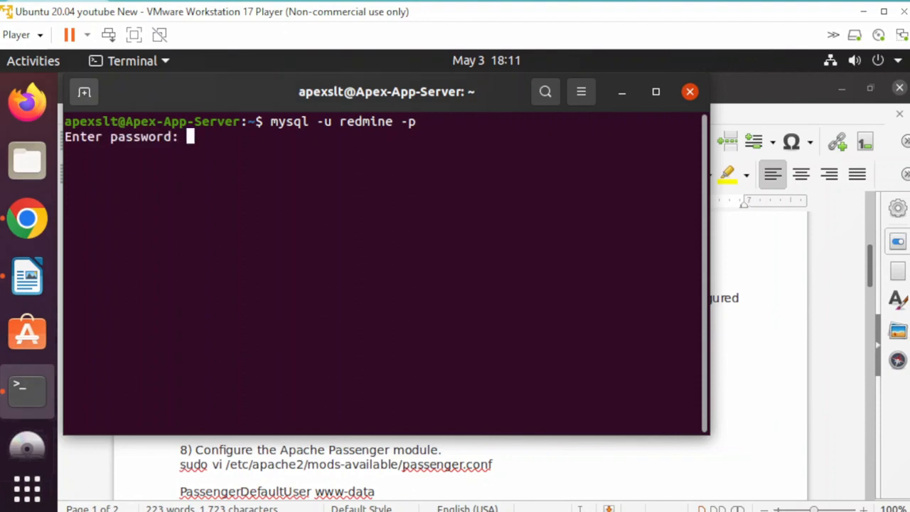
type("cle")
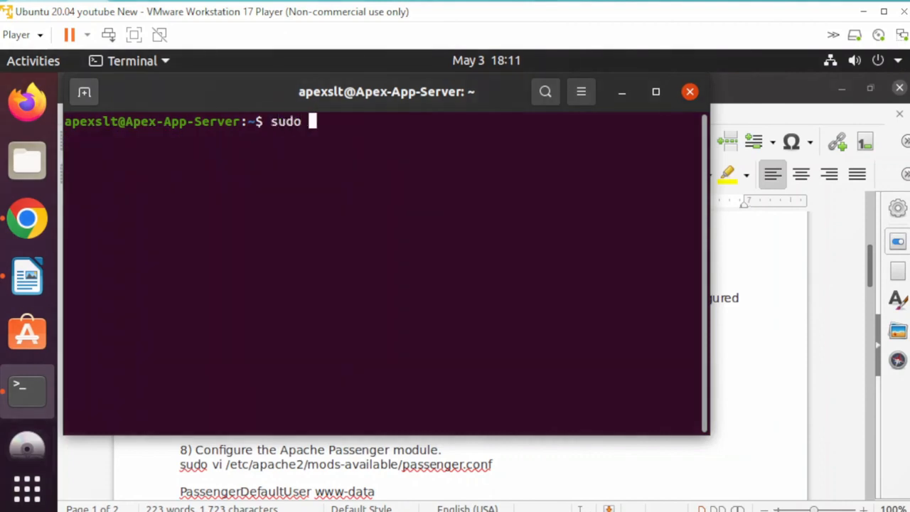
type("mysql -")
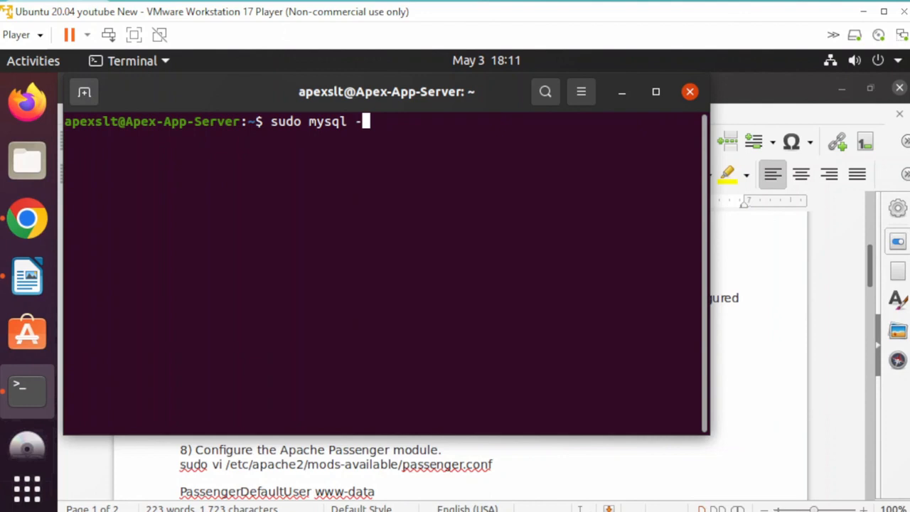
type("u")
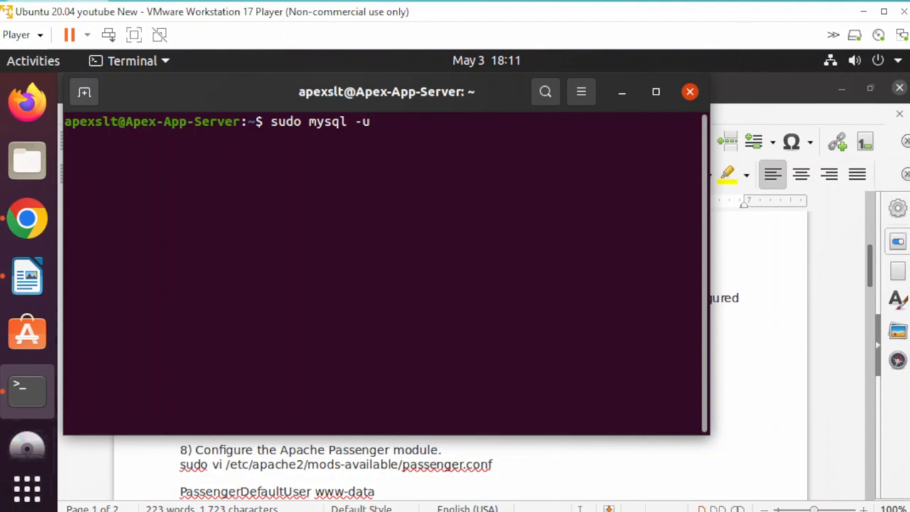
type("rtf")
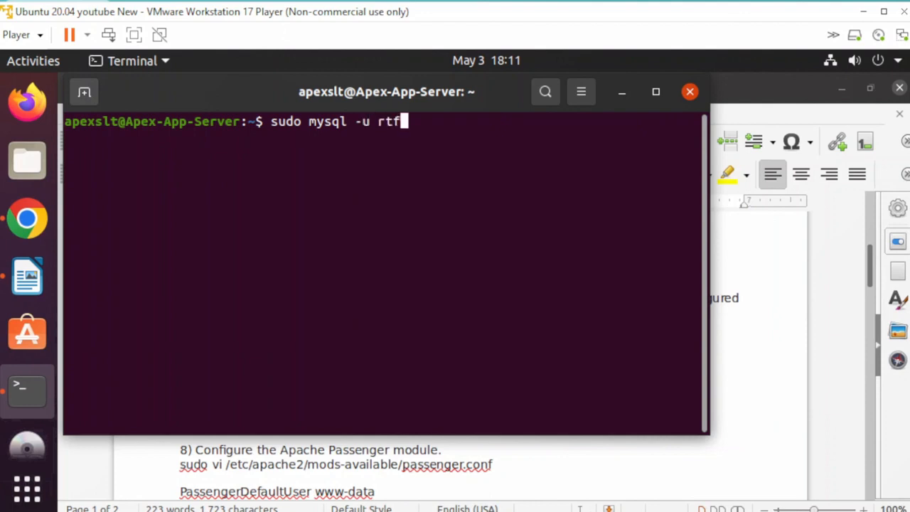
type("edmine")
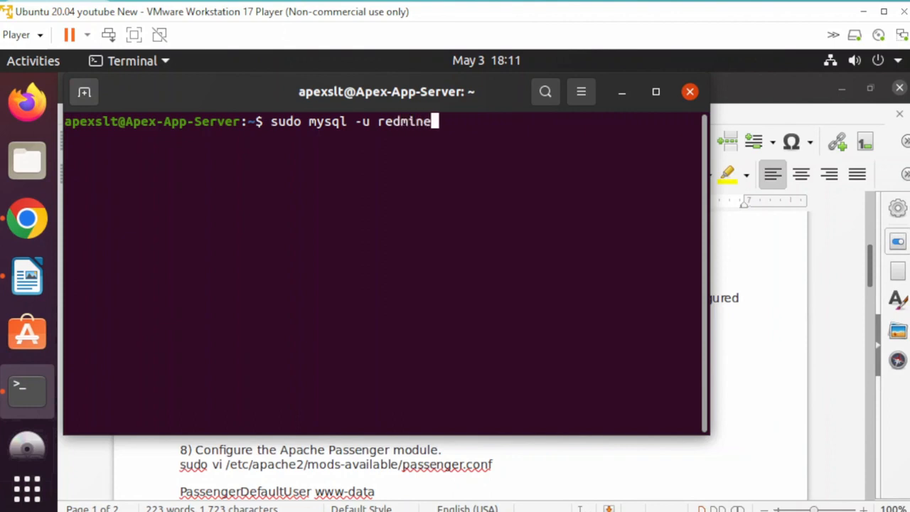
key("Return")
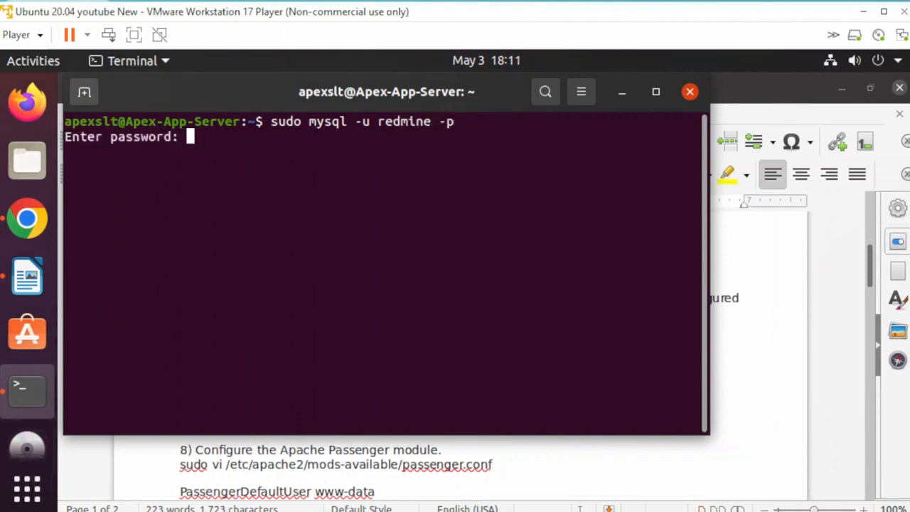
key("Return")
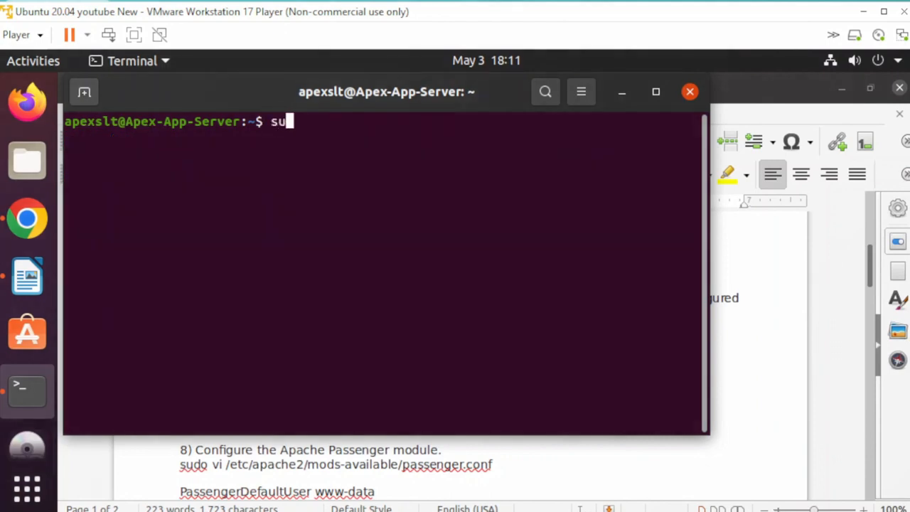
type("clear")
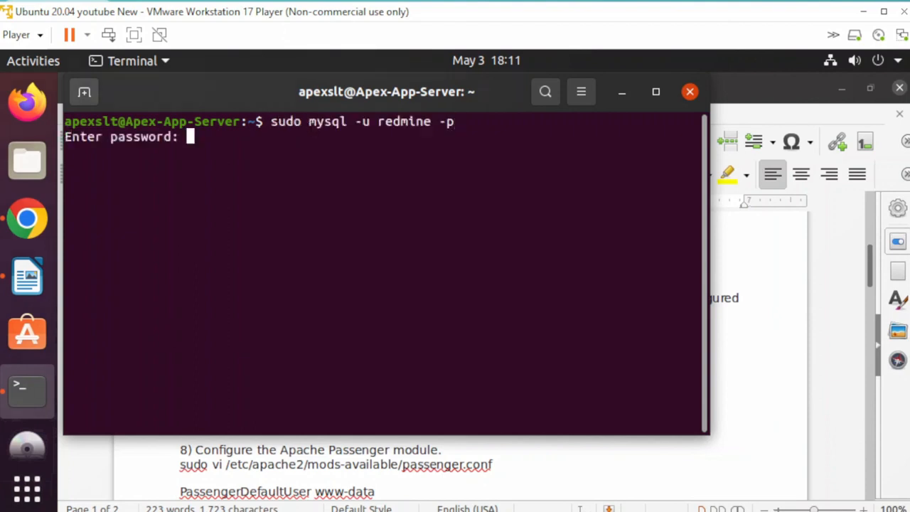
key("Return")
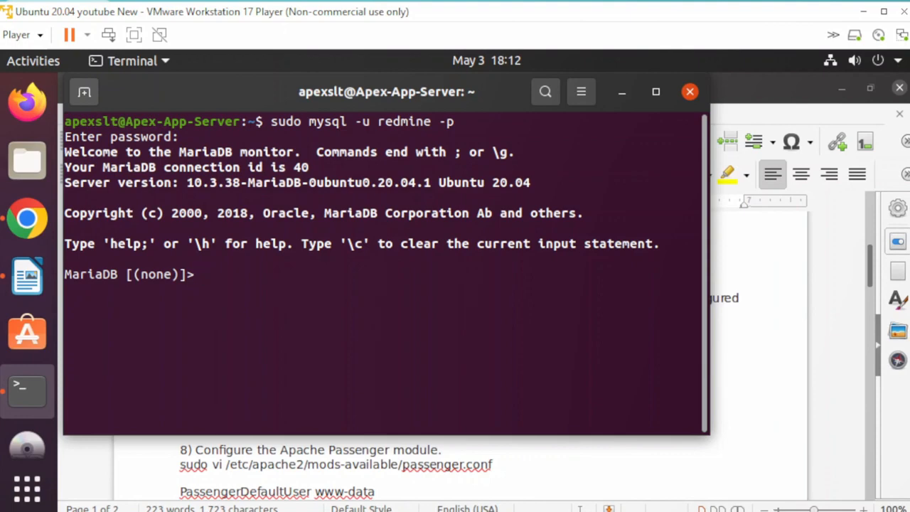
Step: Run show databases; confirming redmine is listed, then quit the MariaDB shell
type("show")
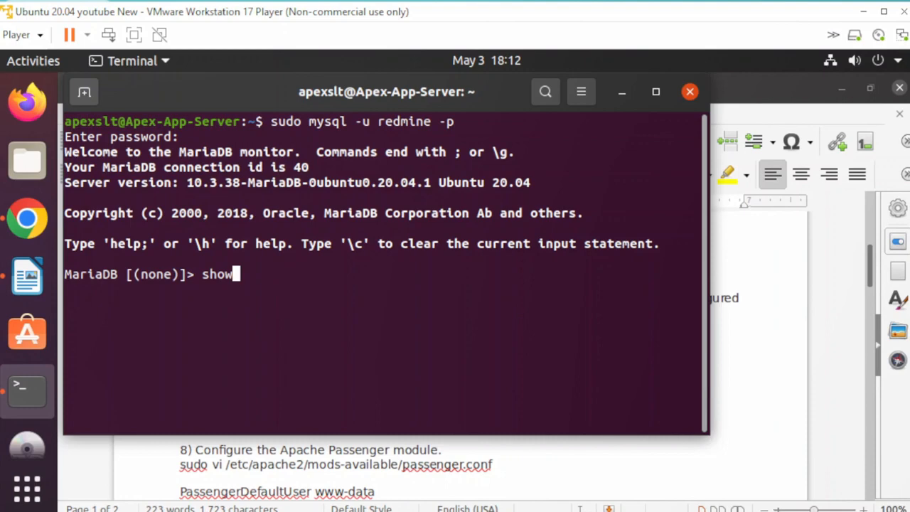
type("databe")
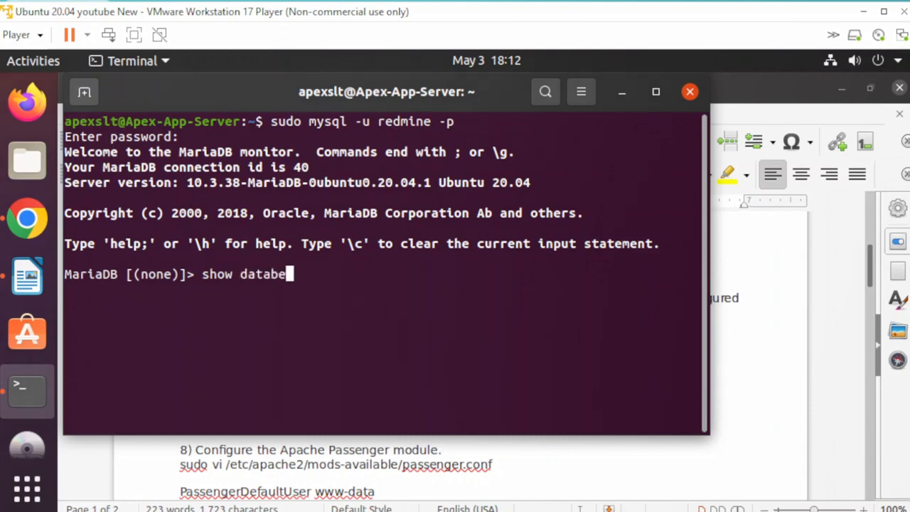
key("BackSpace")
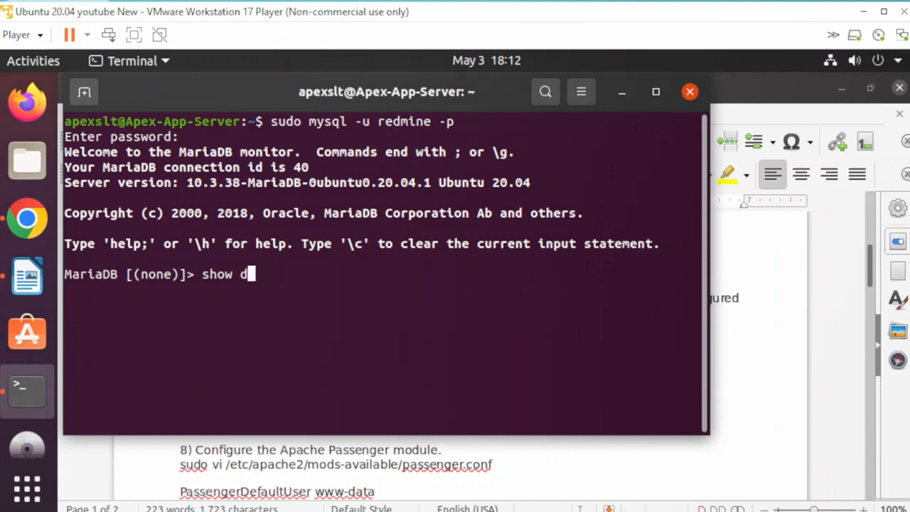
type("at")
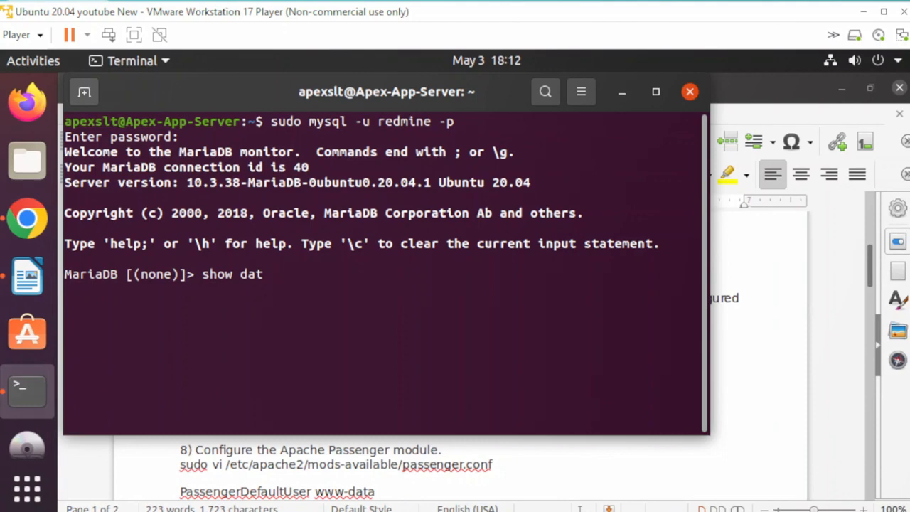
key("Return")
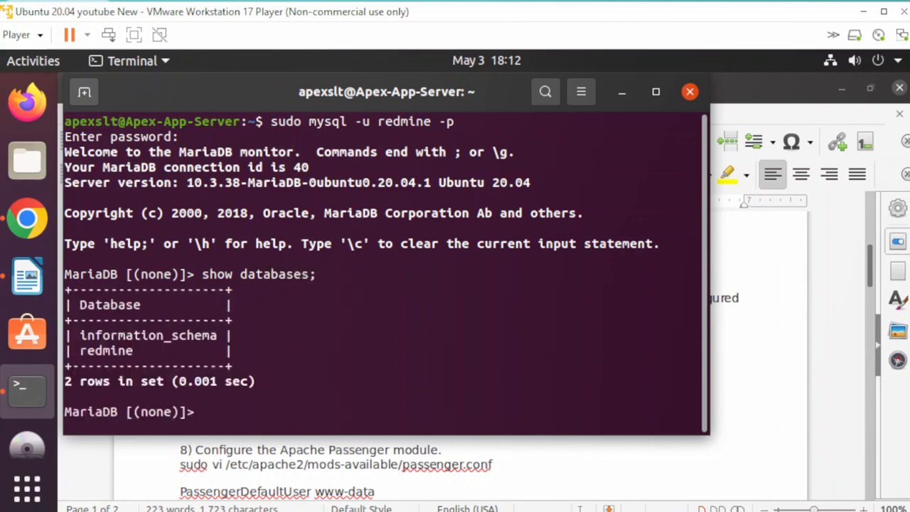
mouse_move(137, 348)
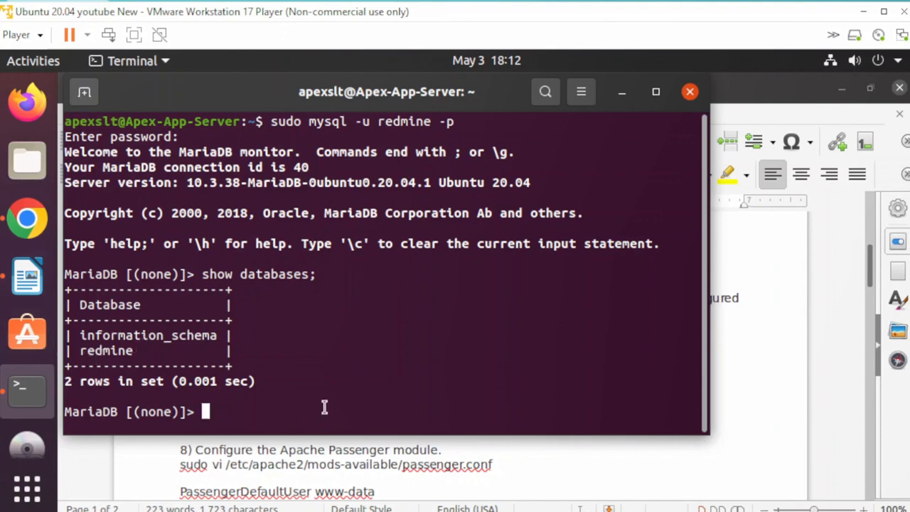
type("quit")
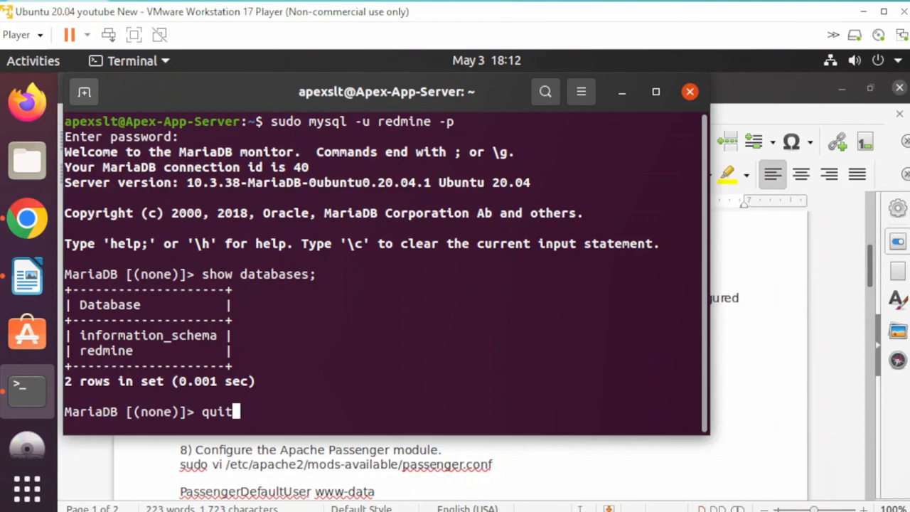
key("Return")
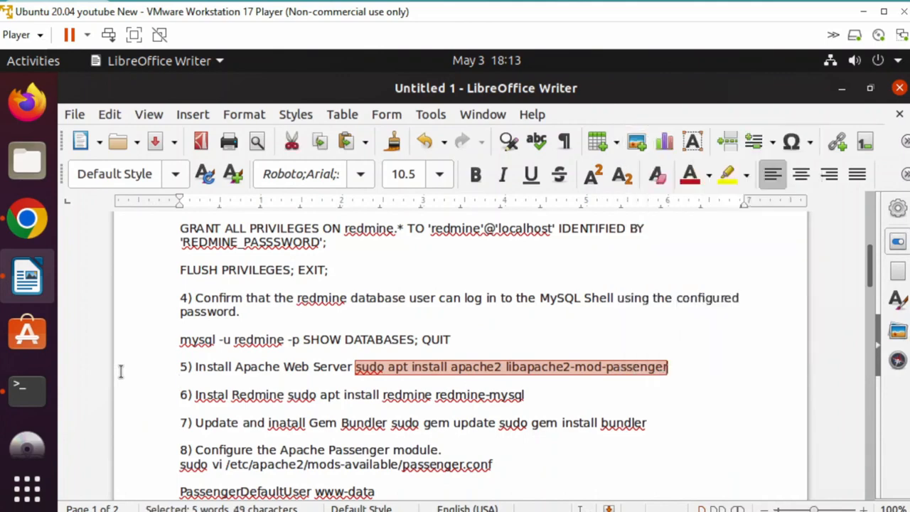
Step: Install apache2 and libapache2-mod-passenger with sudo apt install, answering y to proceed
left_click(26, 390)
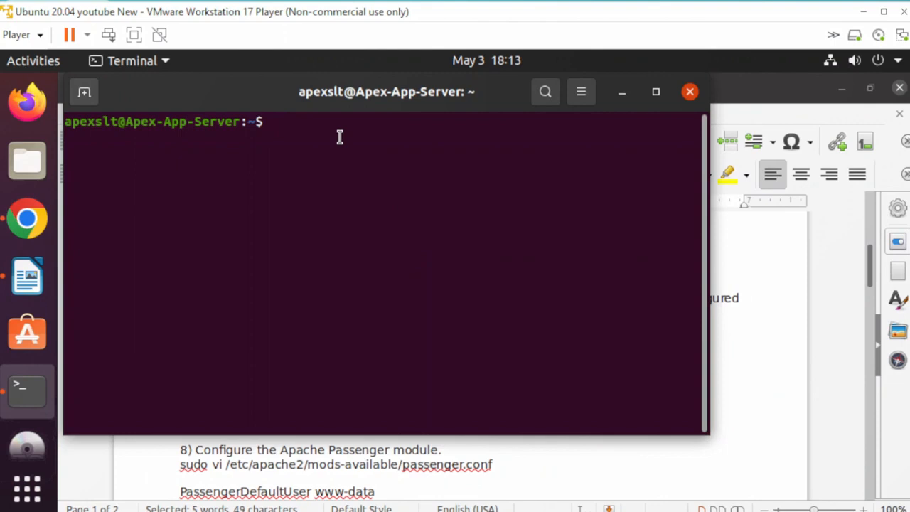
type("sudo apt install apache2 libapache2-mod-passenger")
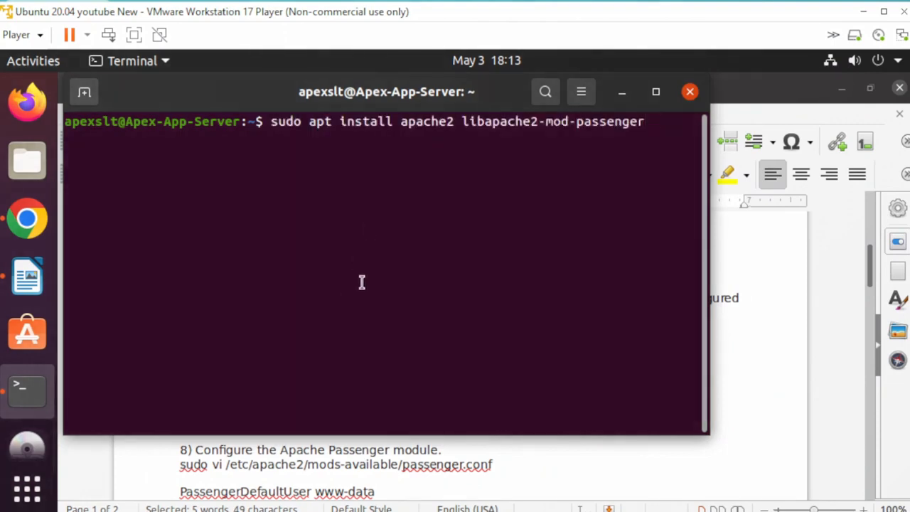
key("Return")
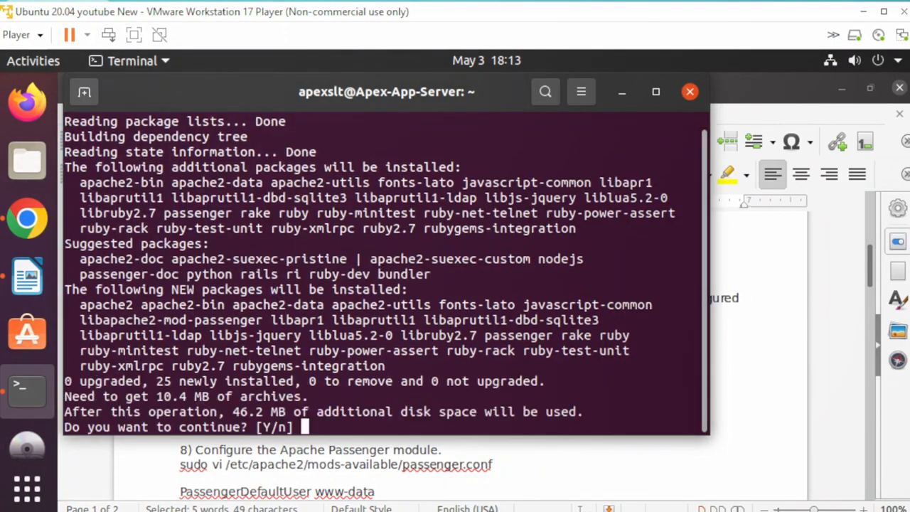
type("y")
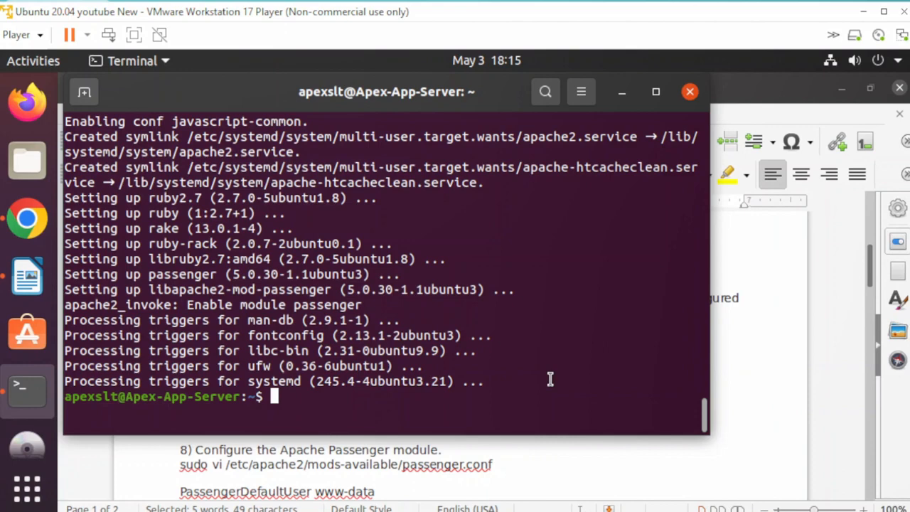
Step: Run ifconfig and read the ens160 inet address, 192.168.4.91
type("ifcondfig")
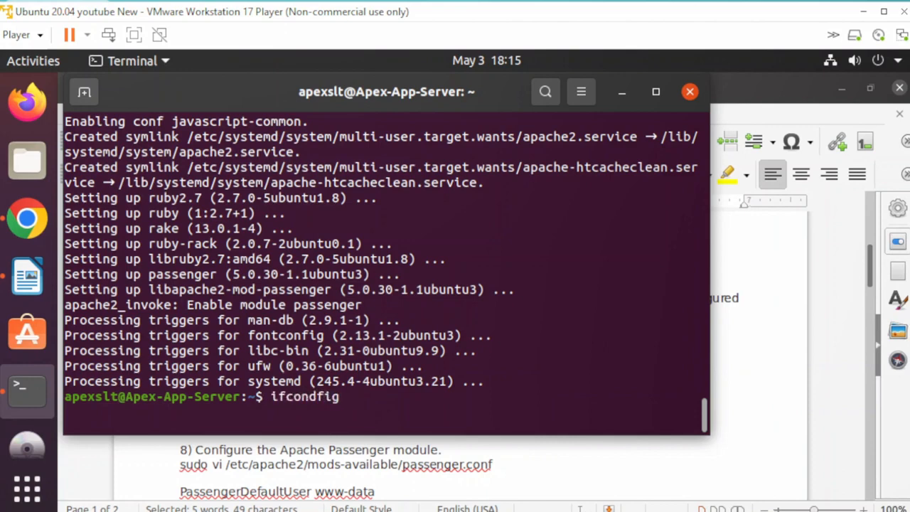
key("Return")
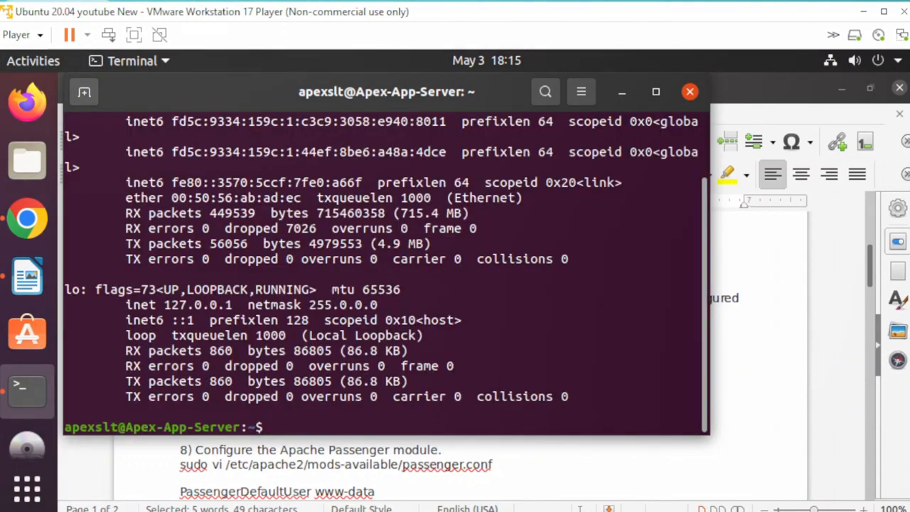
scroll("up", 3)
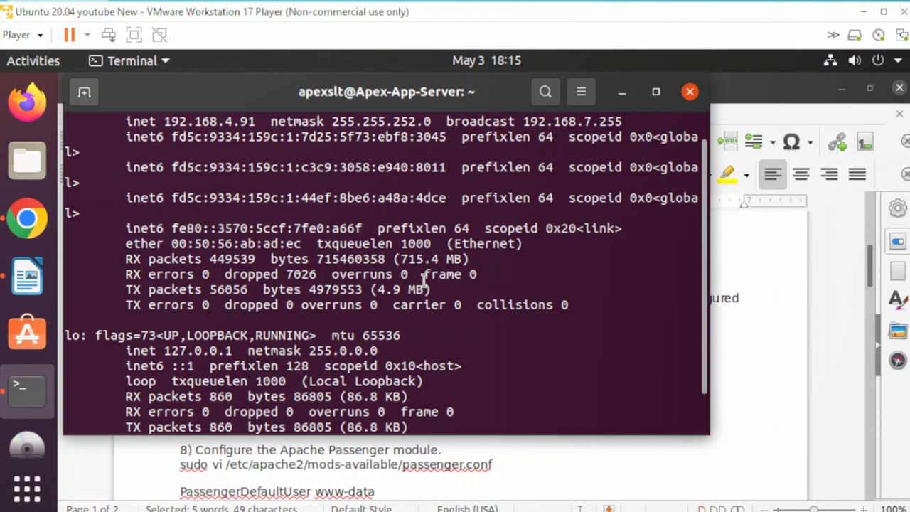
scroll("up", 3)
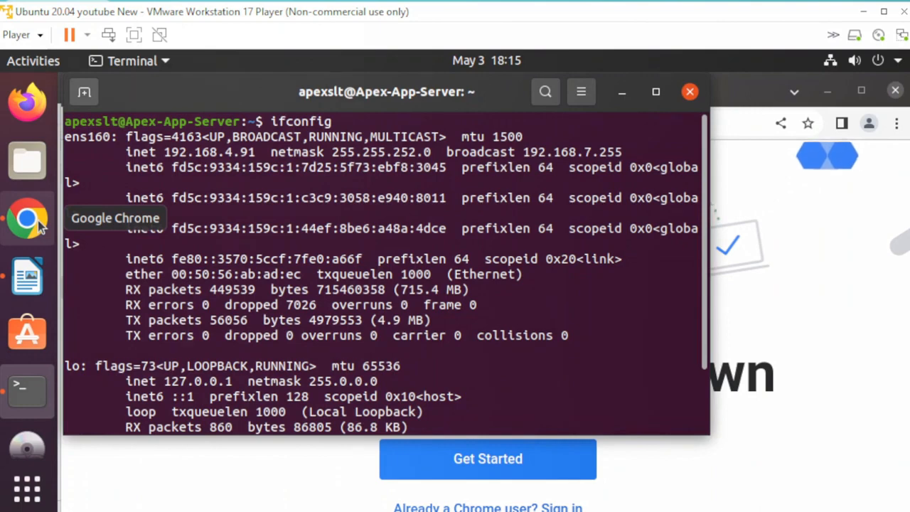
Step: Browse to 192.168.4.91 in Chrome and review the Apache2 Ubuntu Default Page
left_click(27, 219)
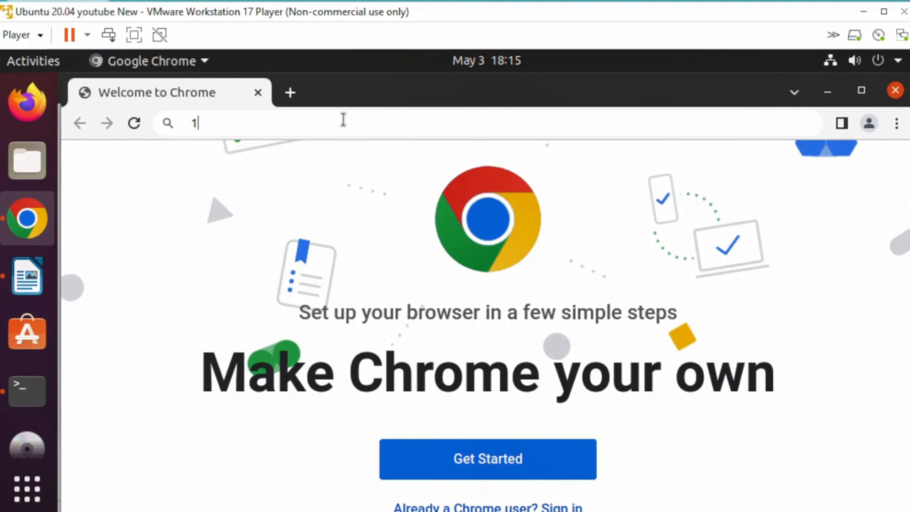
type("92.168.4.91")
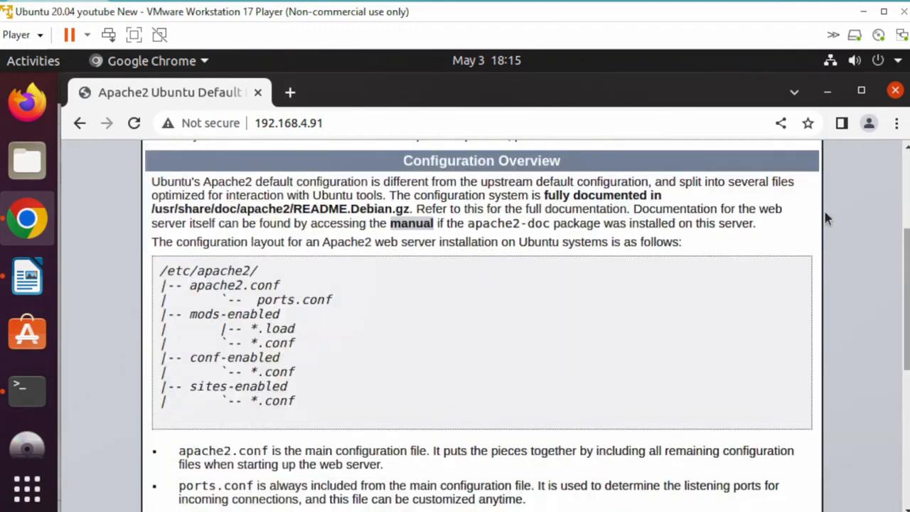
scroll("down", 3)
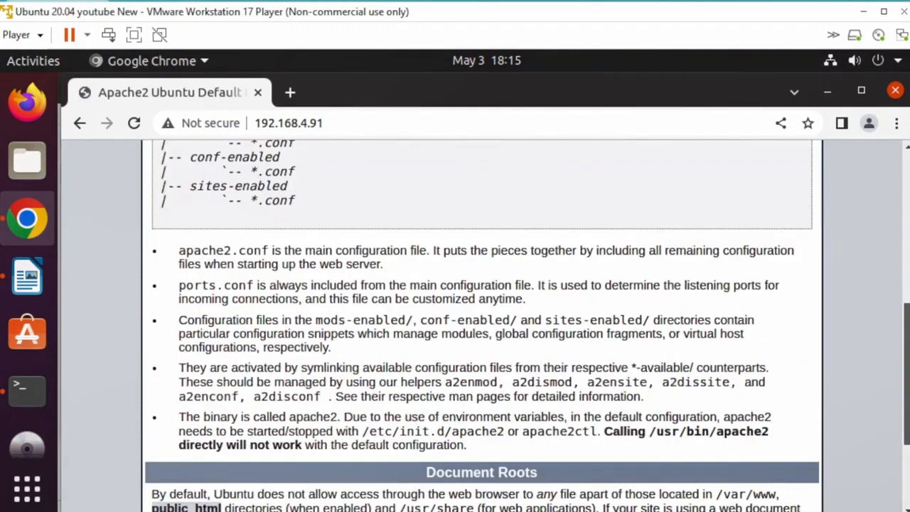
scroll("up", 3)
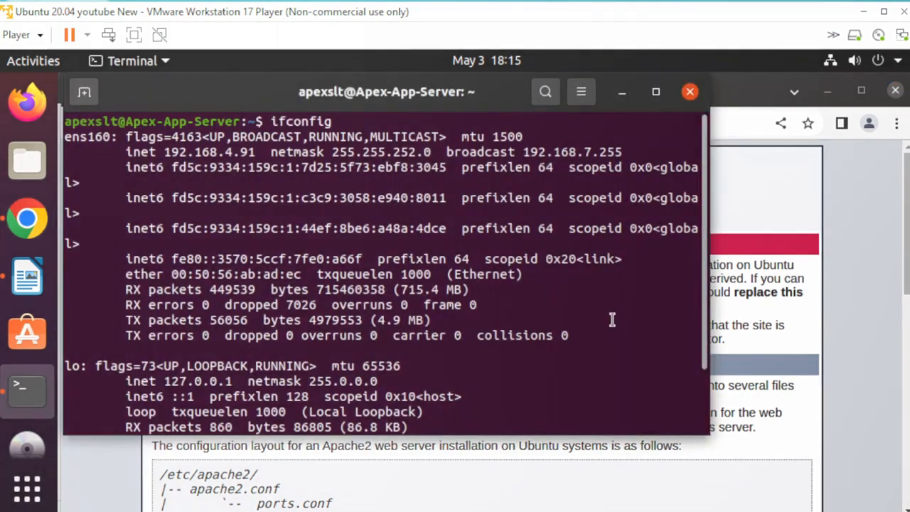
Step: Check that apache2.service is active (running) with sudo systemctl status, then clear the screen
scroll("down", 3)
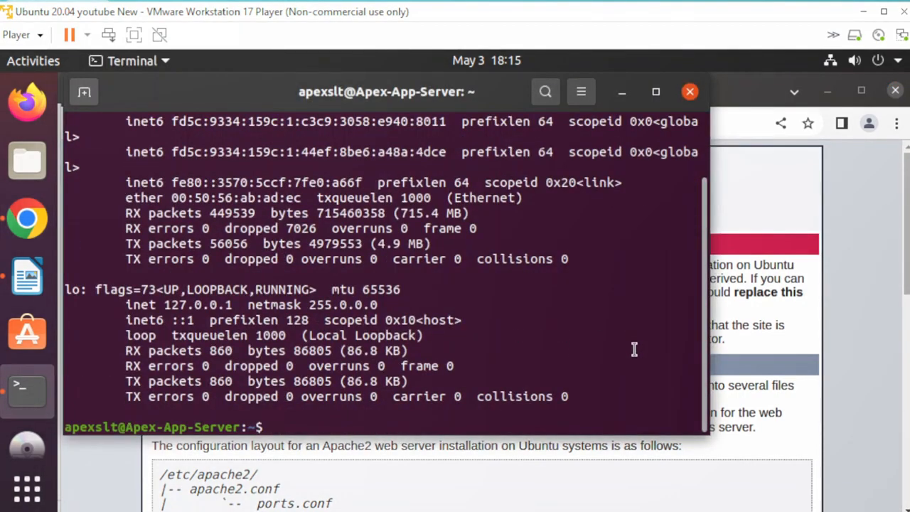
type("sudo syst")
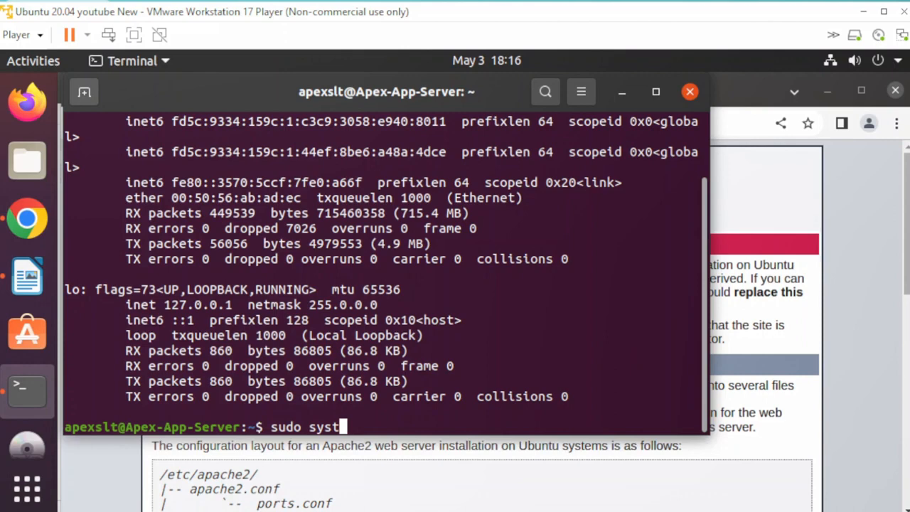
type("emctl")
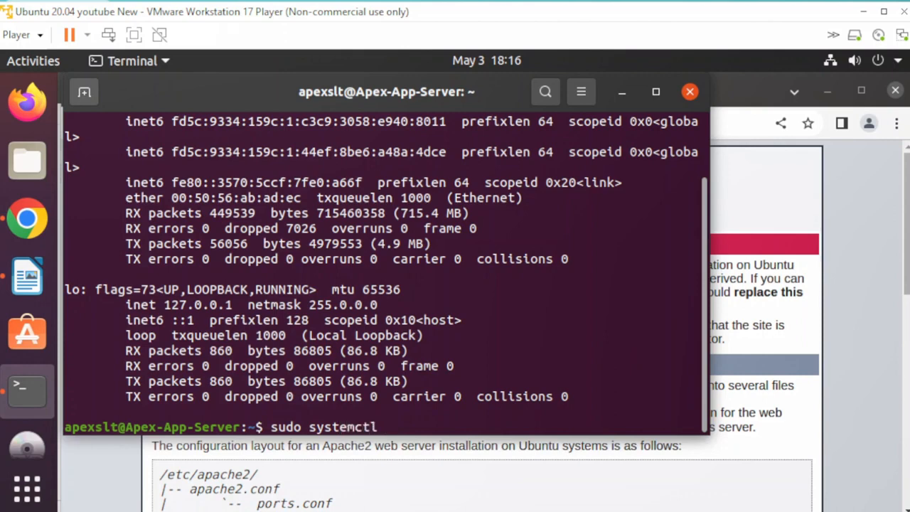
type("status")
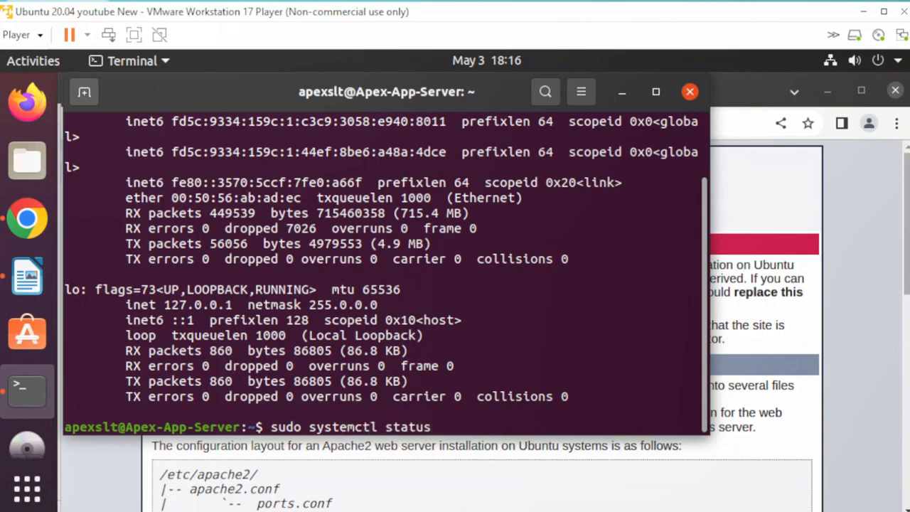
type("ap")
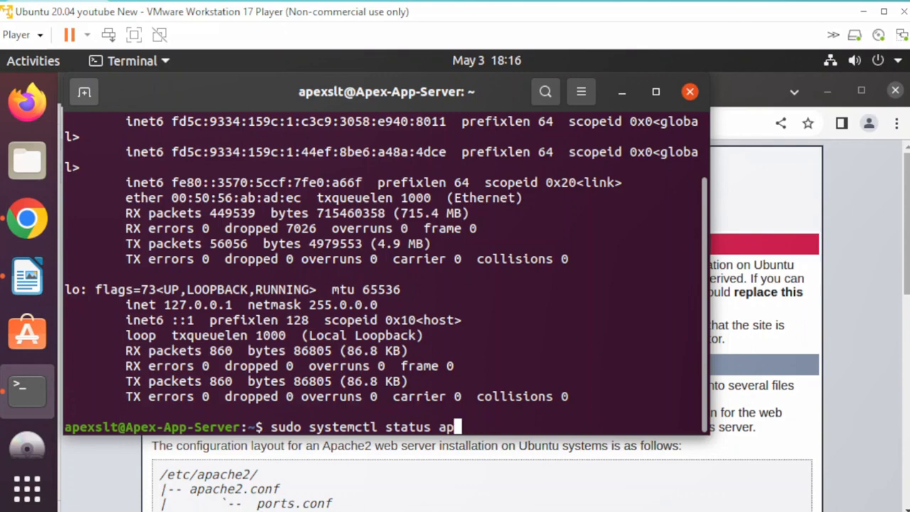
type("ache")
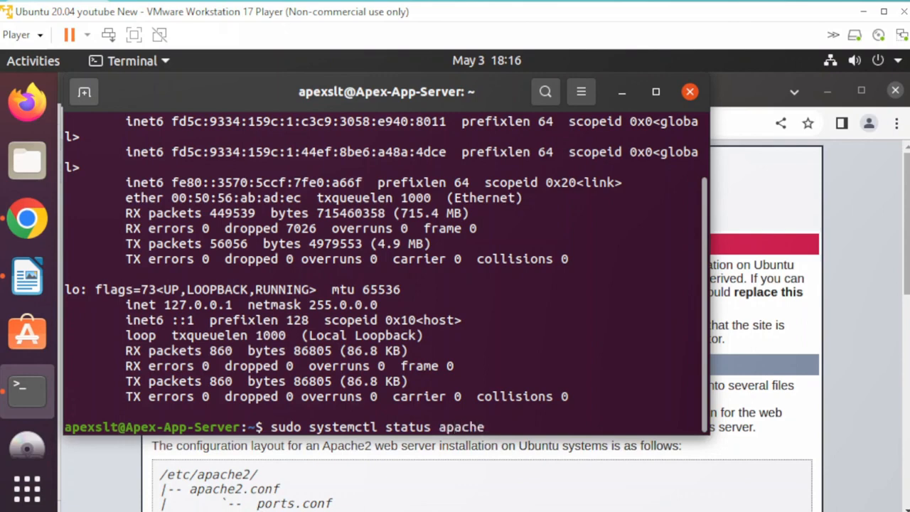
key("Return")
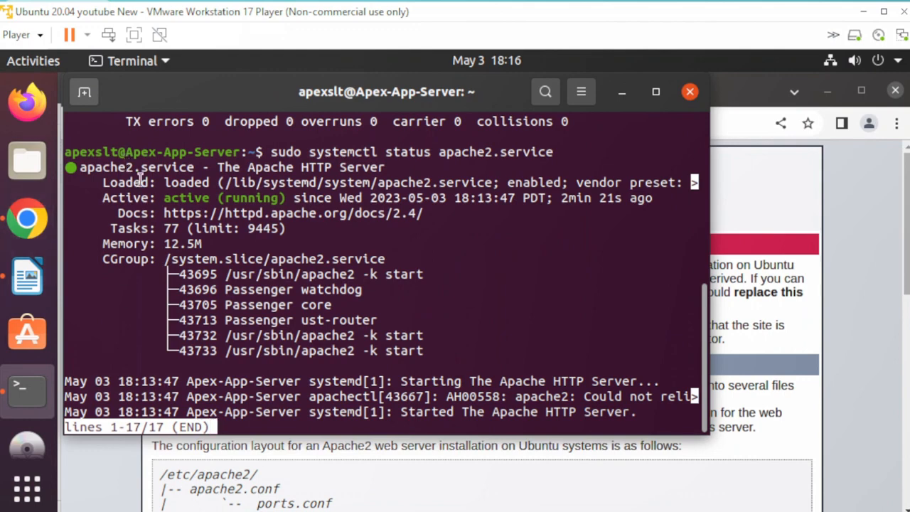
mouse_move(459, 287)
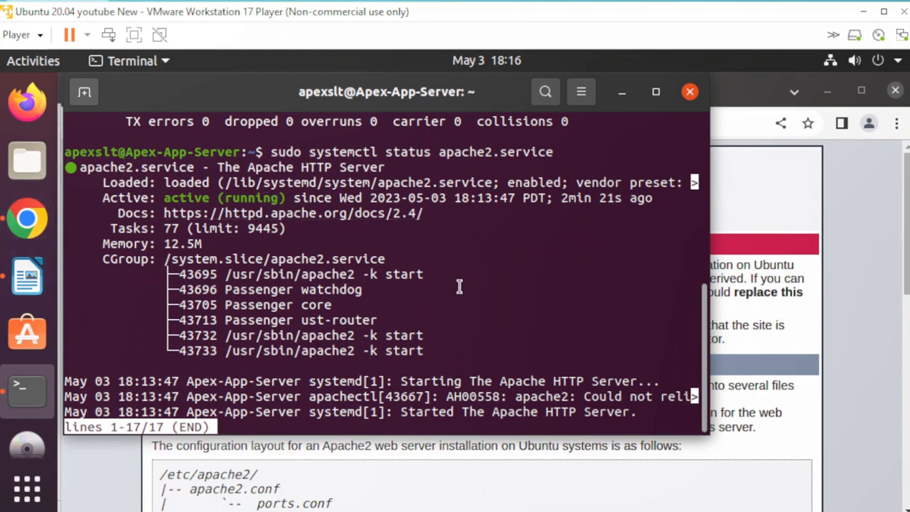
type("cle")
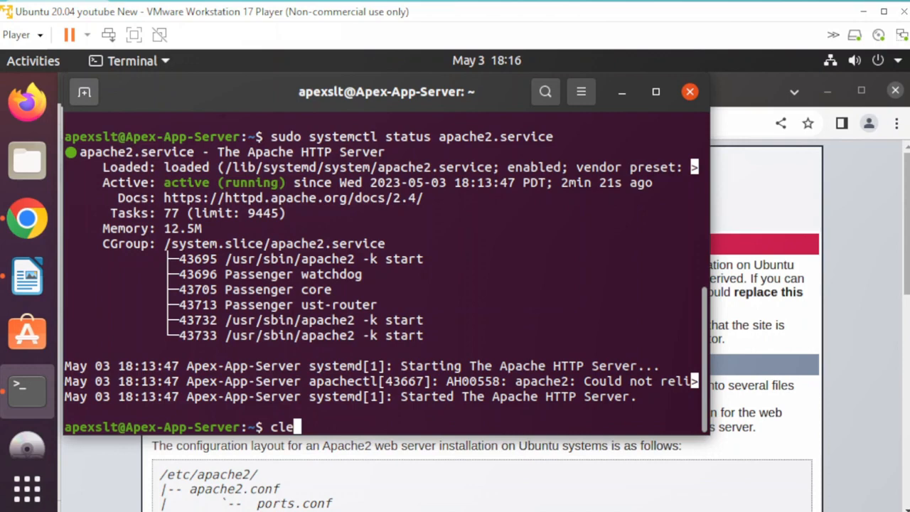
key("Return")
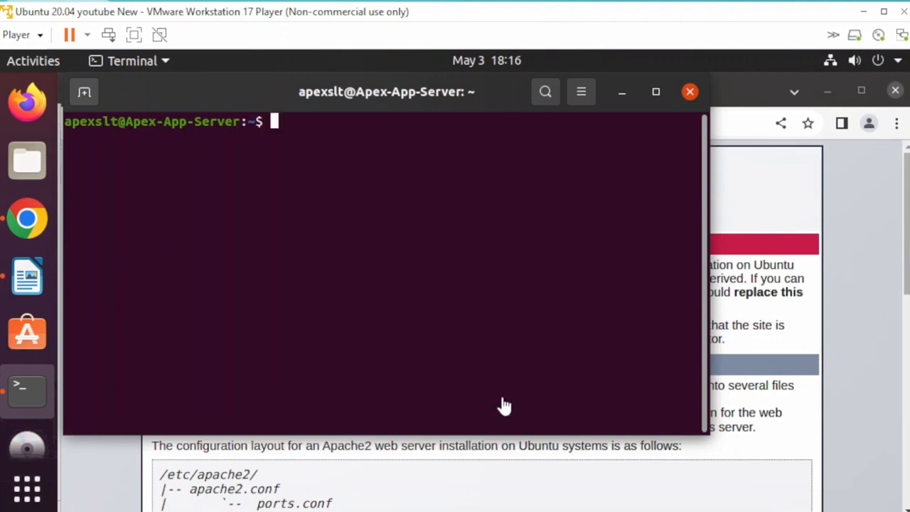
Step: Start sudo apt install redmine redmine-mysql and agree to install the listed packages
type("sudo apt install redmine redmine-mysql")
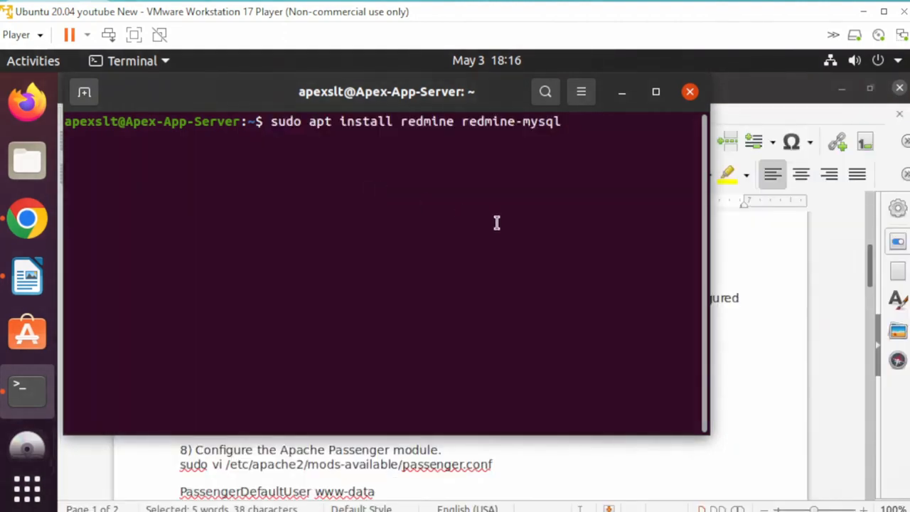
key("Return")
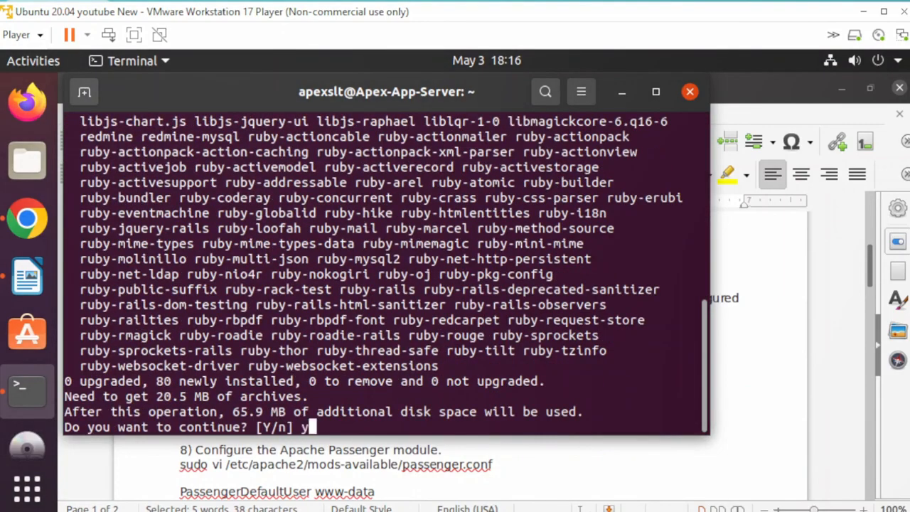
key("Return")
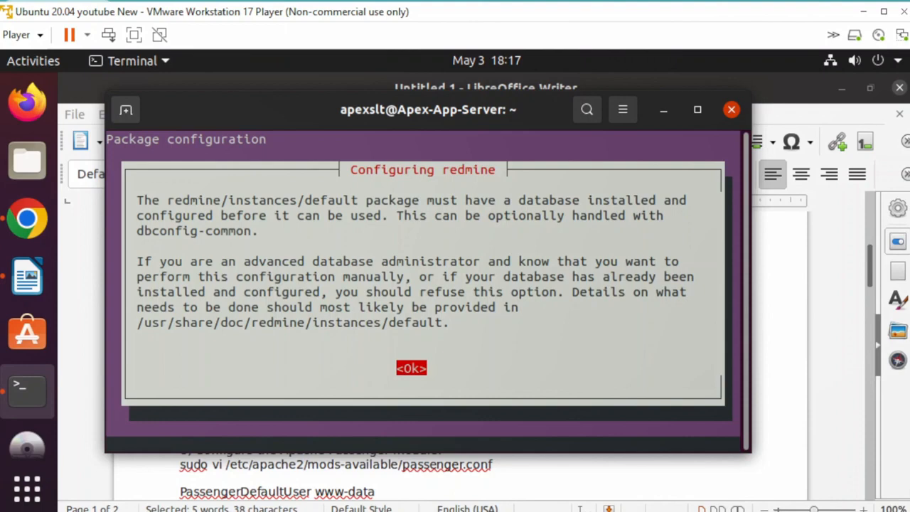
Step: Let dbconfig-common configure the Redmine MySQL database, entering and confirming the application password
left_click(411, 367)
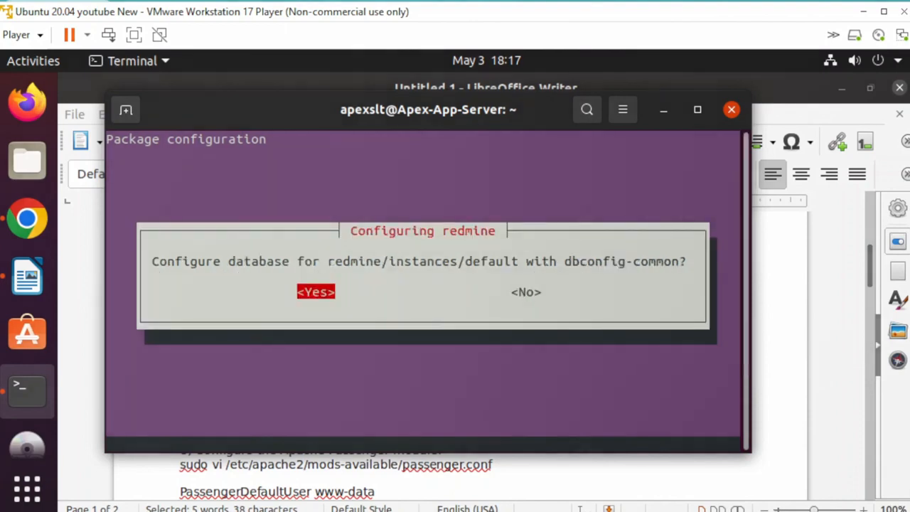
left_click(316, 291)
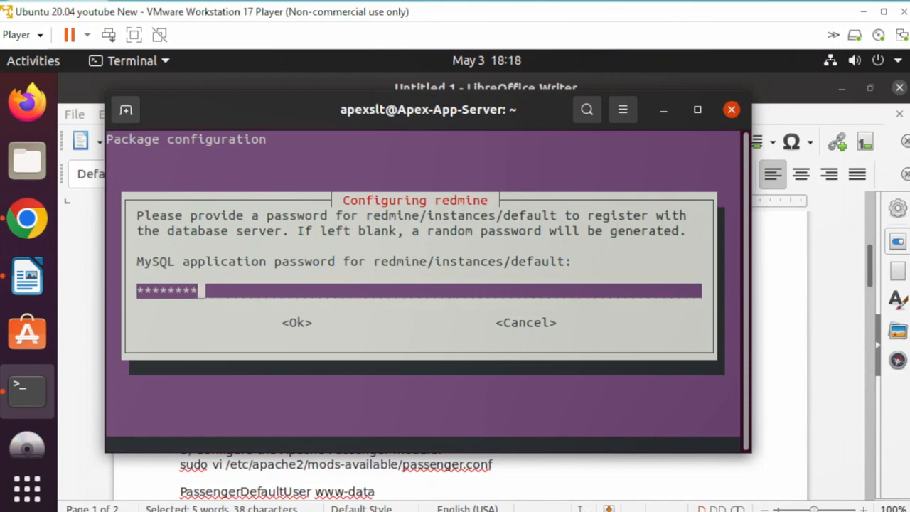
left_click(296, 321)
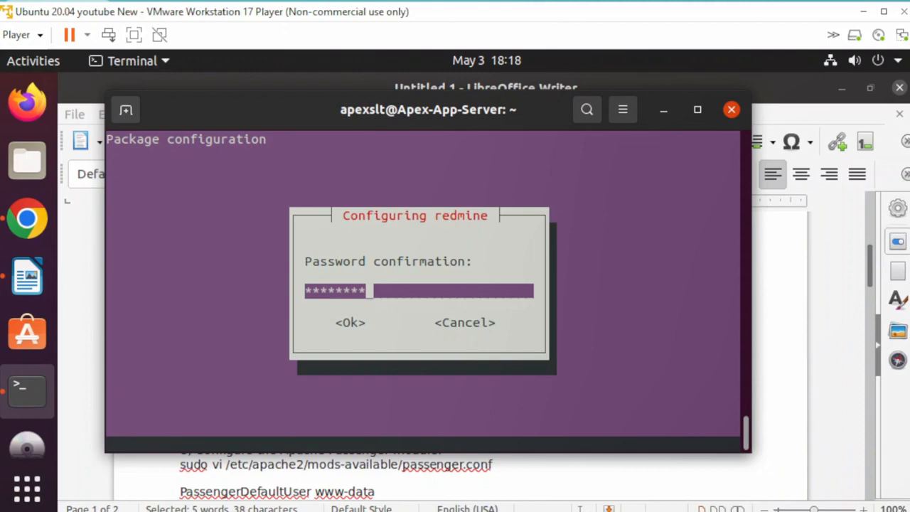
left_click(350, 322)
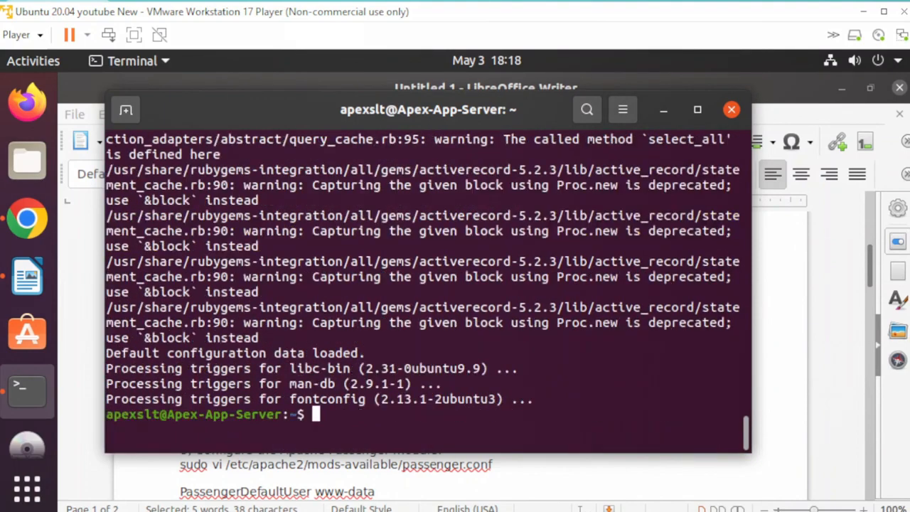
type("cle")
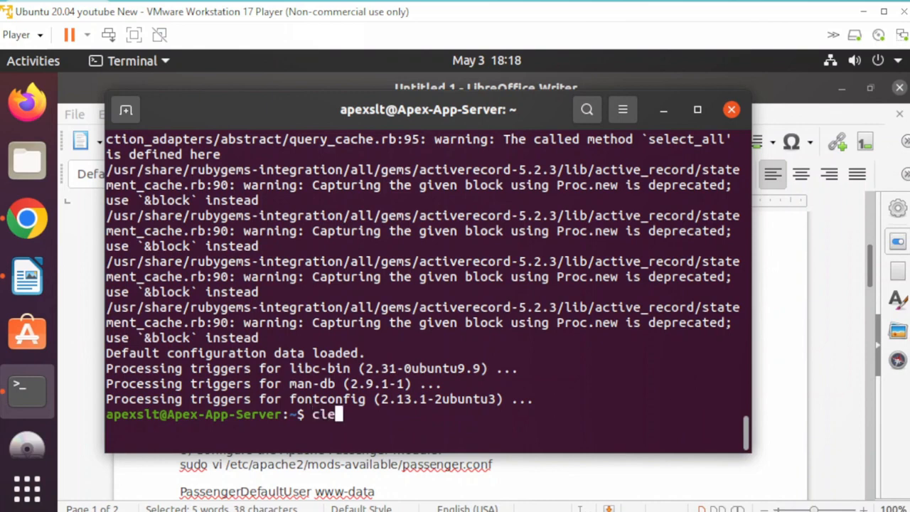
Step: Run sudo gem update and wait for the list of updated gems
key("Return")
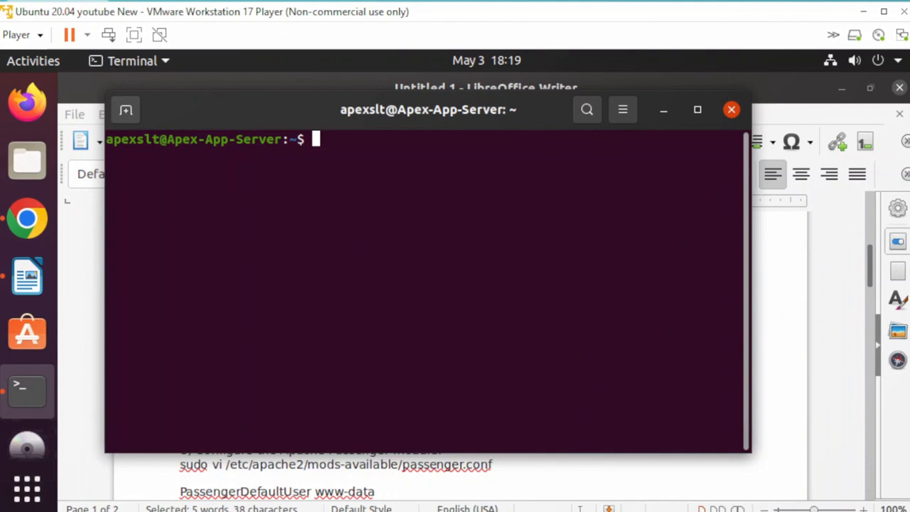
mouse_move(505, 236)
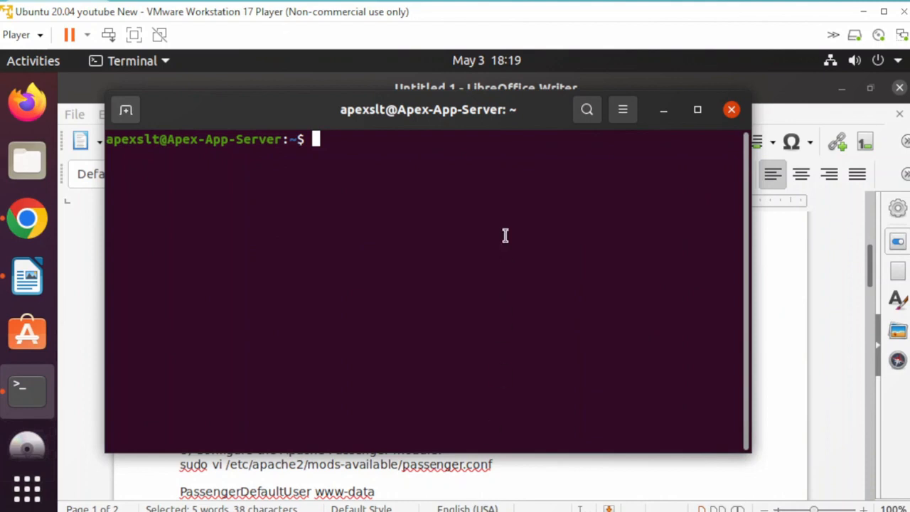
mouse_move(590, 213)
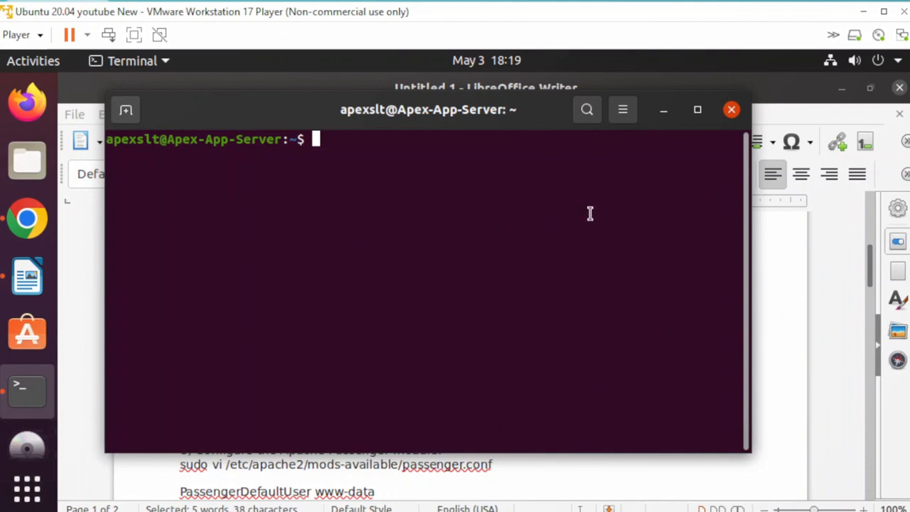
mouse_move(634, 197)
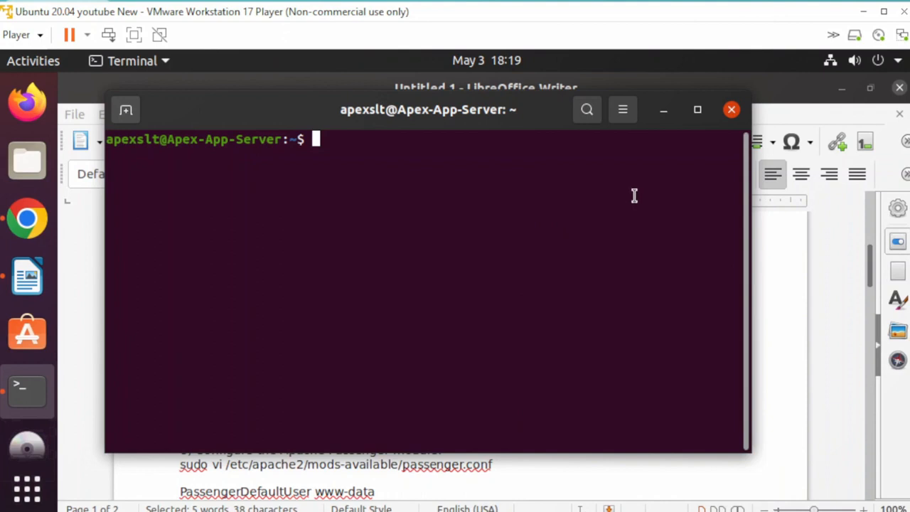
type("sudo gem update")
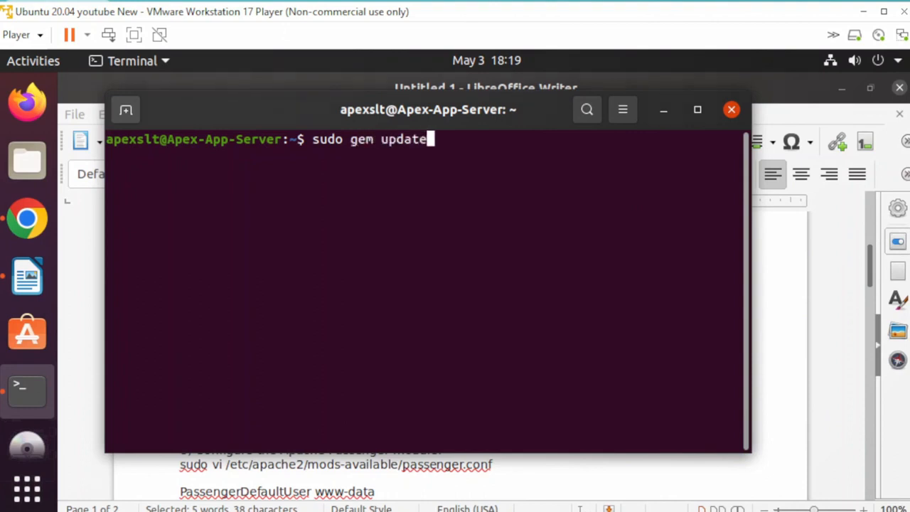
key("Return")
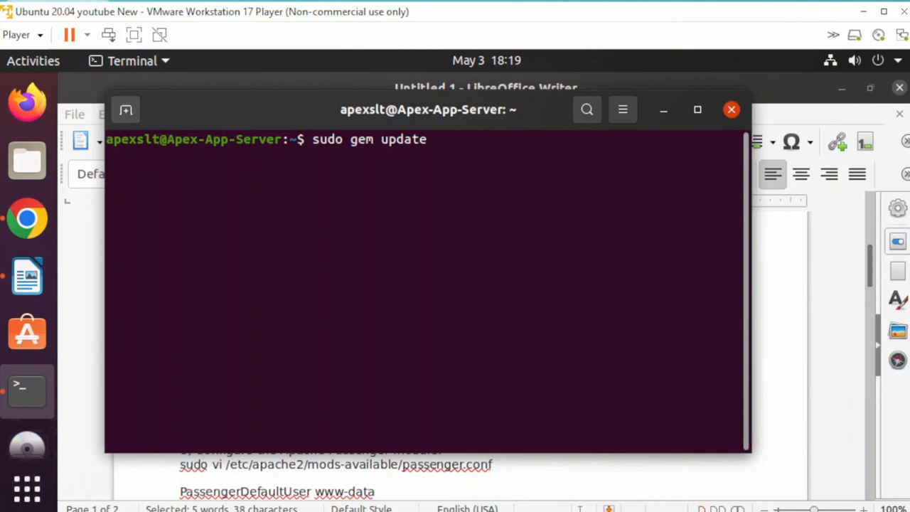
key("Return")
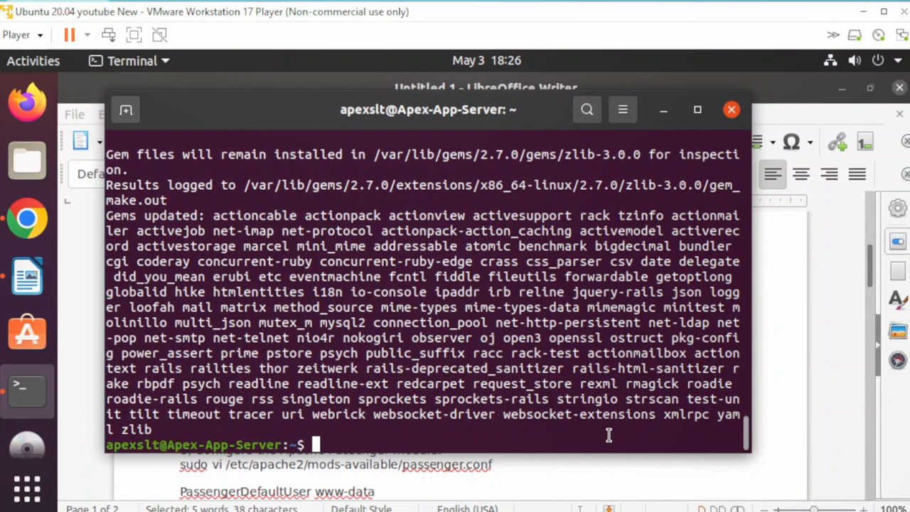
type("clear")
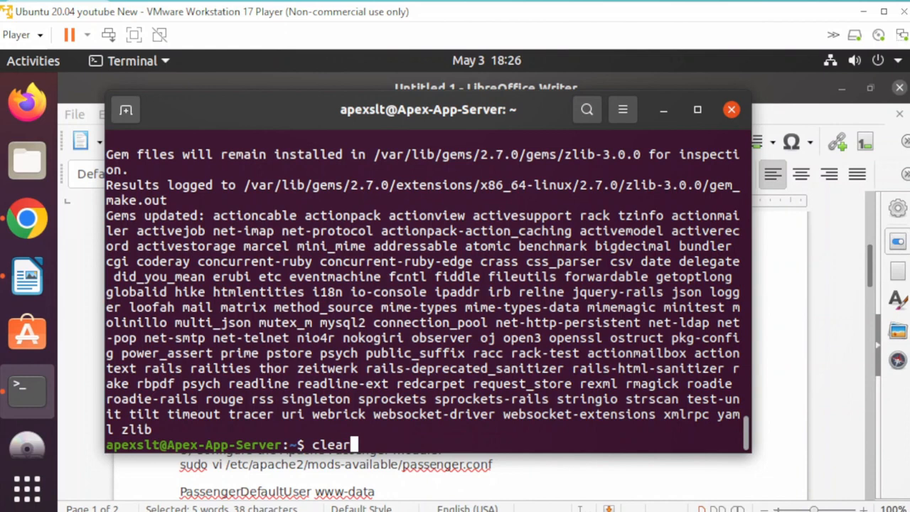
Step: Install the bundler gem system-wide with sudo gem install bundler
key("Return")
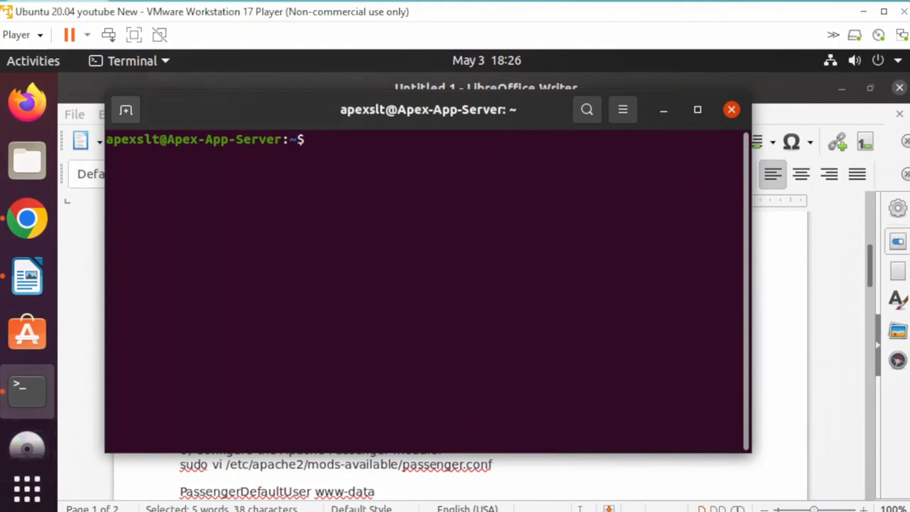
type("sudo g")
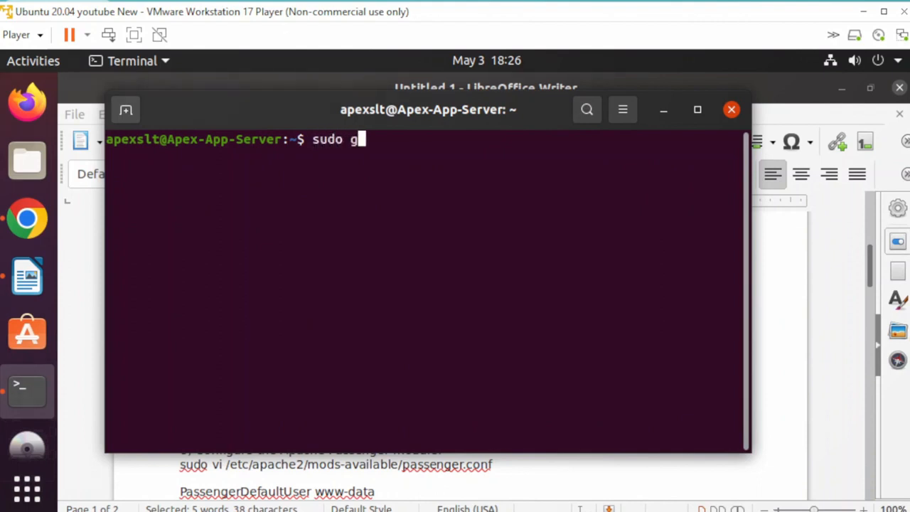
type("em install bu")
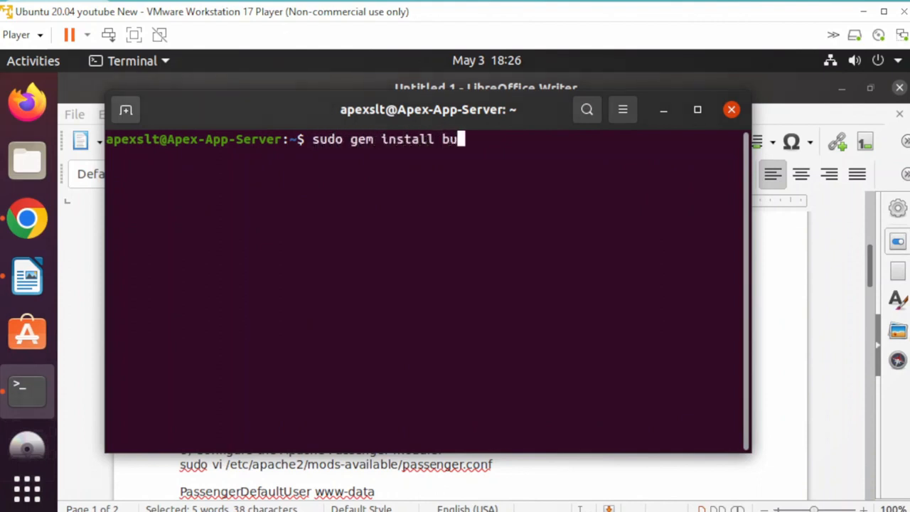
type("ndler")
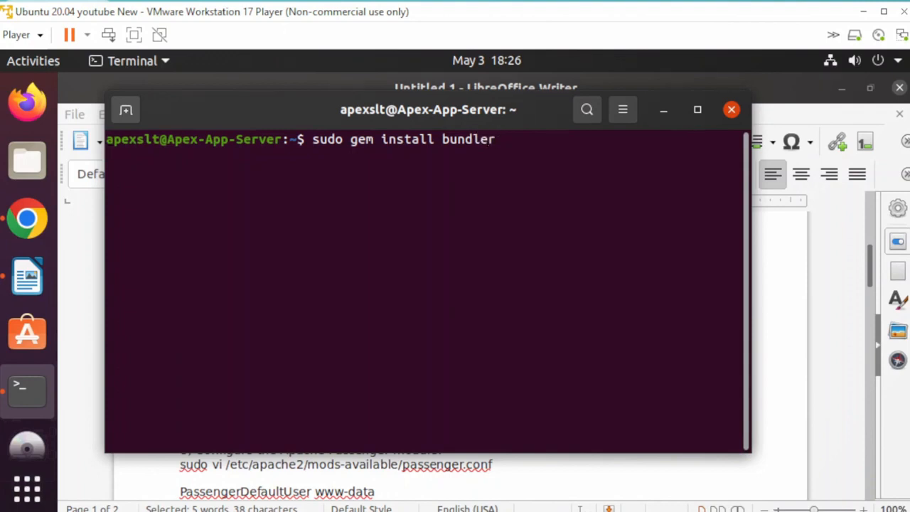
key("Return")
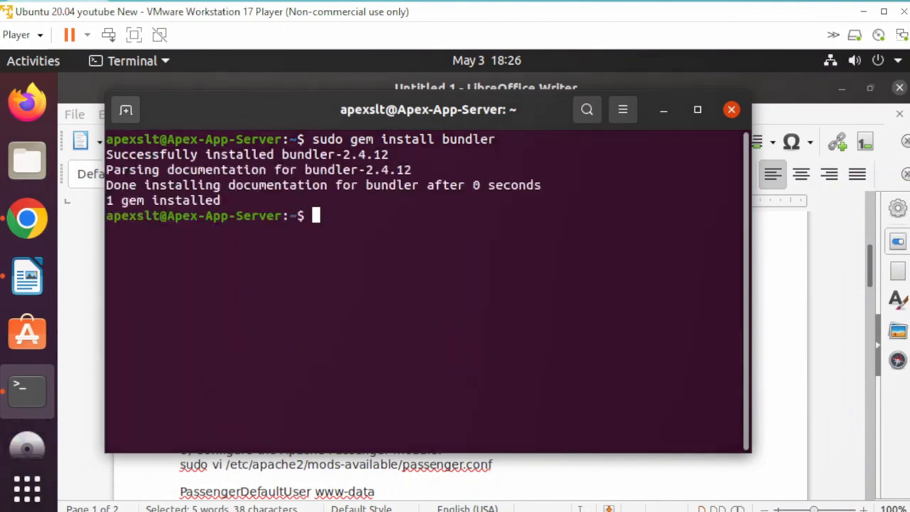
mouse_move(530, 333)
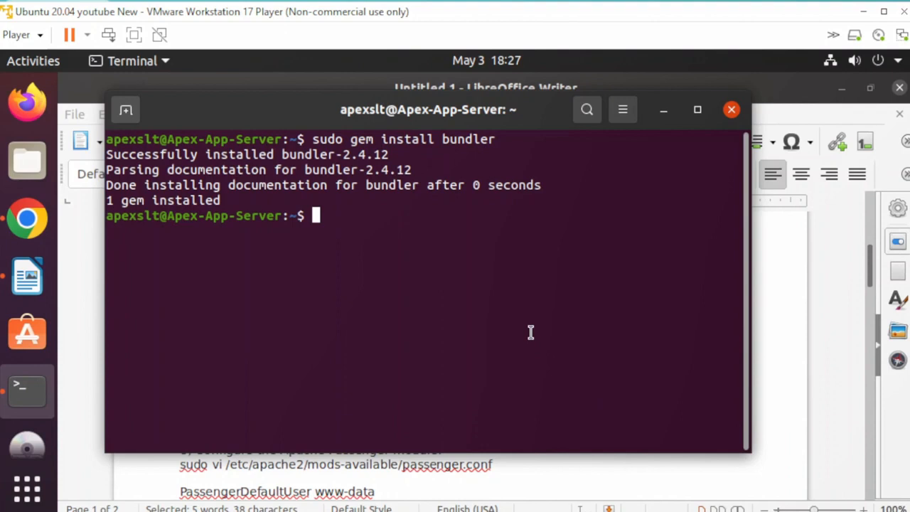
Step: Open /etc/apache2/mods-available/passenger.conf in vi with sudo
type("clear")
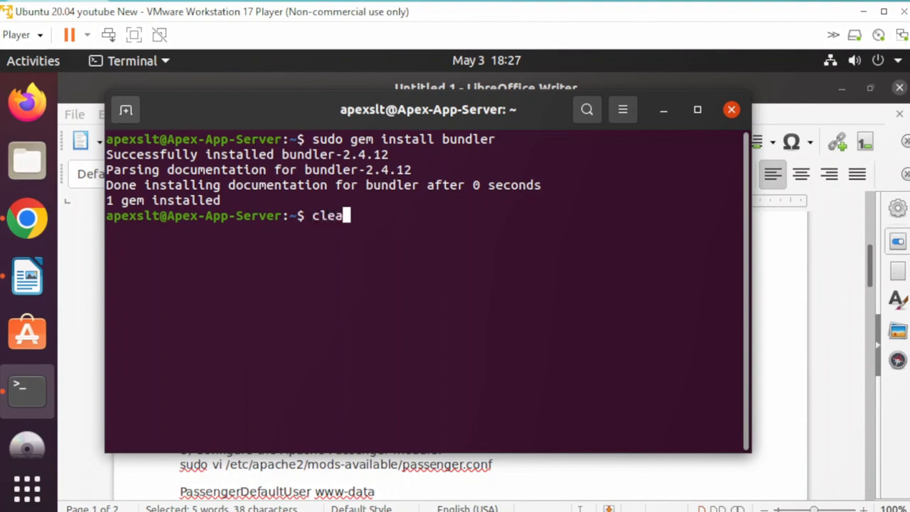
key("Return")
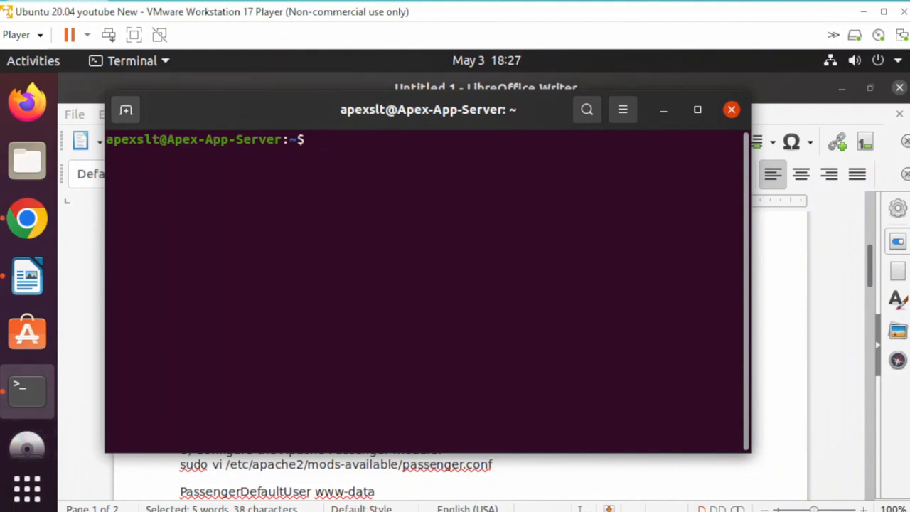
type("sudo vi")
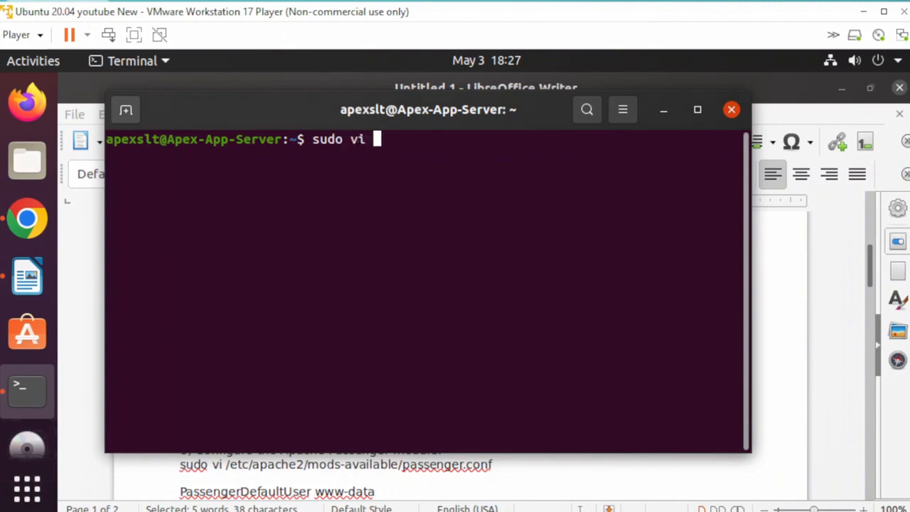
type("/etc/")
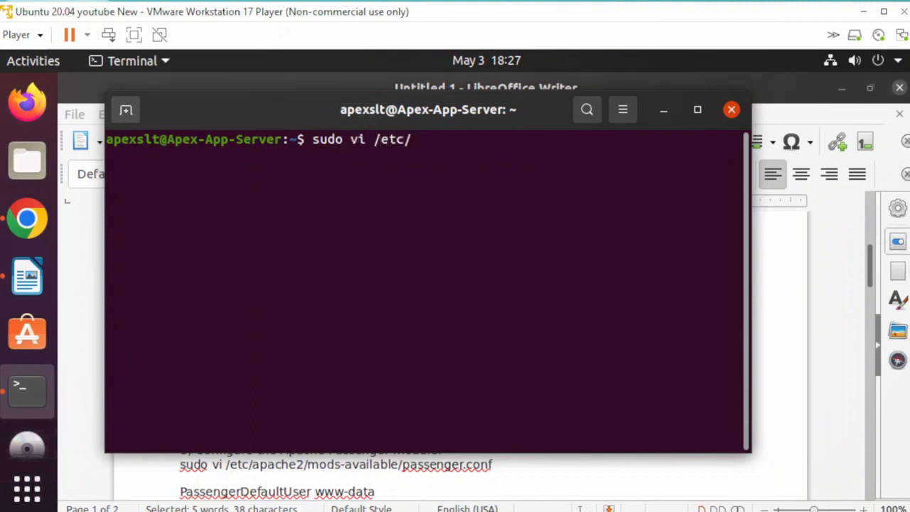
type("apache2/")
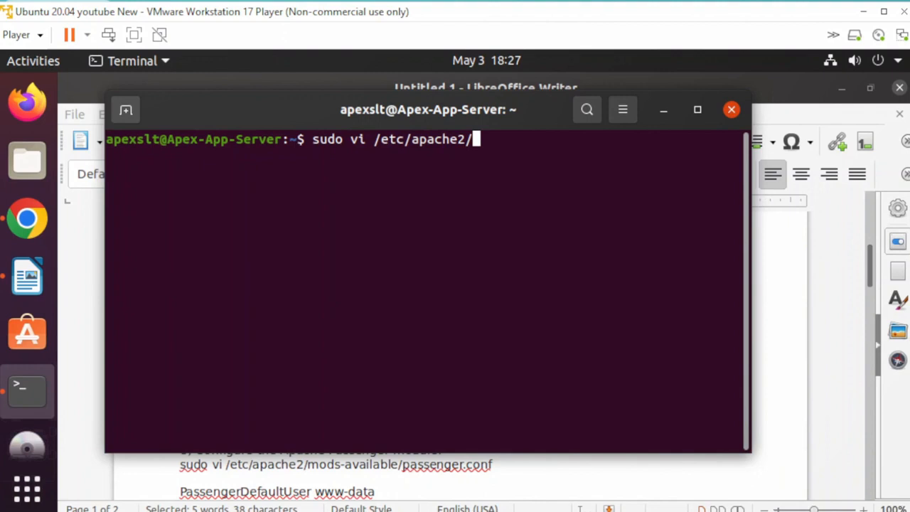
type("mods-")
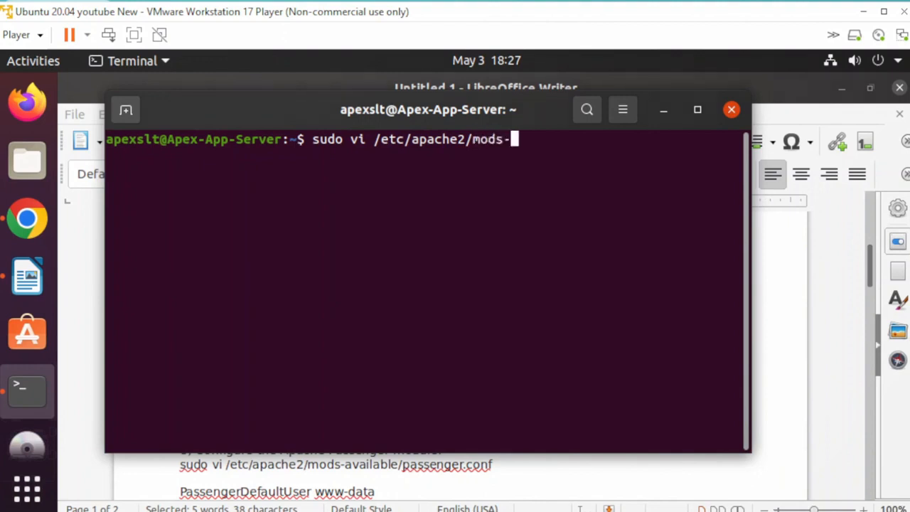
type("available/")
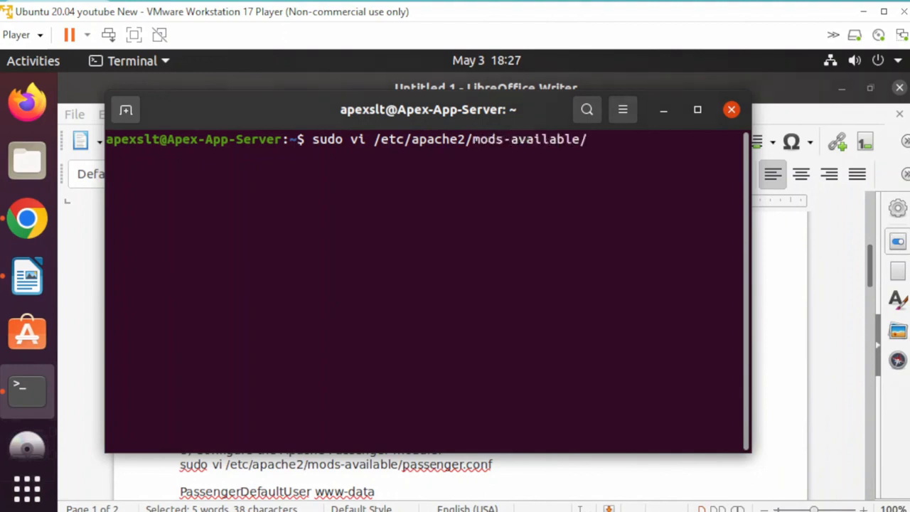
type("passenger.")
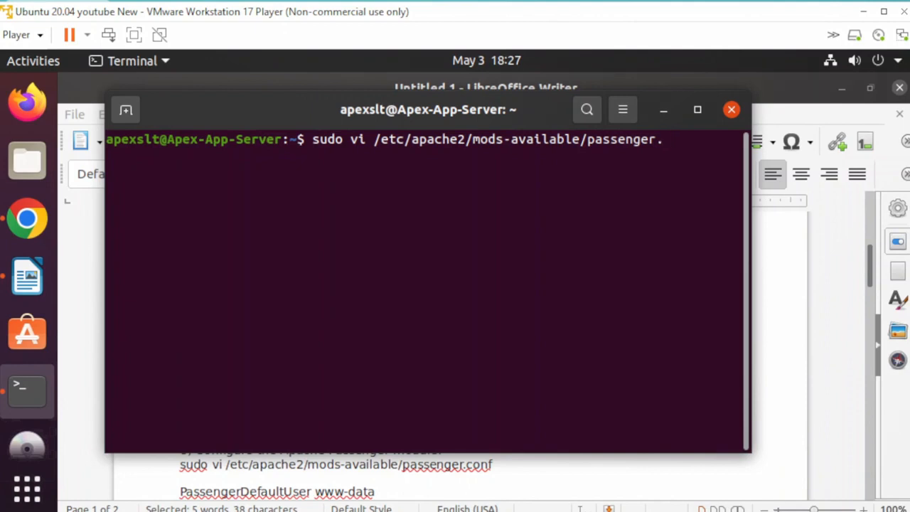
type("conf")
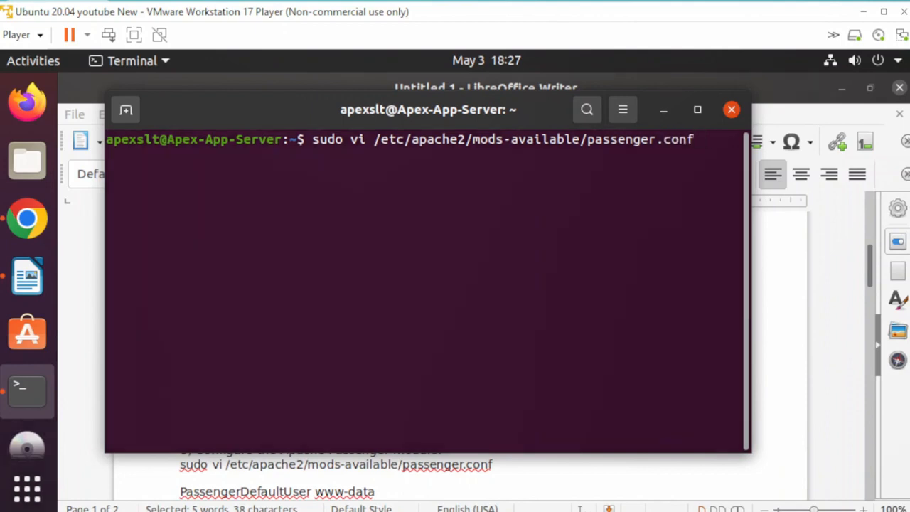
key("Return")
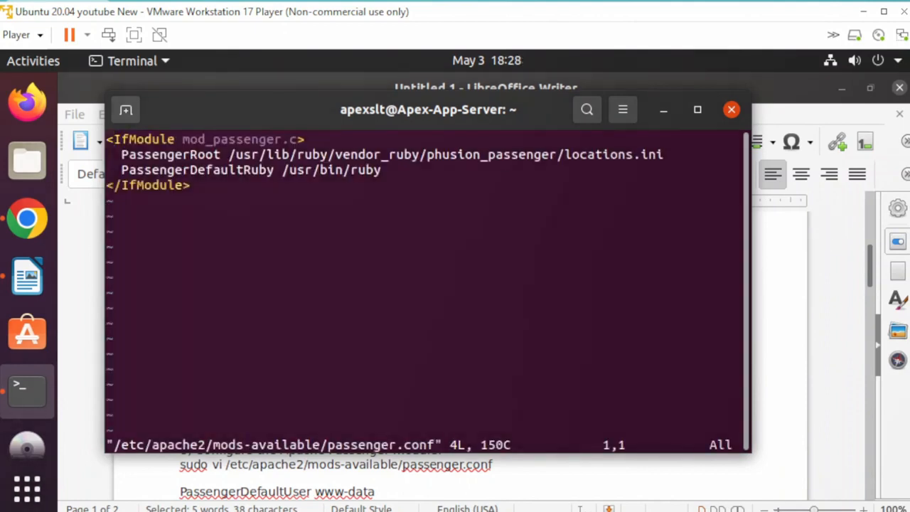
Step: Add 'PassengerDefaultUser www-data' inside the IfModule block, then save and quit vi
key("i")
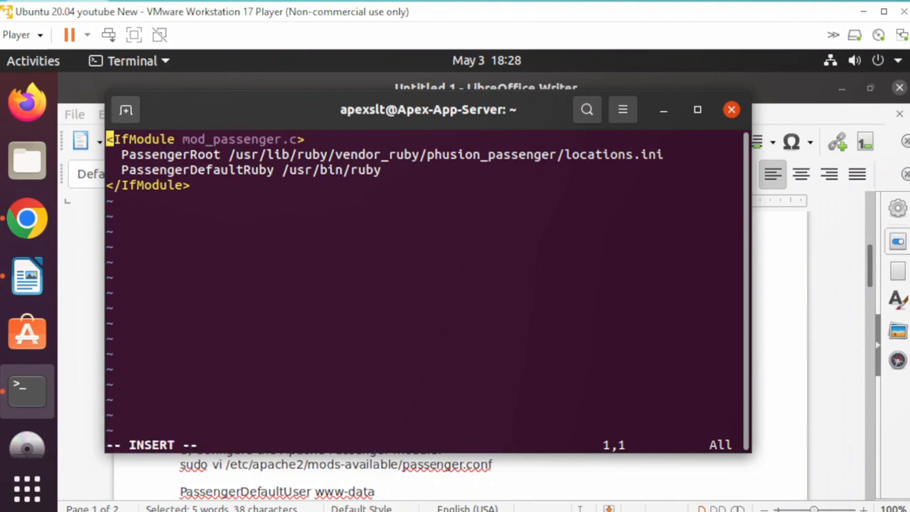
key("Down")
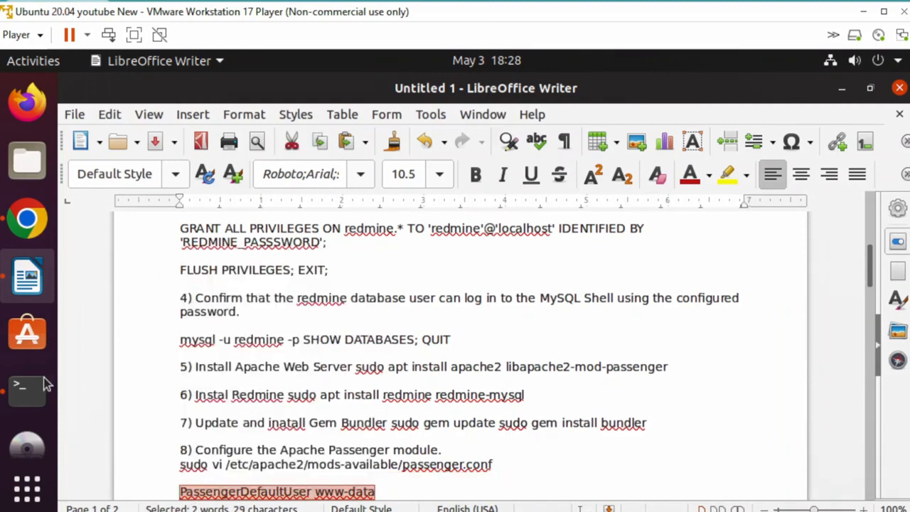
left_click(25, 390)
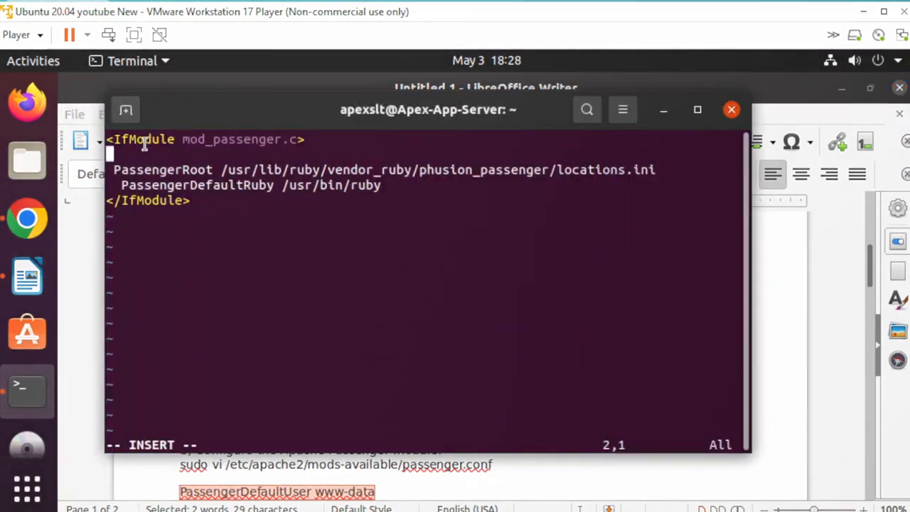
type("PassengerDefaultUser www-data")
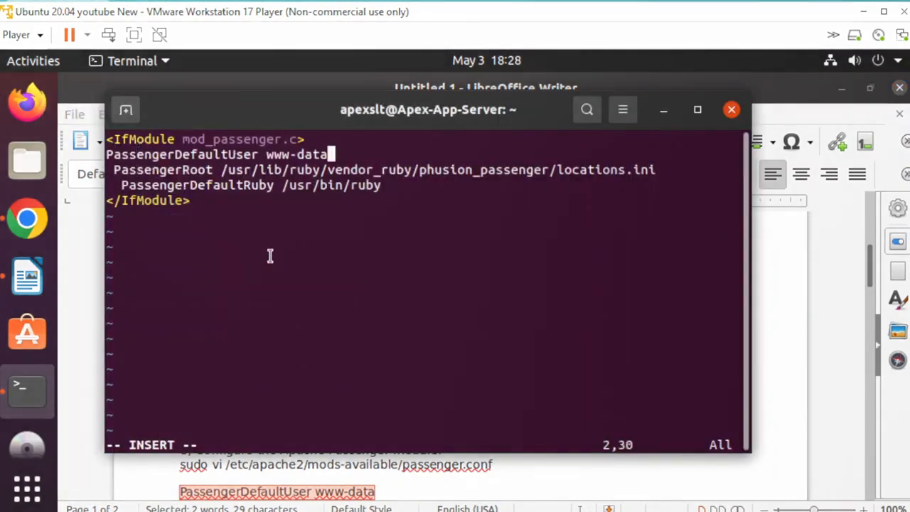
key("Left")
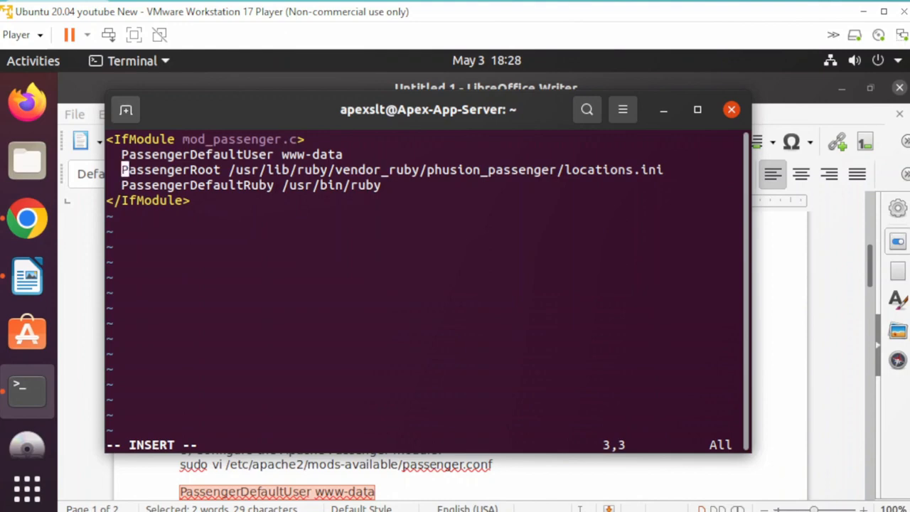
key("Escape")
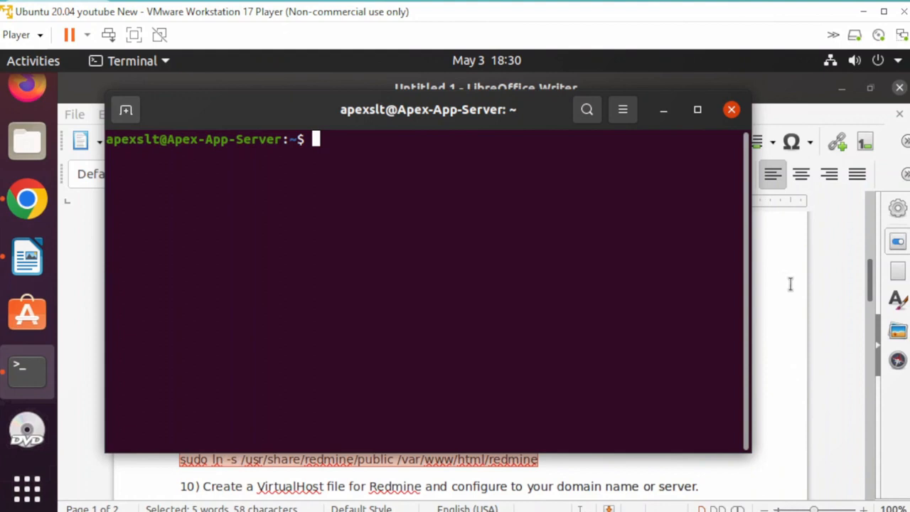
mouse_move(341, 156)
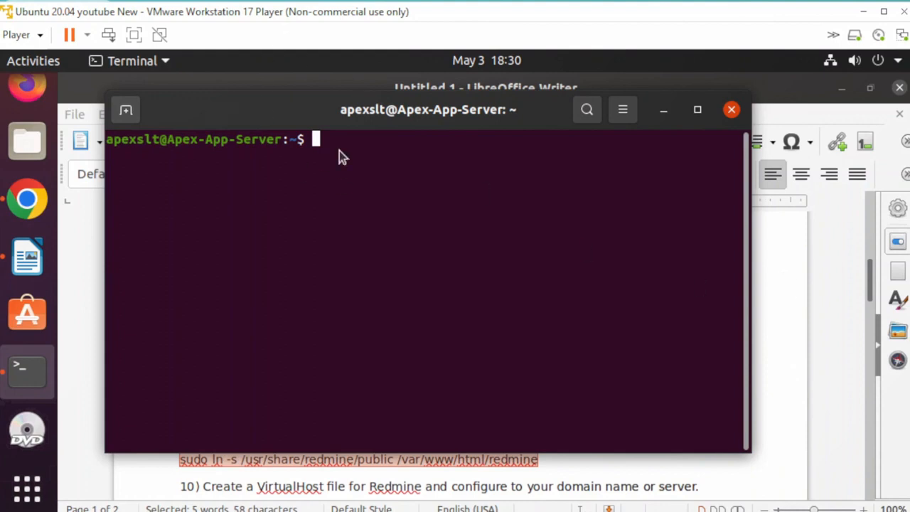
Step: Symlink /usr/share/redmine/public to /var/www/html/redmine with sudo ln -s
type("sudo ln -s /usr/share/redmine/public /var/www/html/redmine")
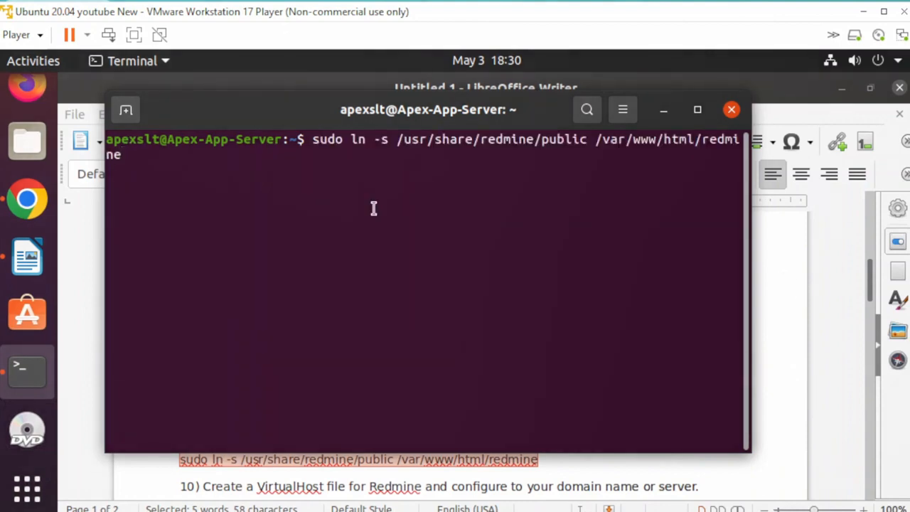
key("Return")
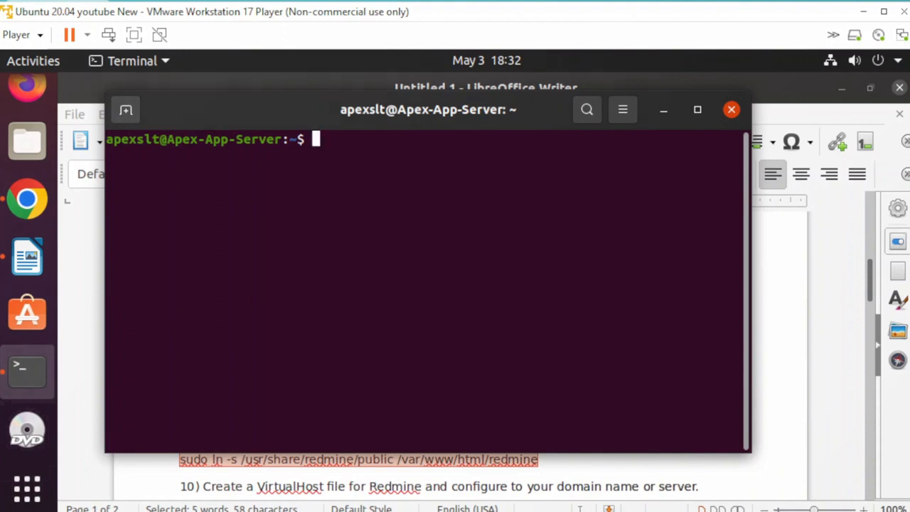
Step: Run sudo vi /etc/apache2/sites-available/redmine.conf to create the empty Apache site file
type("sudo")
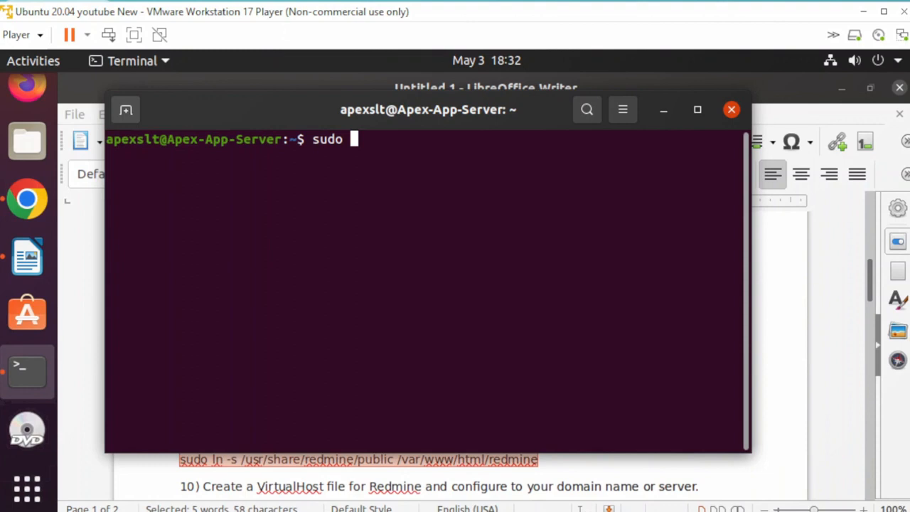
type("vi /")
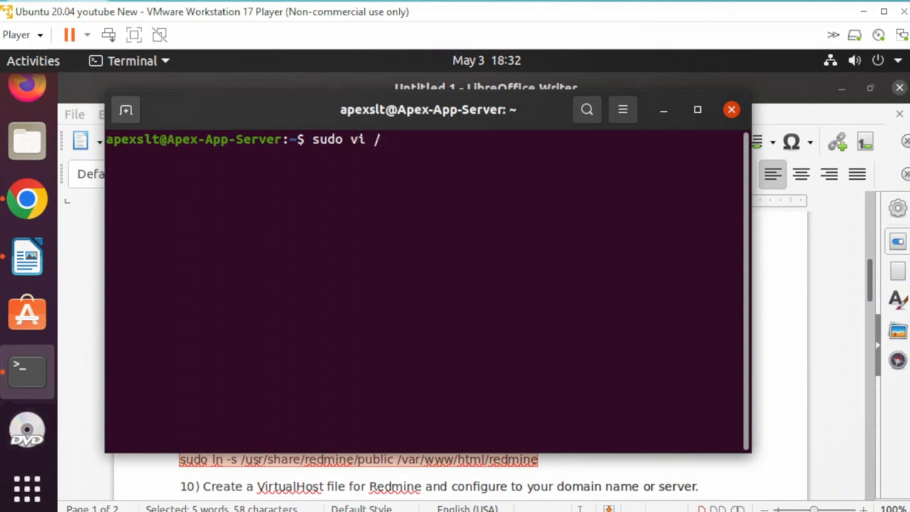
type("etc/ap")
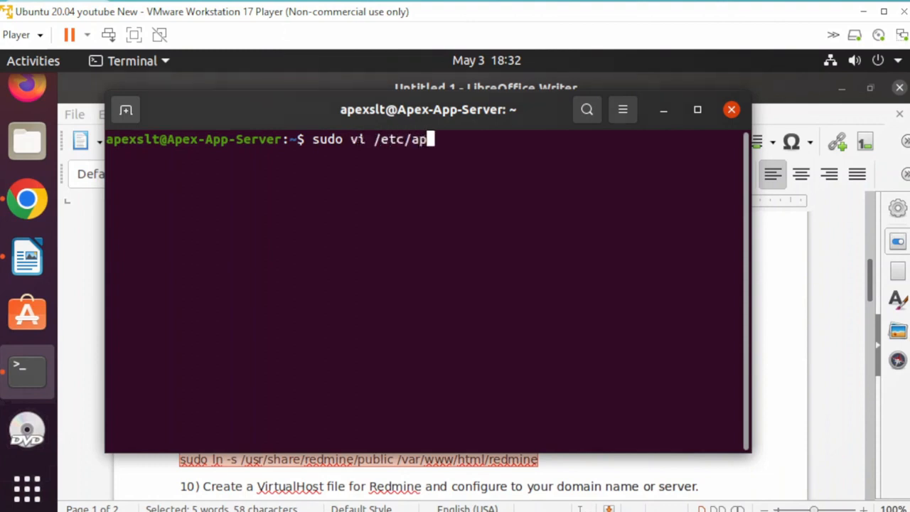
key("BackSpace")
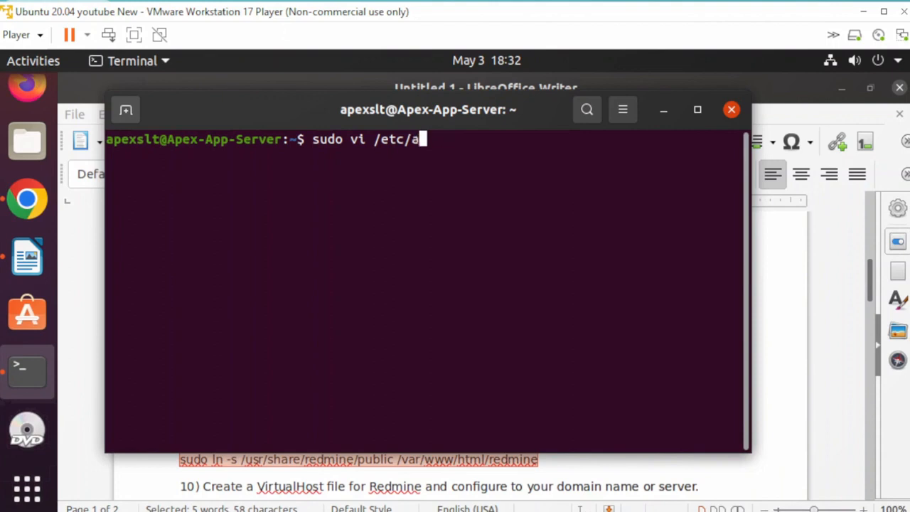
type("pache2/`")
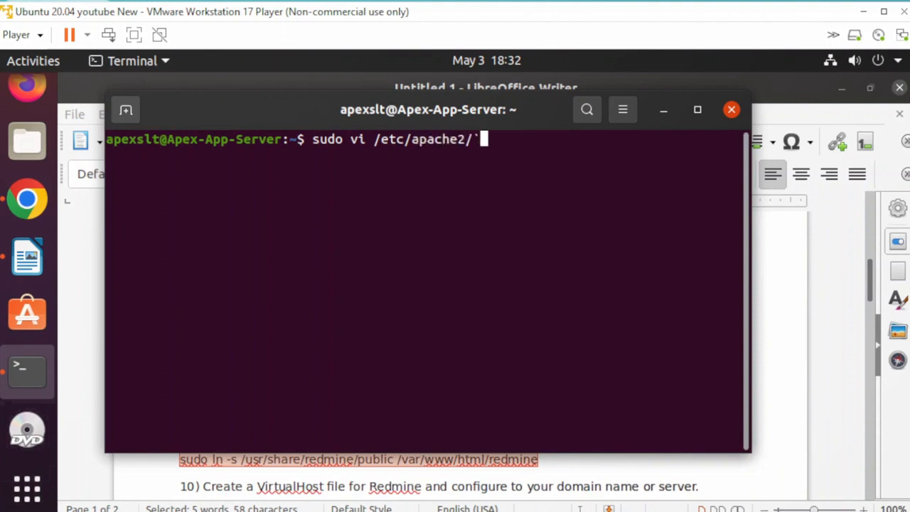
type("s")
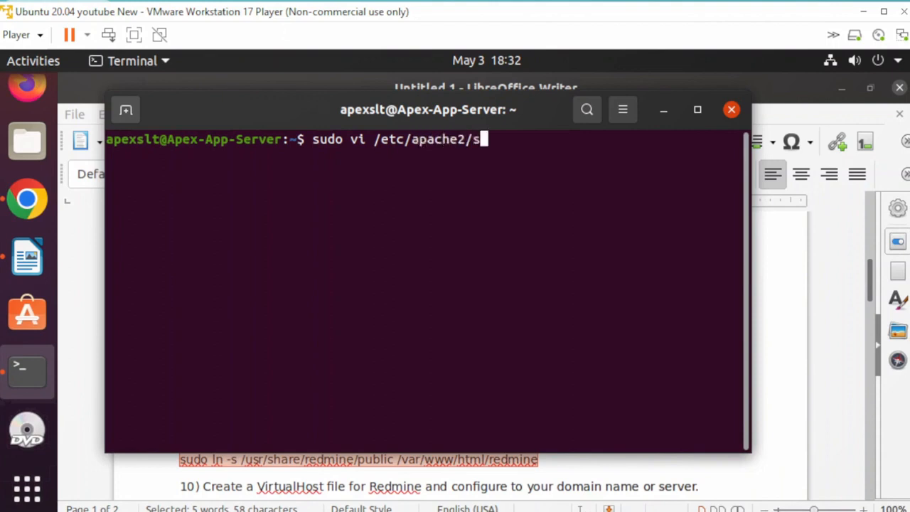
type("ite-")
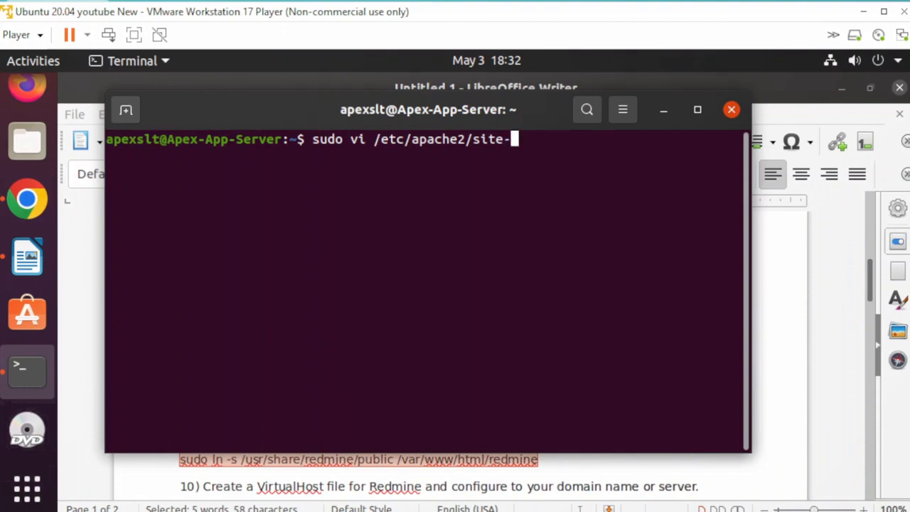
key("BackSpace")
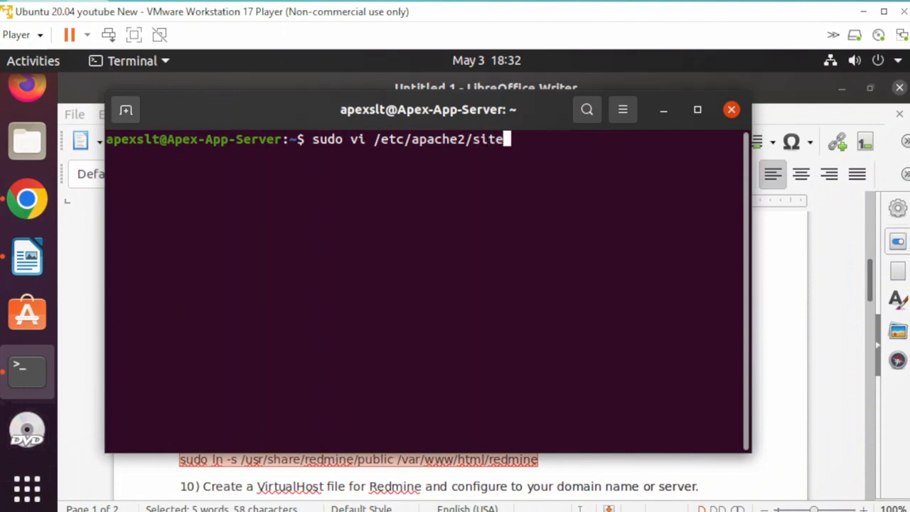
type("s-available/")
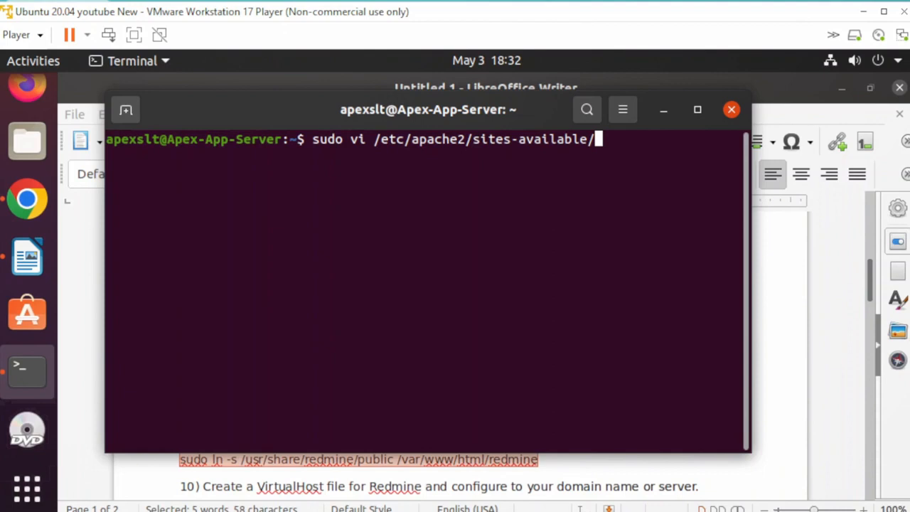
type("red")
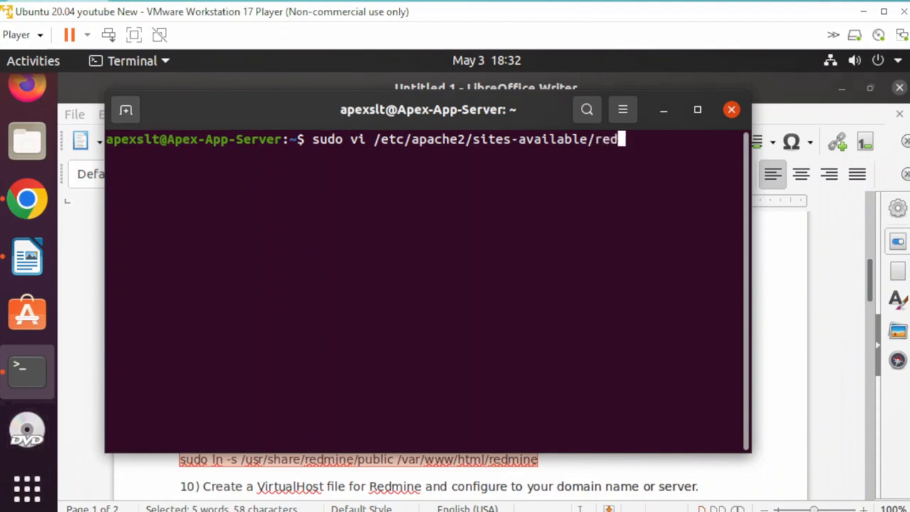
type("min.conf")
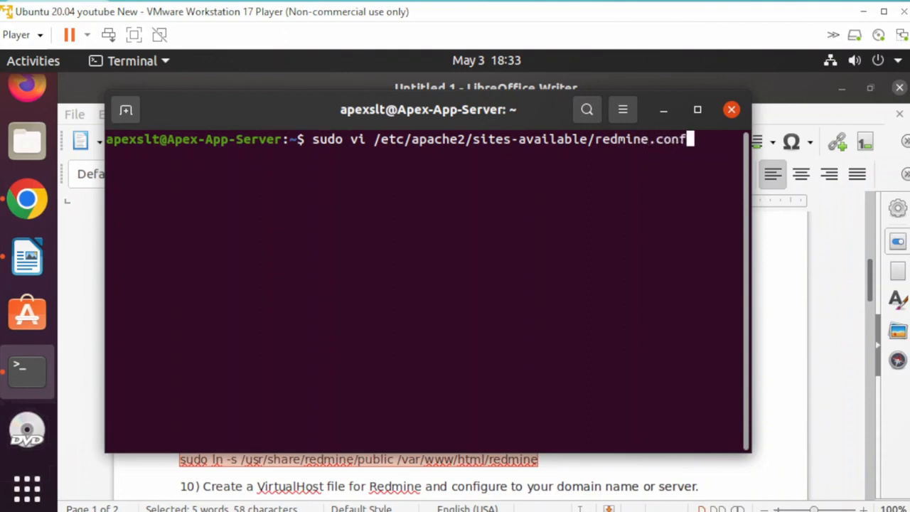
key("Return")
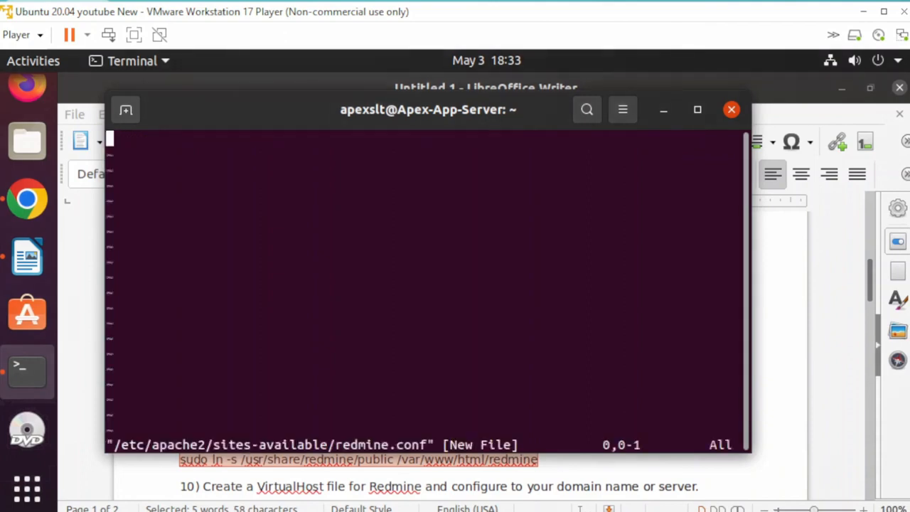
key("i")
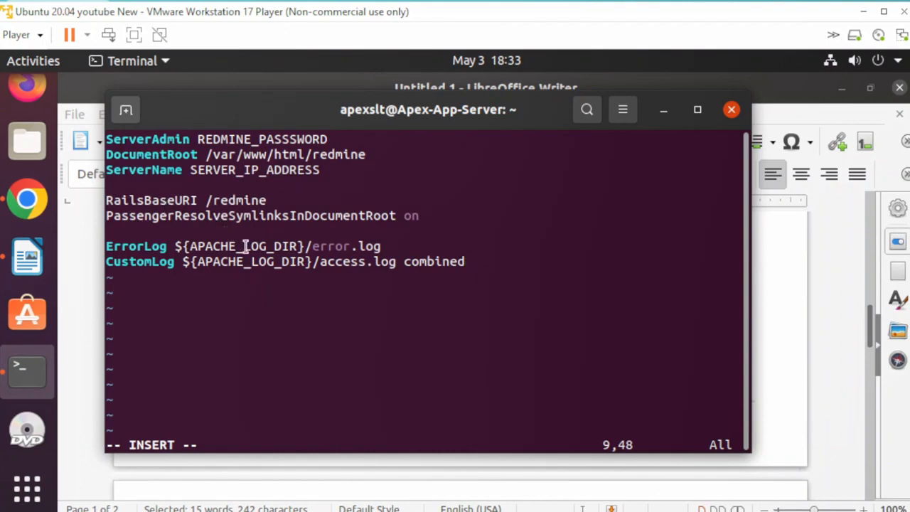
left_click(392, 246)
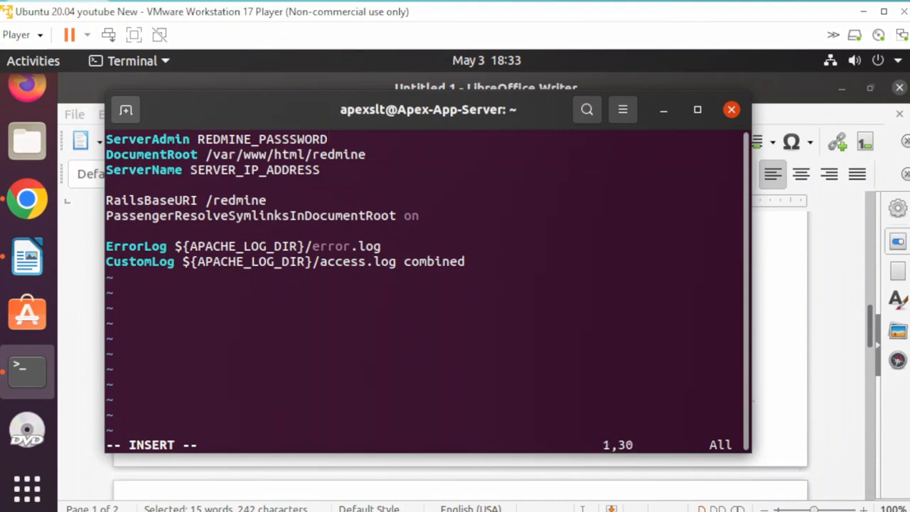
key("BackSpace")
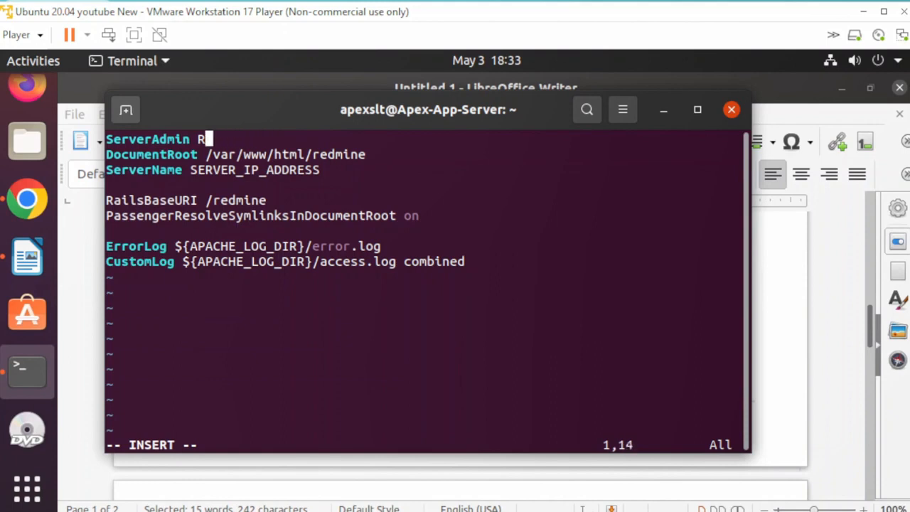
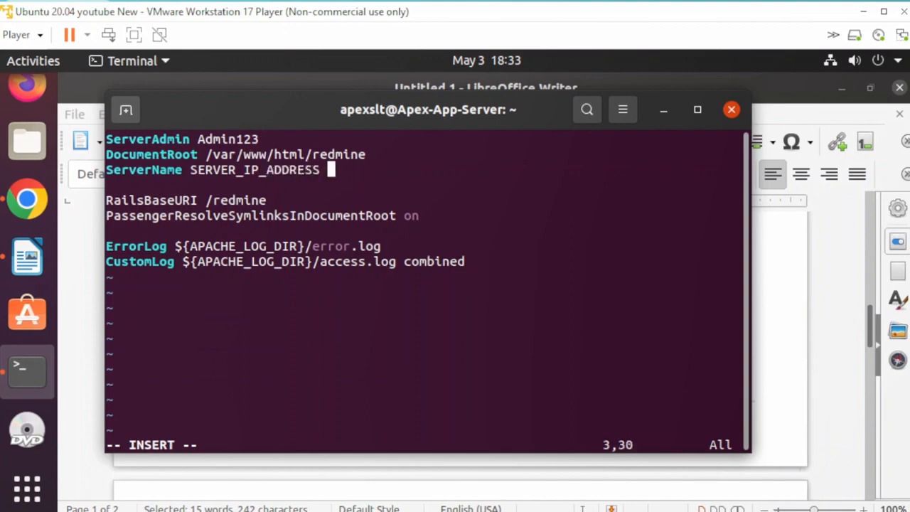
Step: Set ServerName to 192.168.4.91 and save the file with :wq
key("BackSpace")
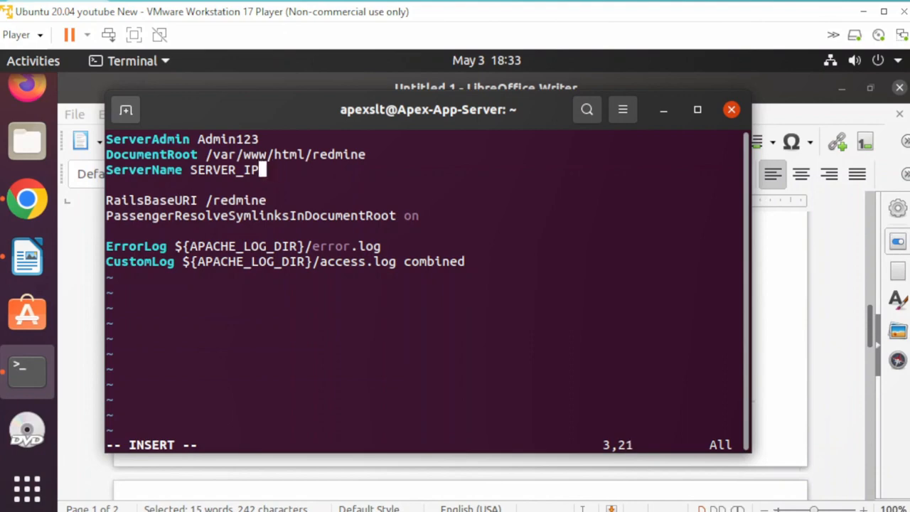
key("BackSpace")
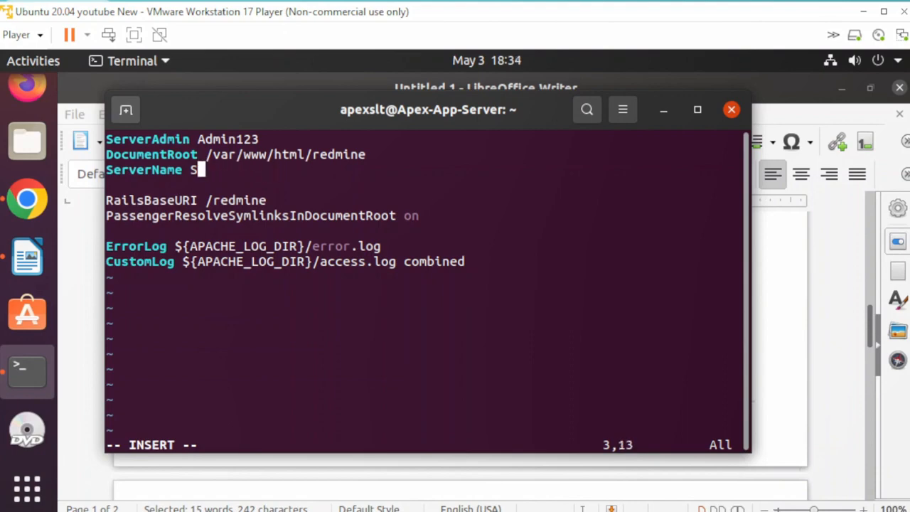
type("192.")
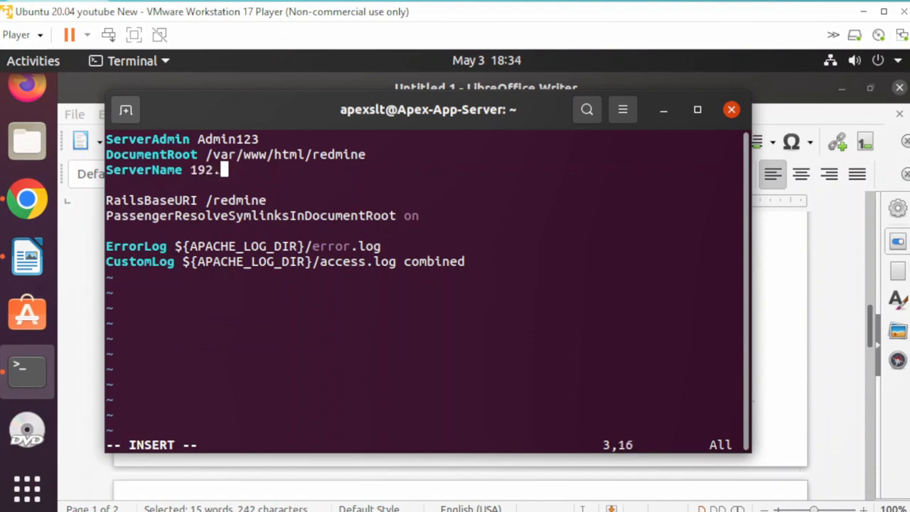
type("168.4.9")
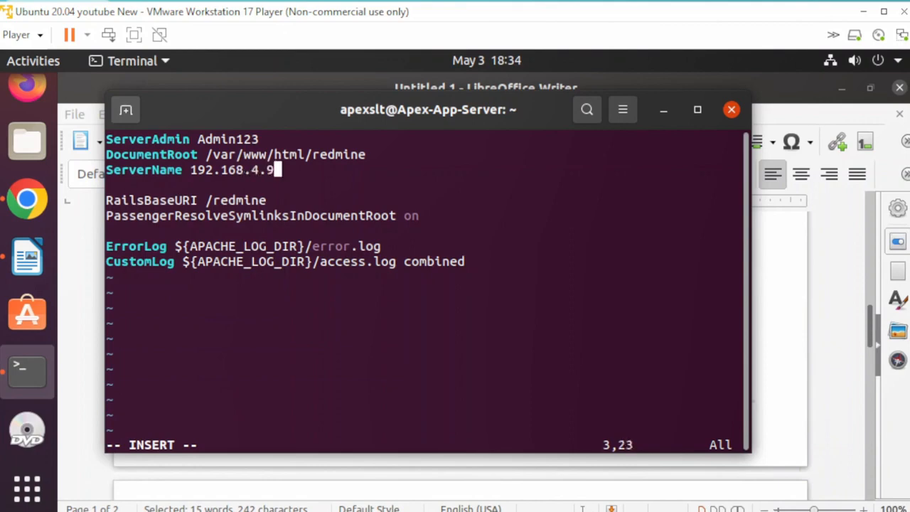
type("1")
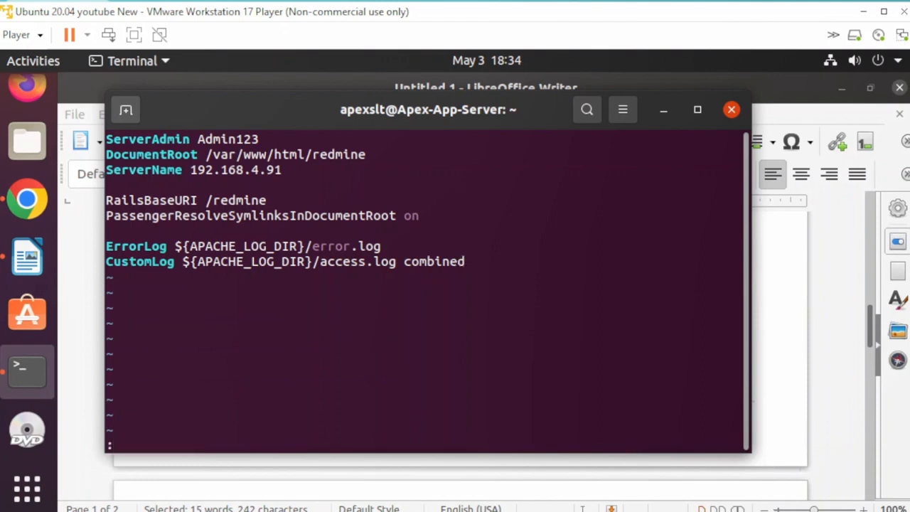
type(":wq")
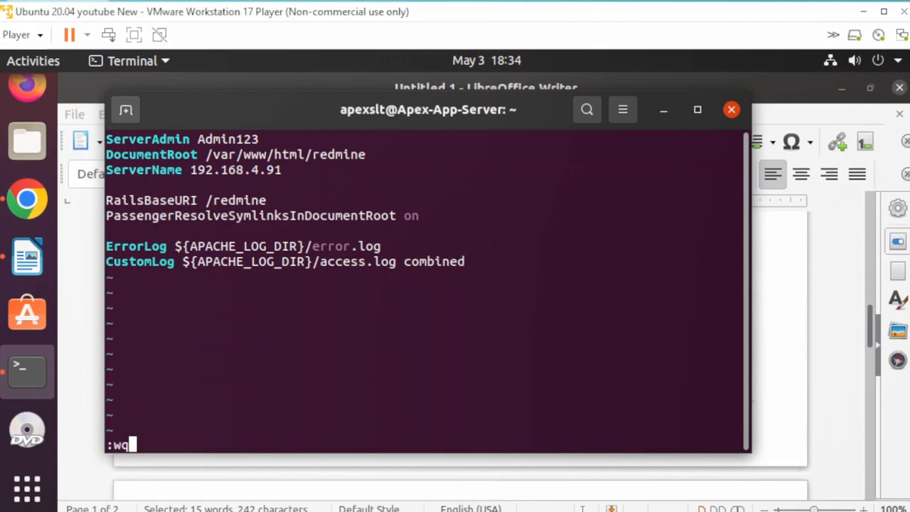
key("Return")
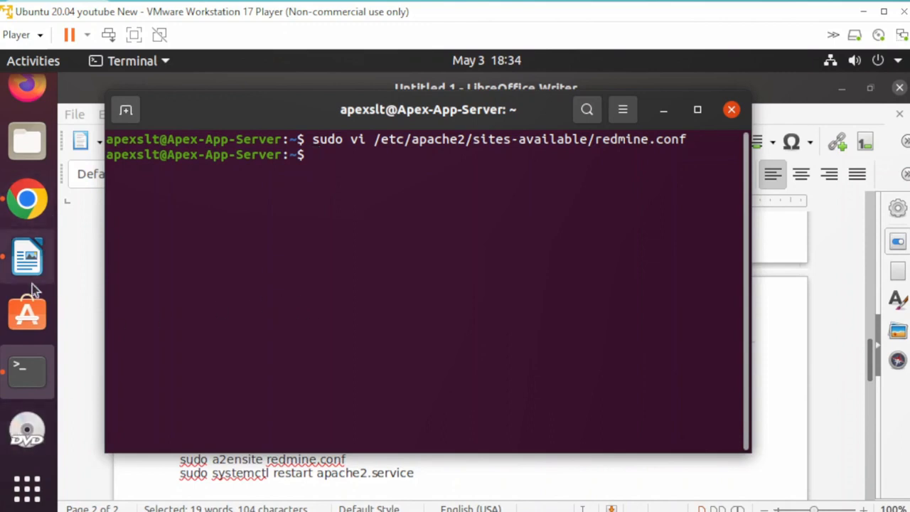
Step: Copy the sudo touch Gemfile.lock command from the notes and run it
left_click(731, 108)
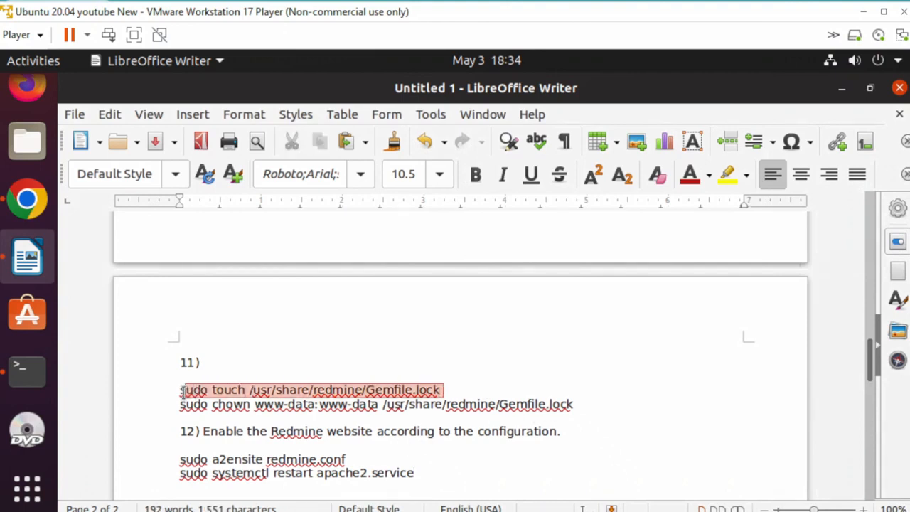
right_click(310, 390)
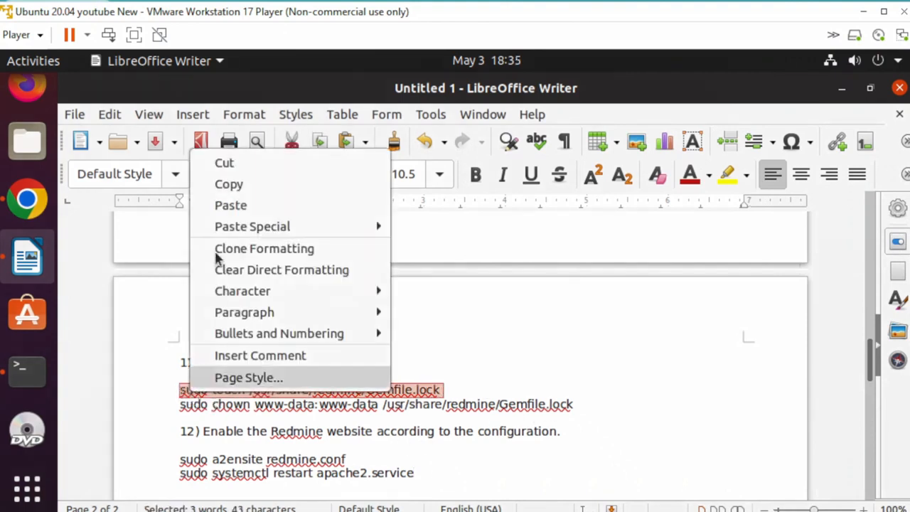
left_click(27, 370)
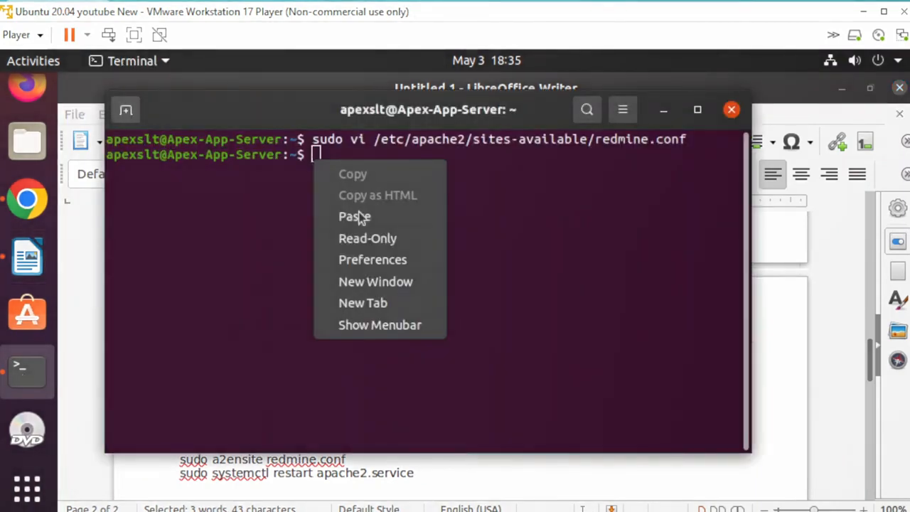
left_click(354, 216)
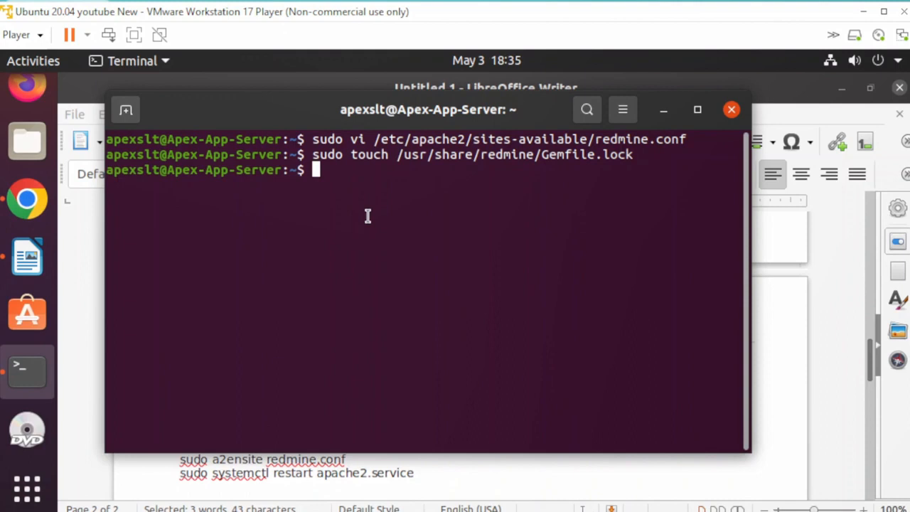
mouse_move(373, 278)
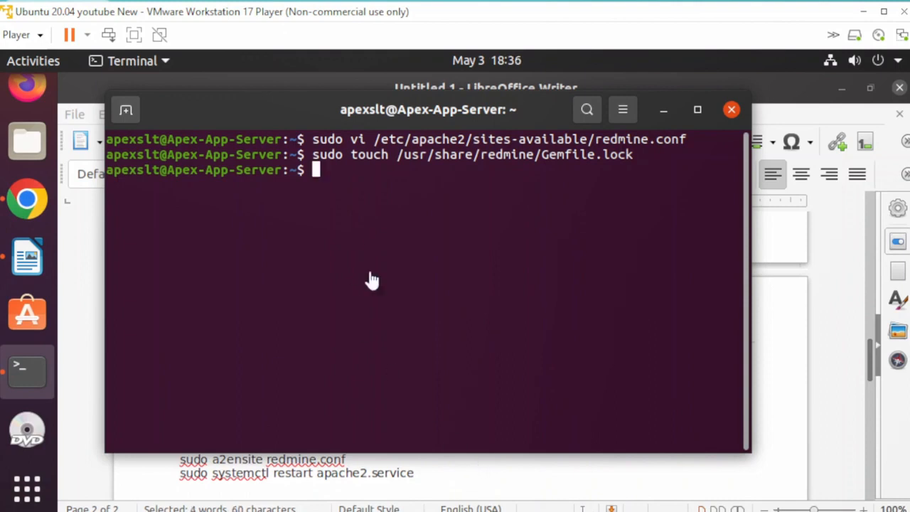
Step: Run chown www-data:www-data on /usr/share/redmine/Gemfile.lock
right_click(373, 277)
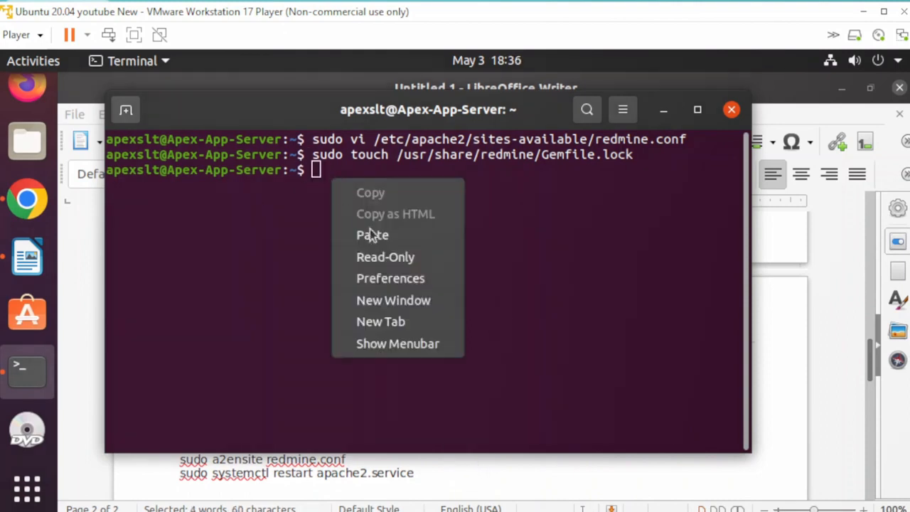
left_click(373, 235)
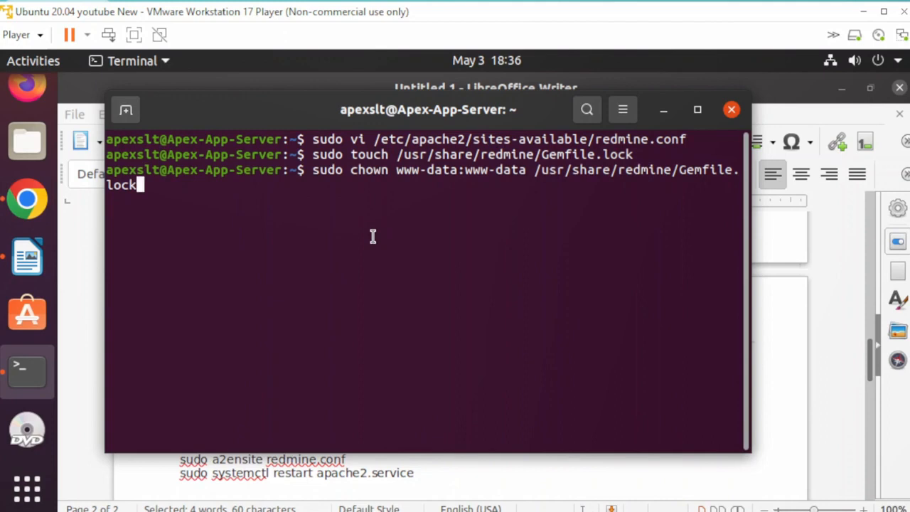
key("Return")
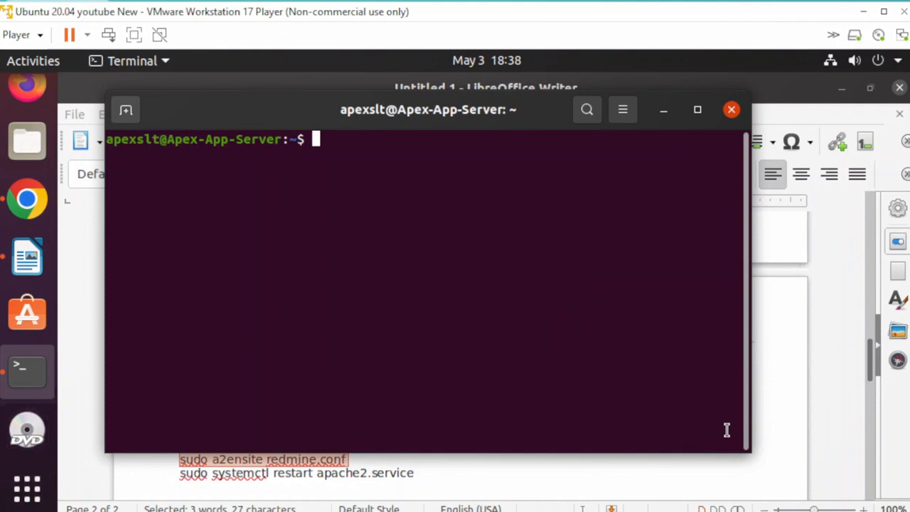
mouse_move(617, 343)
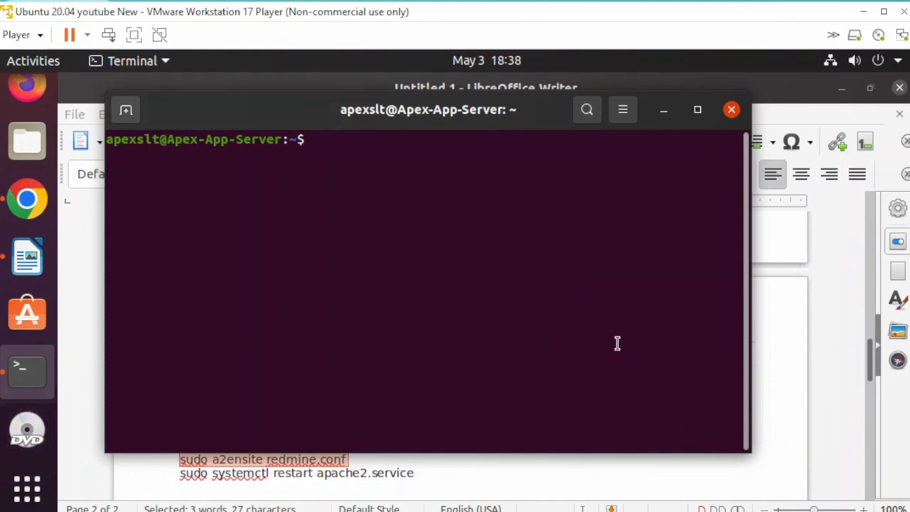
Step: Enable the site with sudo a2ensite redmine.conf
right_click(348, 171)
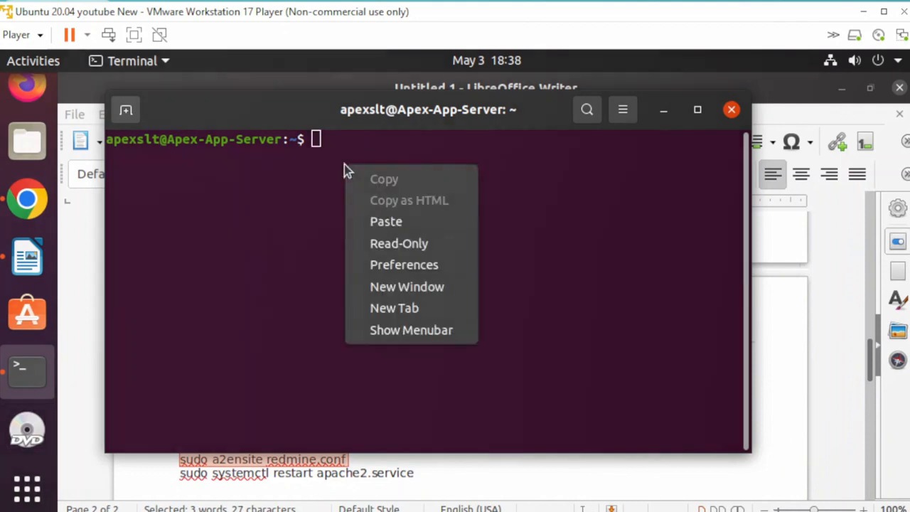
left_click(386, 222)
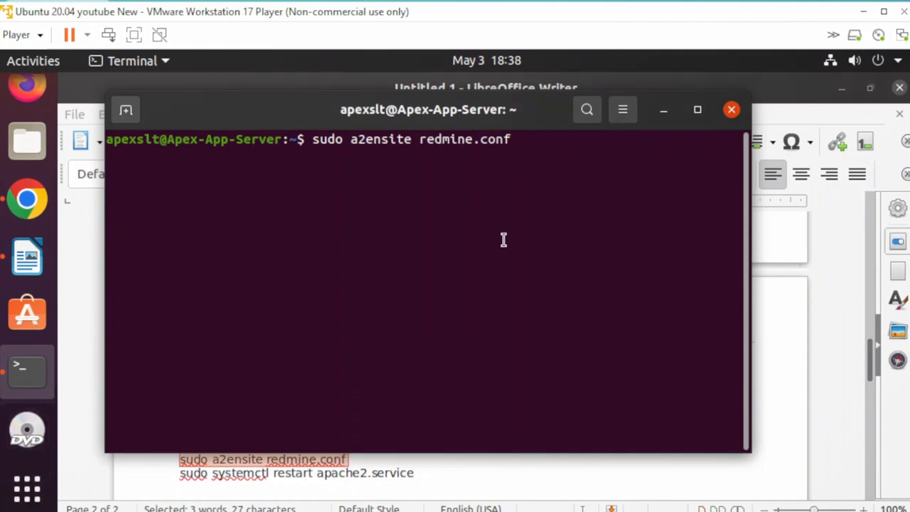
key("Return")
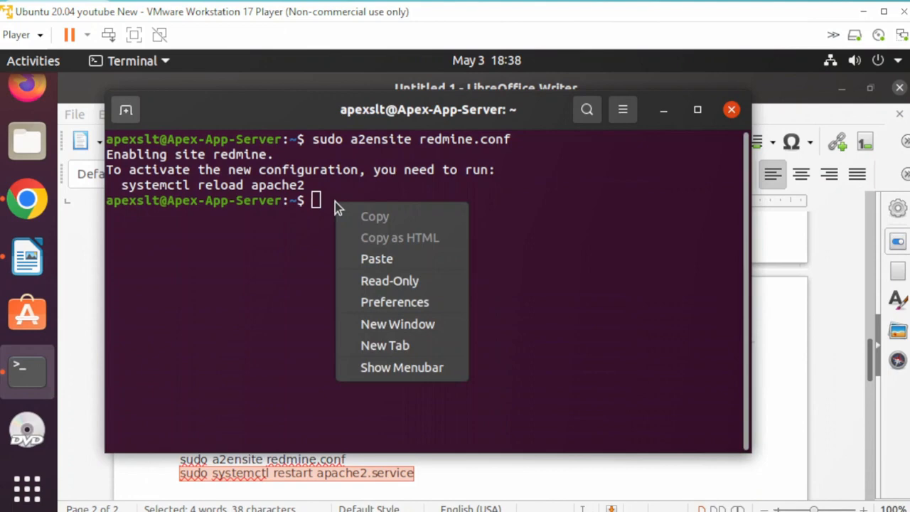
Step: Run sudo systemctl restart apache2.service so the new site takes effect
left_click(377, 259)
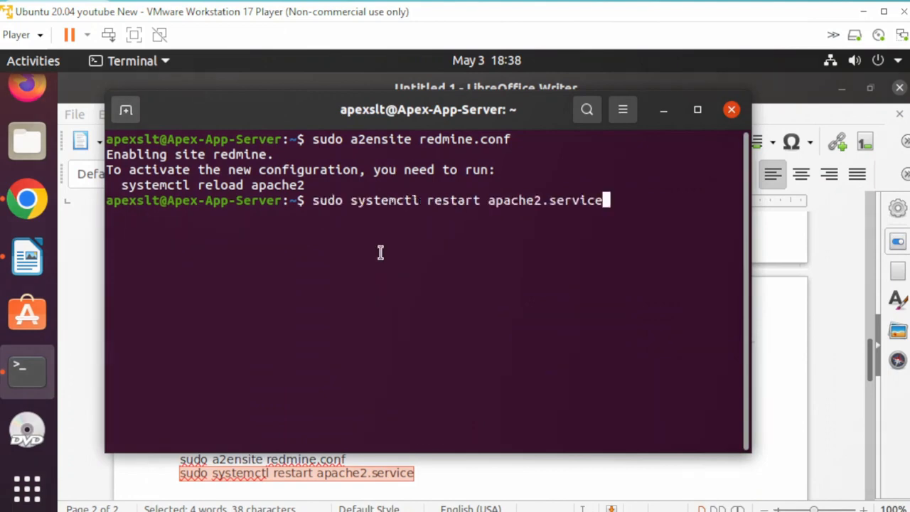
key("Return")
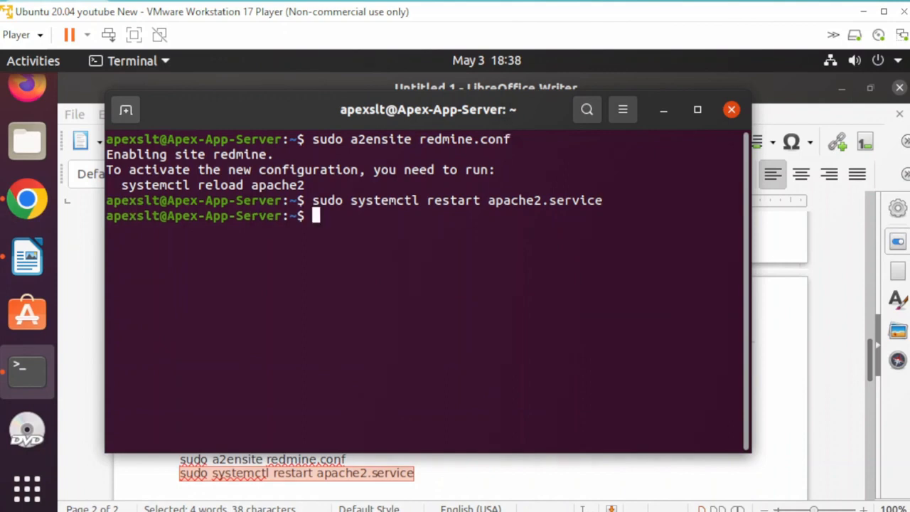
mouse_move(441, 243)
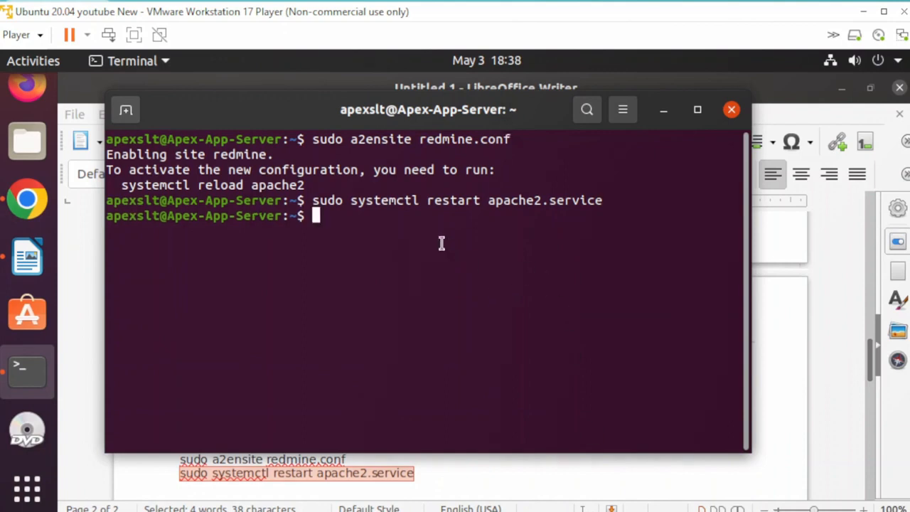
mouse_move(429, 284)
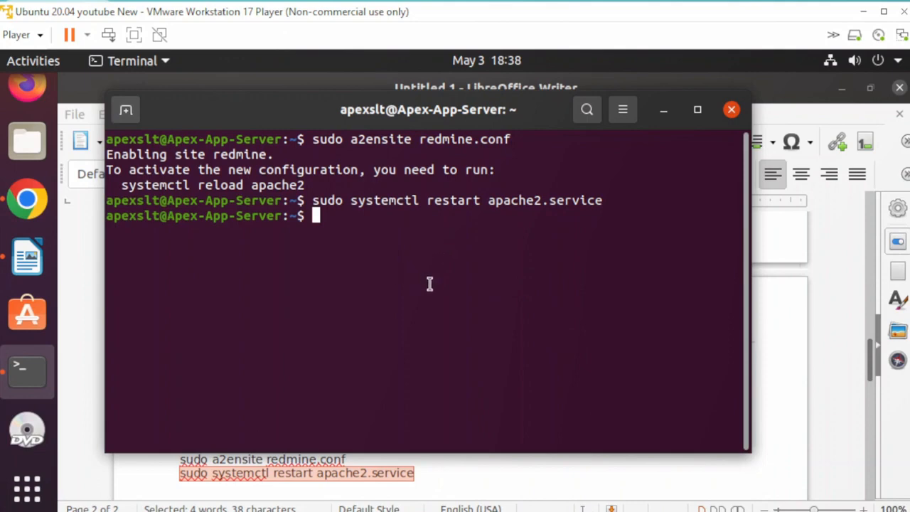
mouse_move(105, 219)
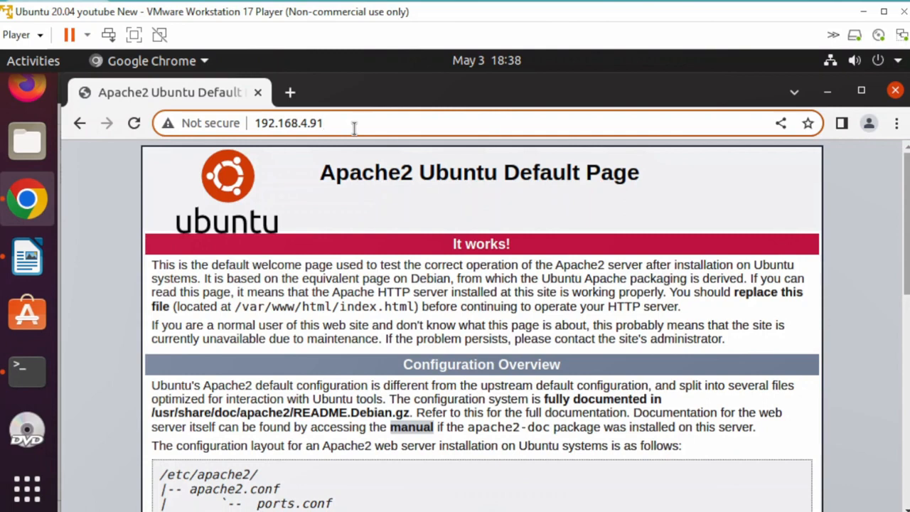
Step: Browse to 192.168.4.91/redmine in Chrome and go to the Sign in form
type("\\")
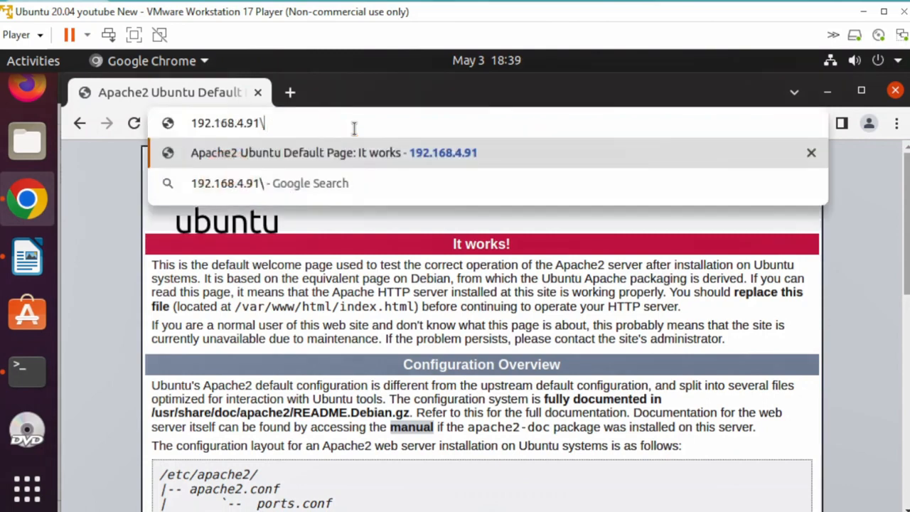
type("redmine")
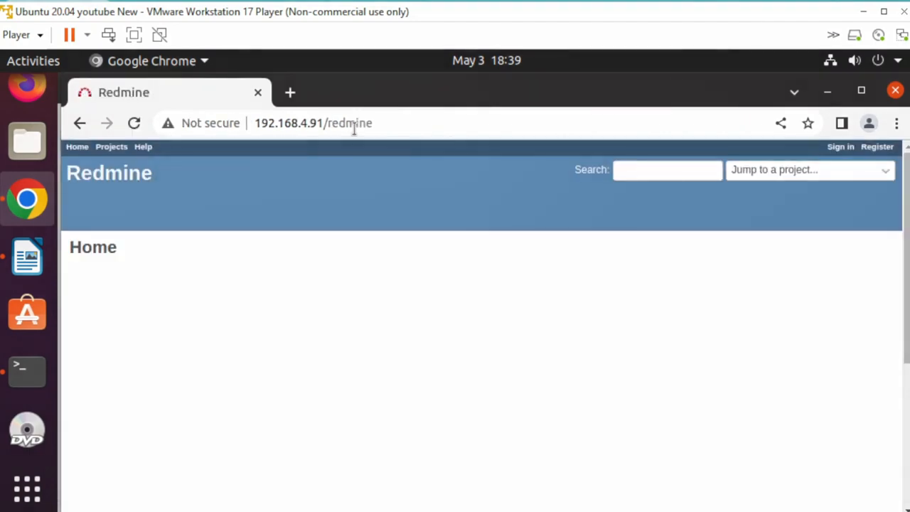
mouse_move(415, 158)
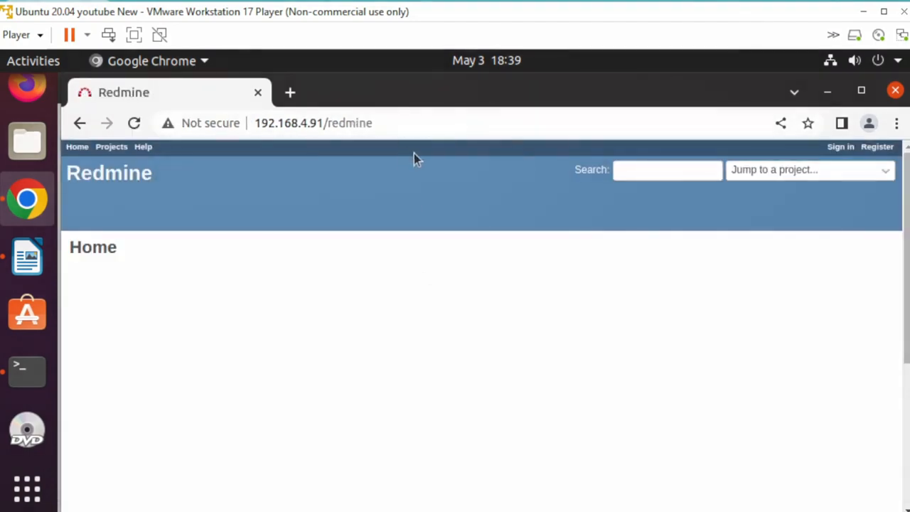
mouse_move(409, 187)
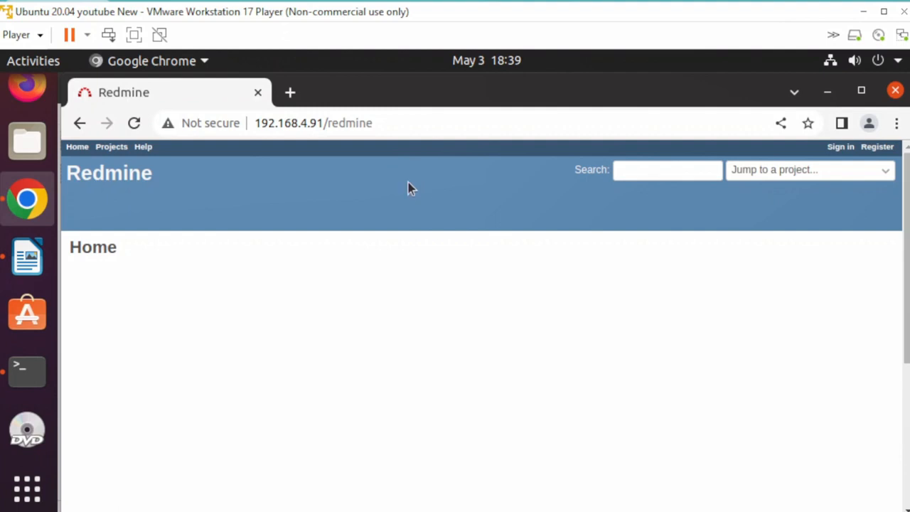
mouse_move(839, 147)
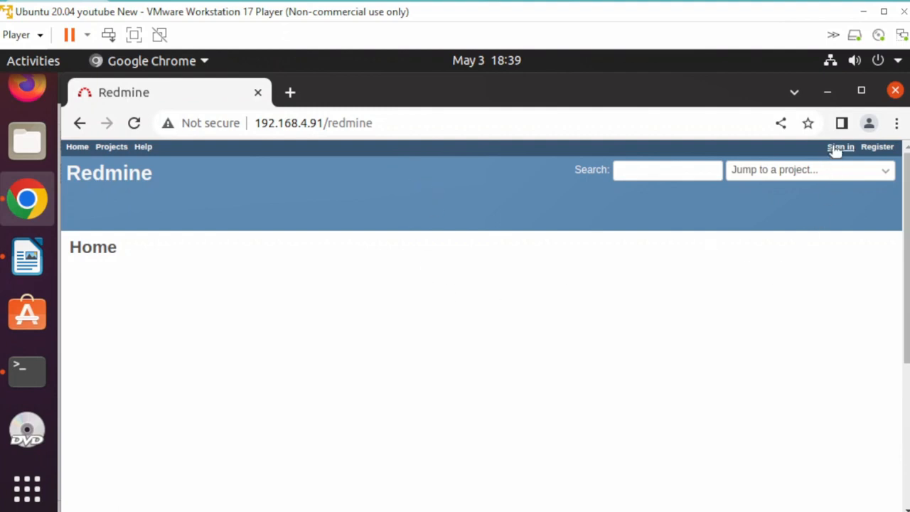
left_click(840, 146)
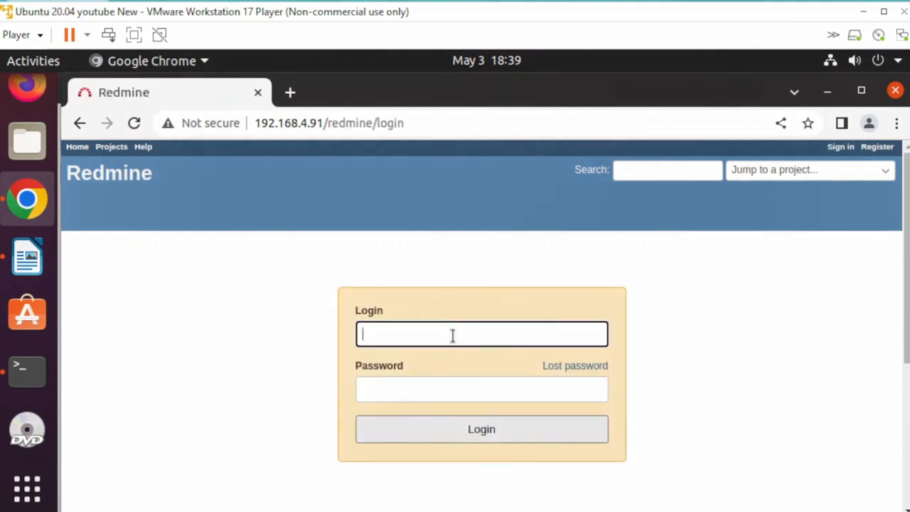
Step: Log in to Redmine as admin with the default admin password
type("admin")
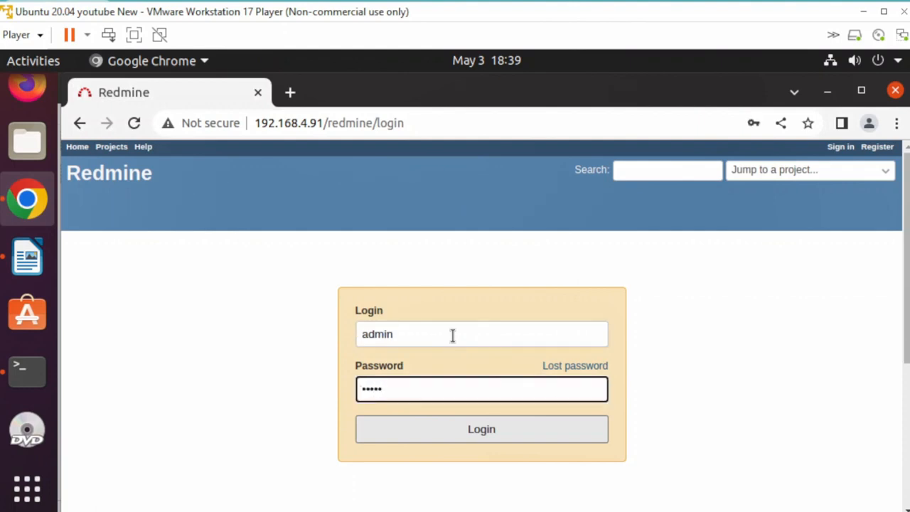
left_click(480, 429)
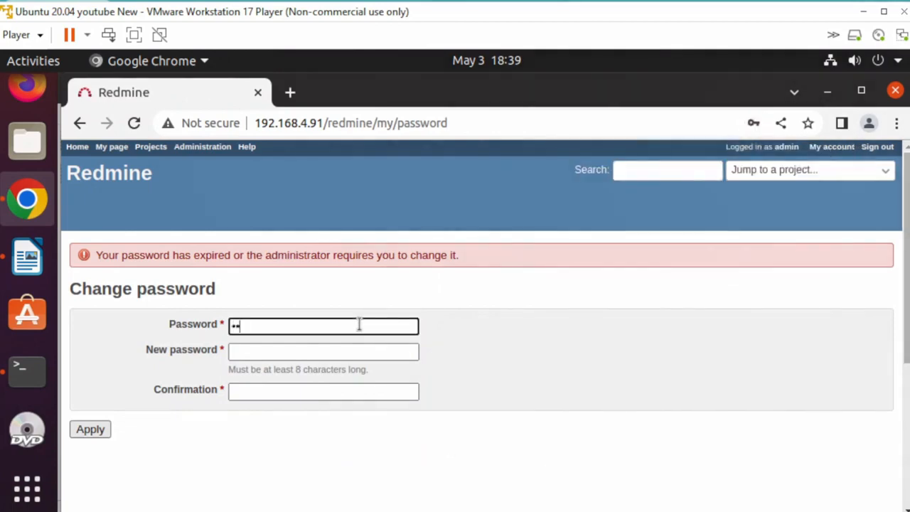
Step: Apply a new admin password and dismiss Chrome's Save password popup
type("••••••••")
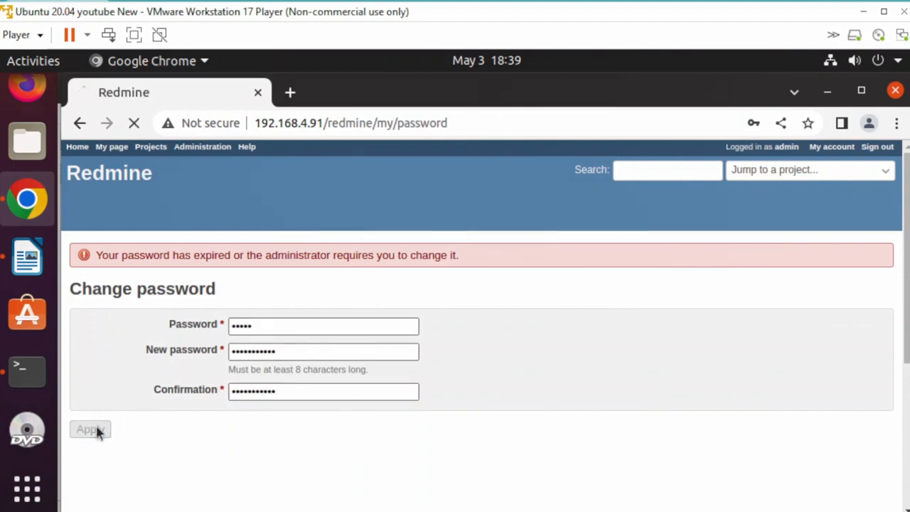
left_click(90, 430)
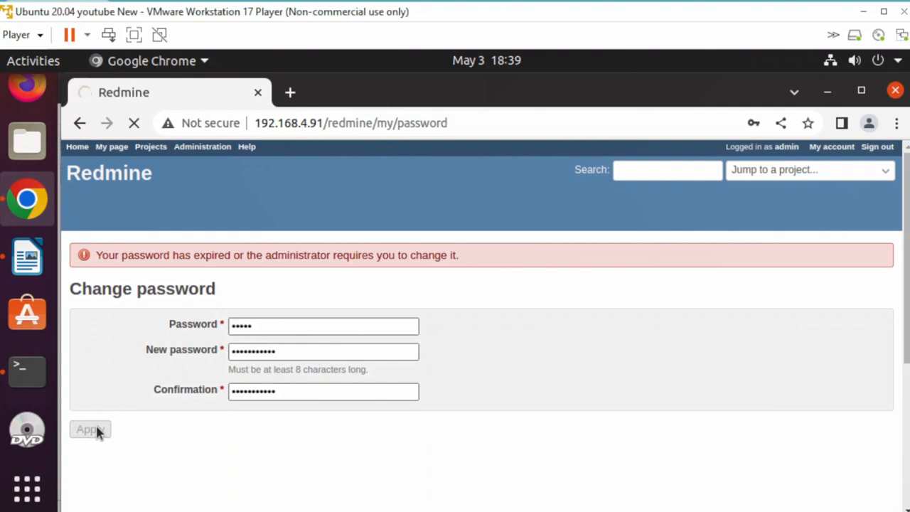
left_click(90, 430)
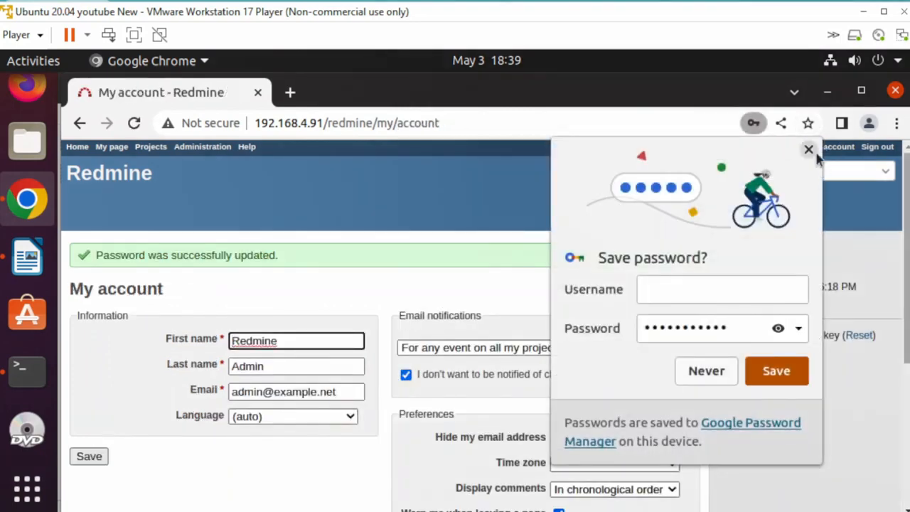
left_click(808, 150)
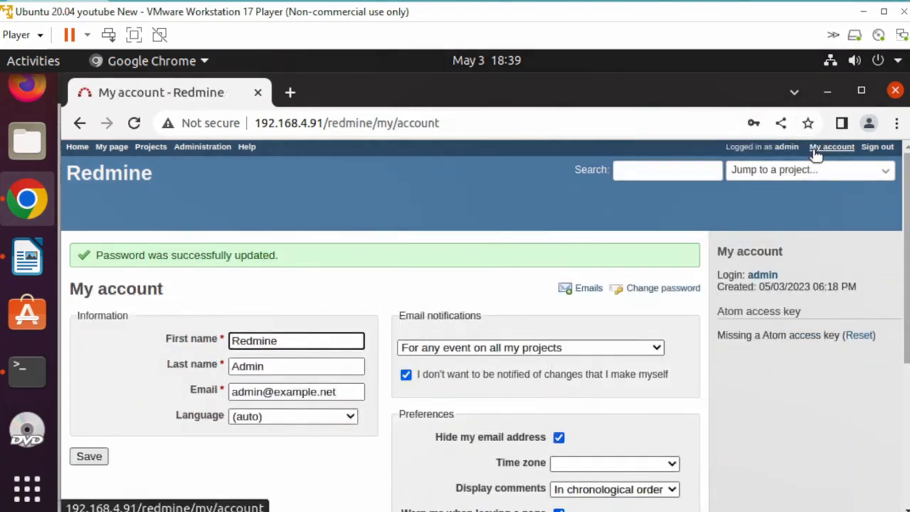
mouse_move(753, 165)
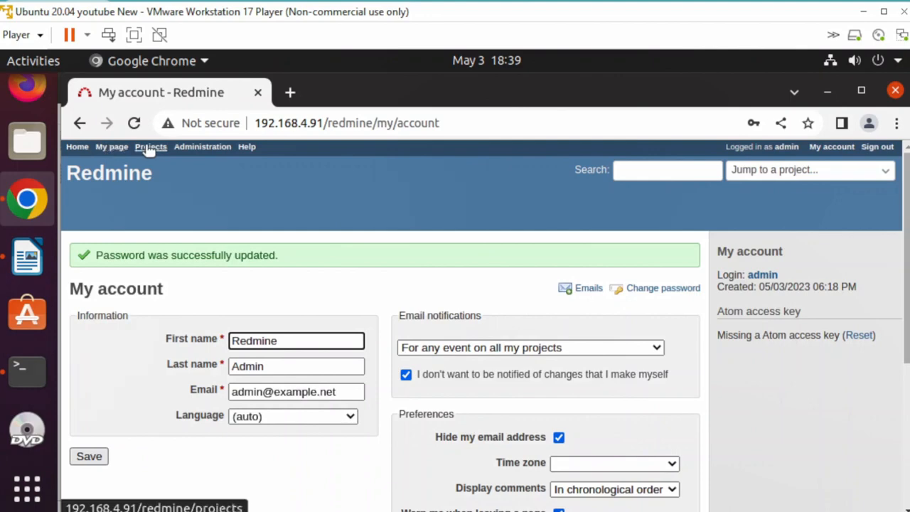
Step: Visit the Projects and Administration pages, then return to Home as admin
left_click(151, 147)
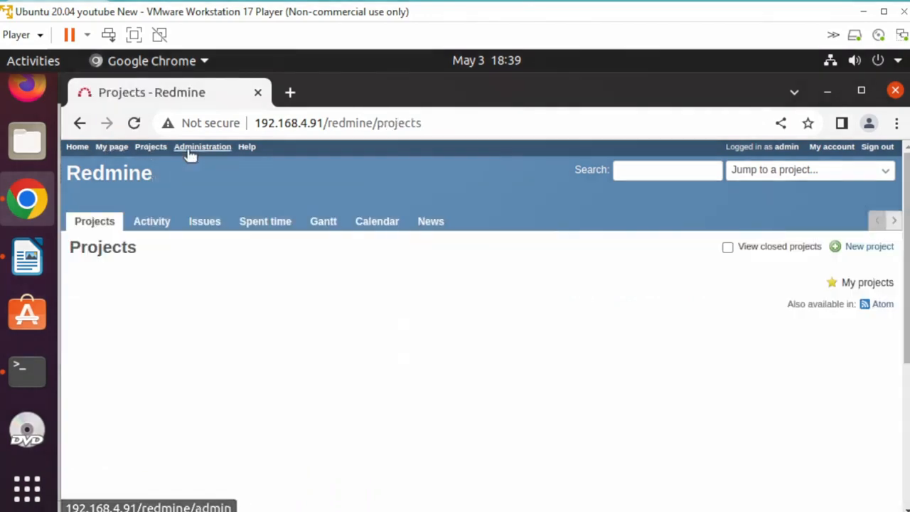
left_click(202, 146)
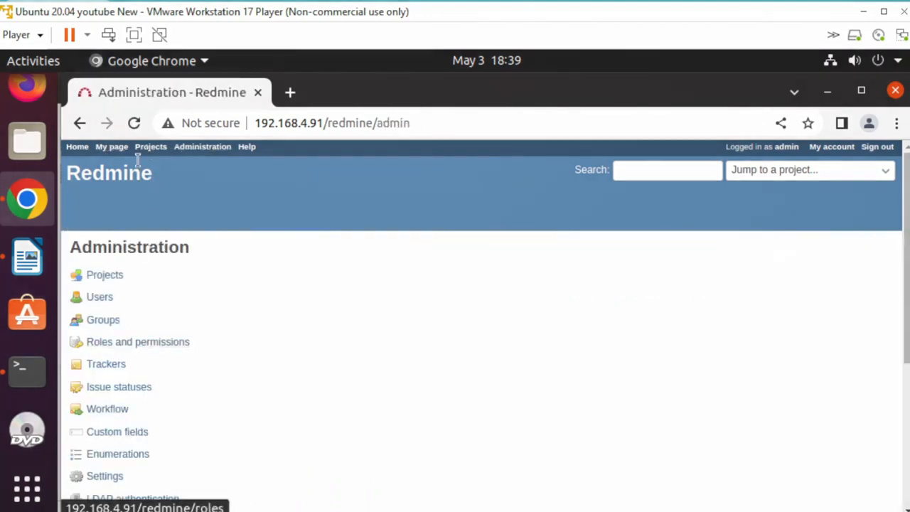
left_click(77, 147)
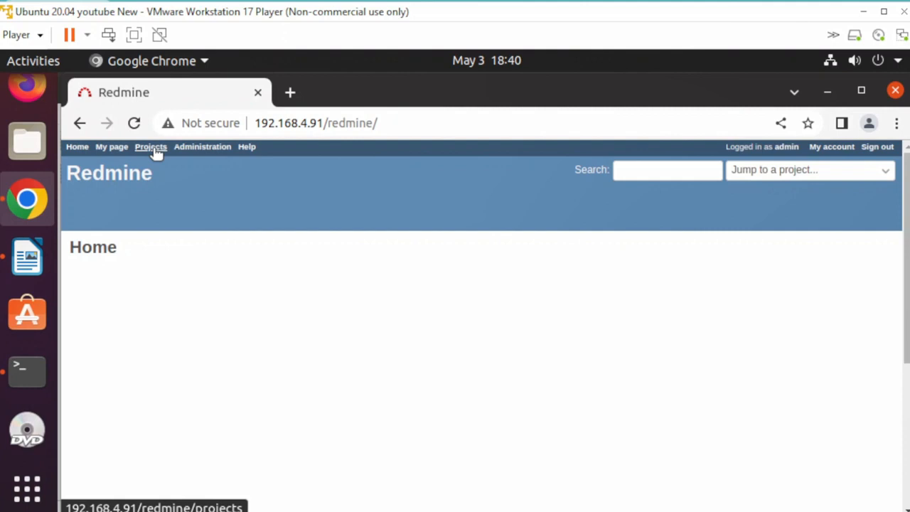
mouse_move(453, 263)
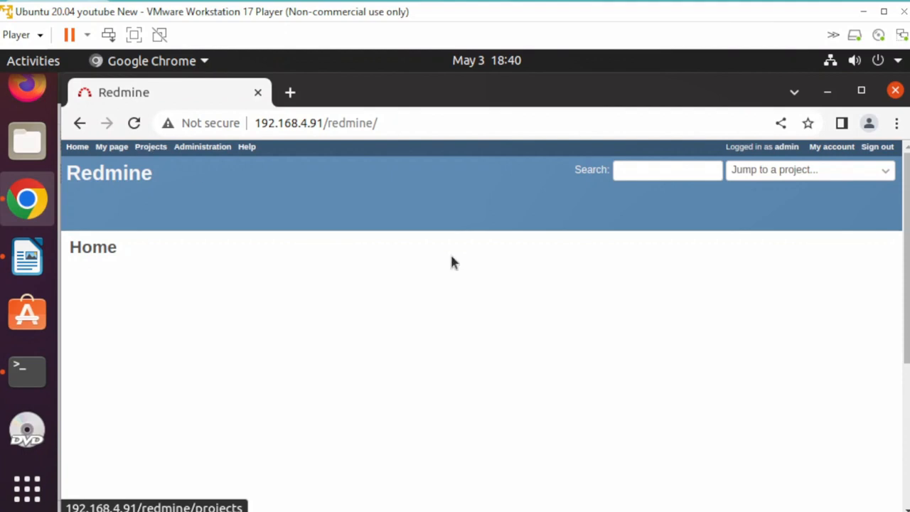
mouse_move(455, 270)
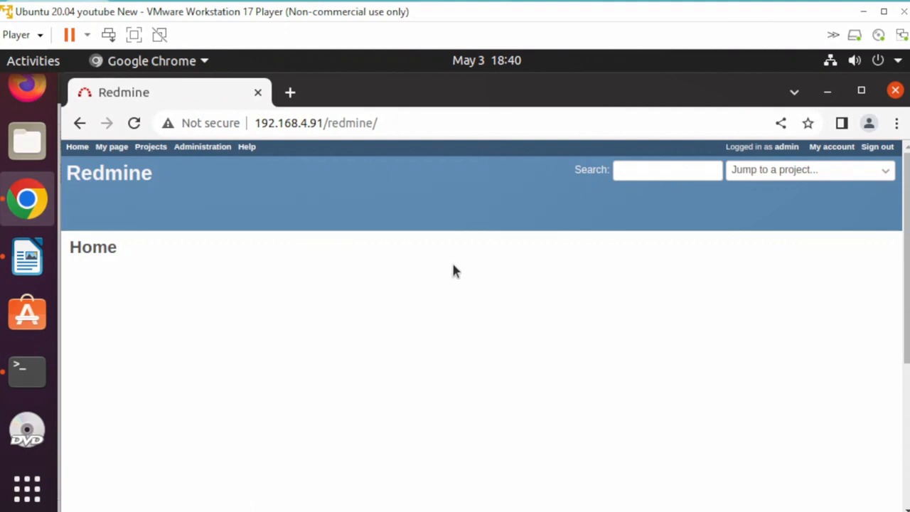
mouse_move(828, 207)
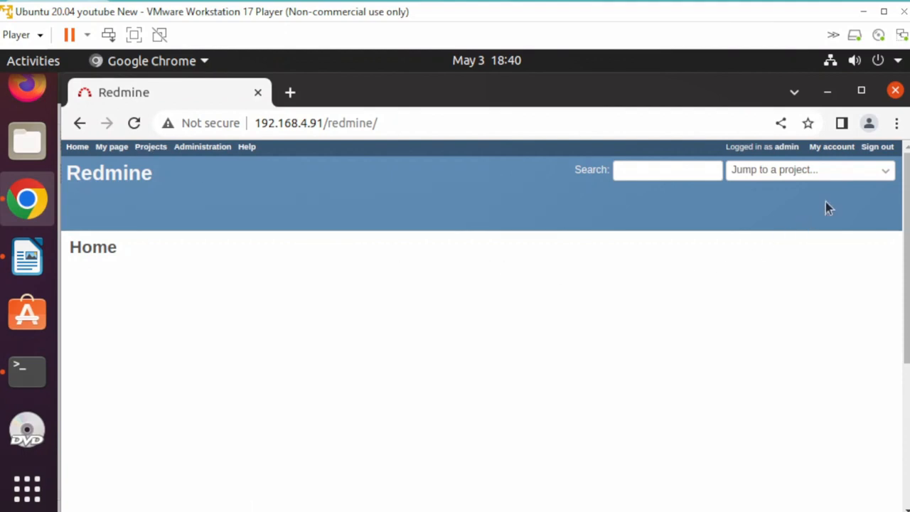